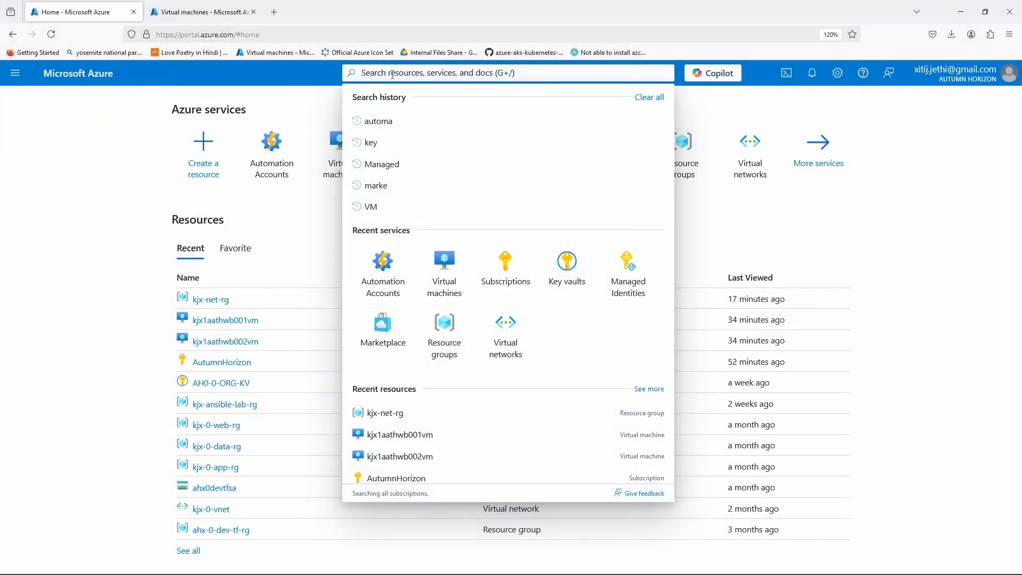
- Search 'Automa' and open the Automation Accounts service page
type("Automa")
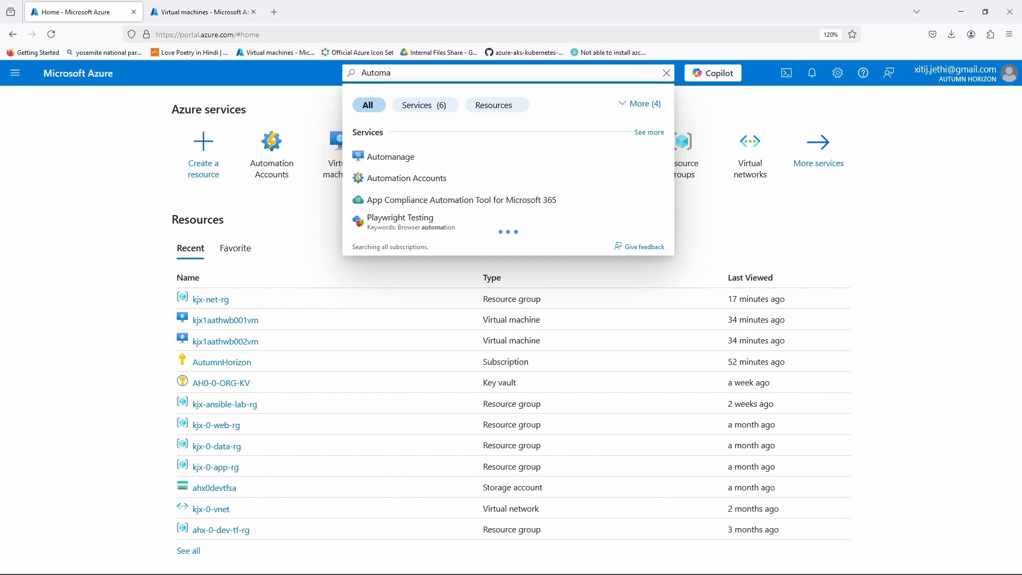
left_click(407, 178)
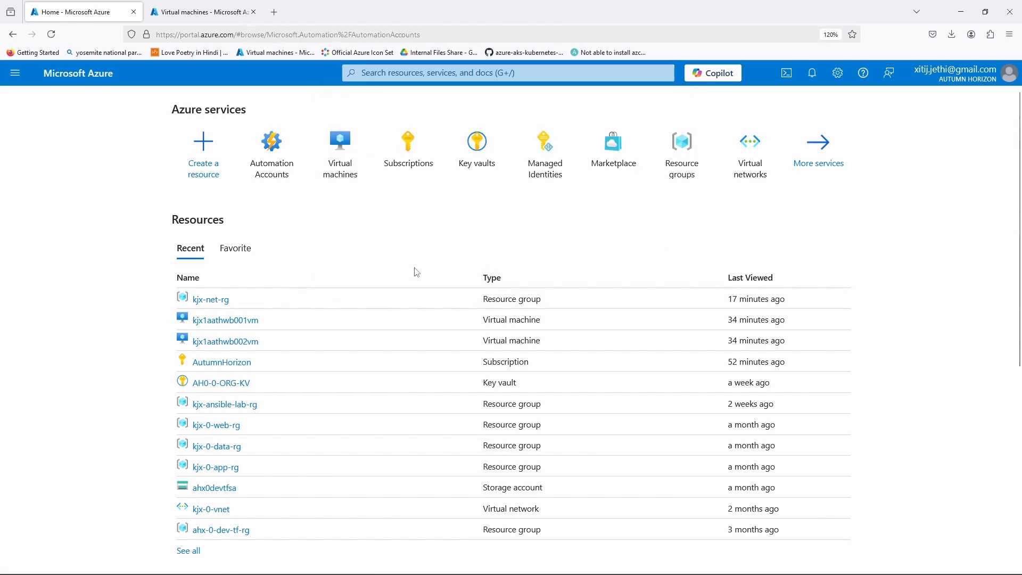
left_click(271, 150)
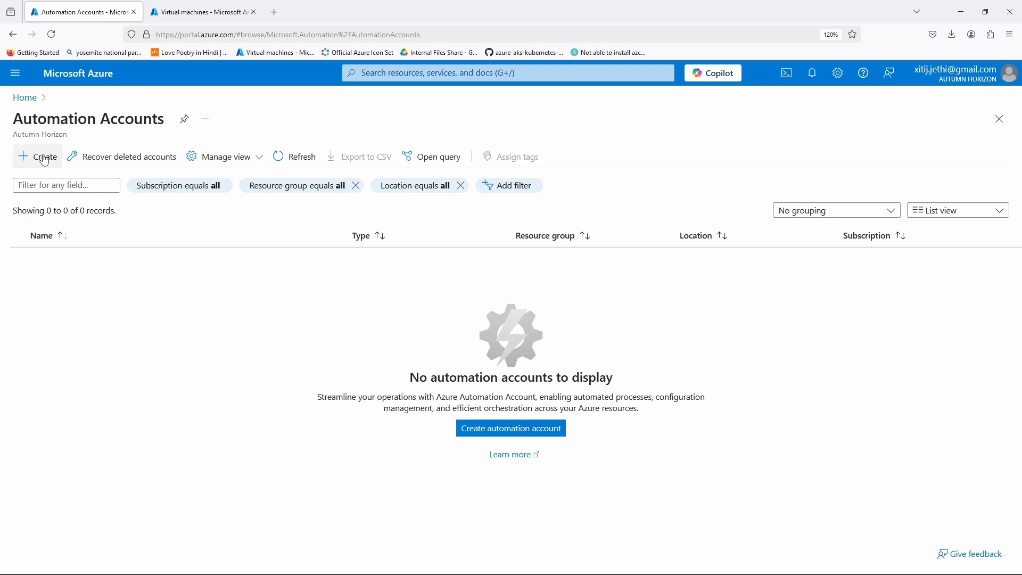
- Start a new automation account in resource group kjx-net-rg
left_click(37, 156)
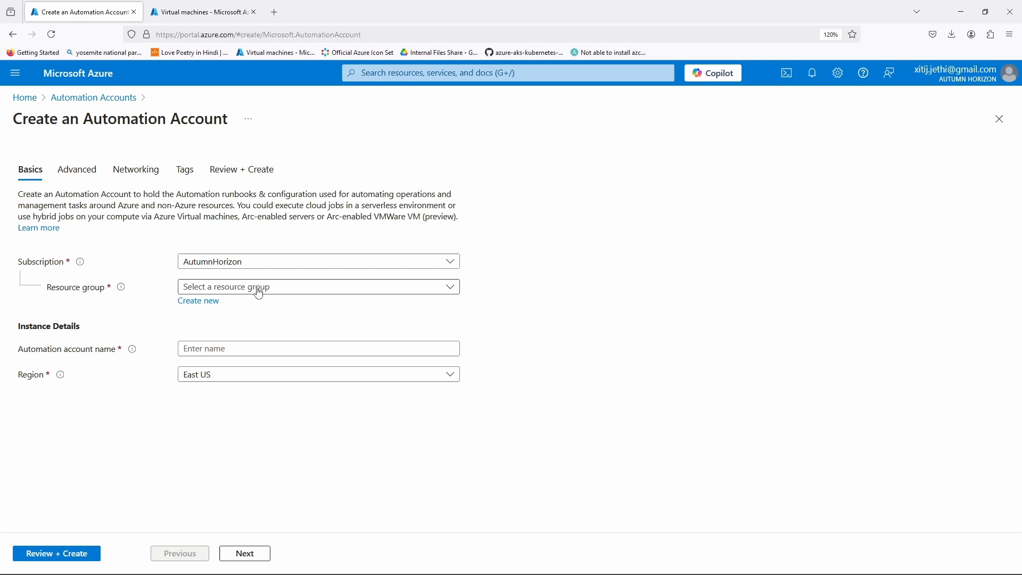
left_click(317, 286)
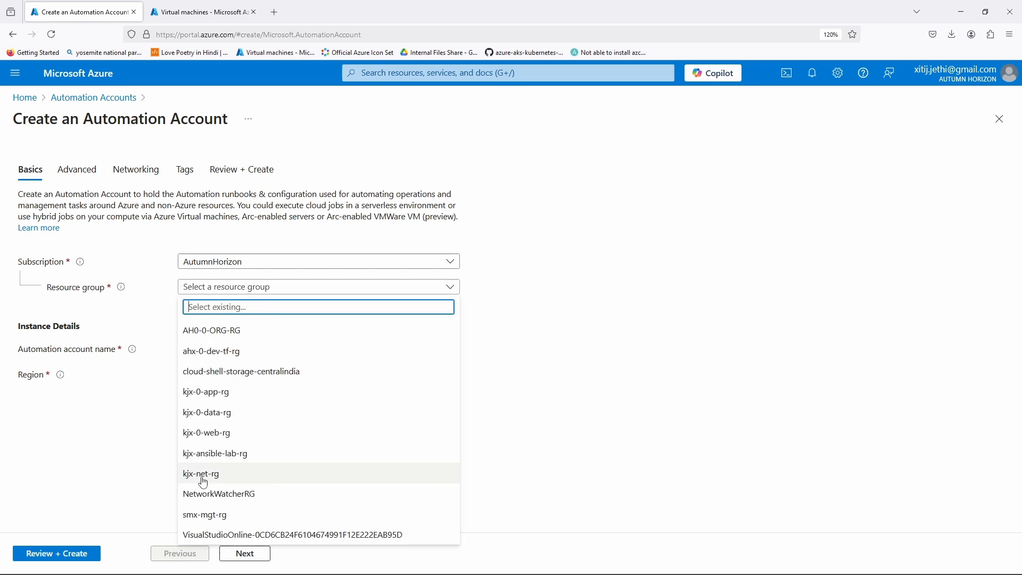
mouse_move(220, 480)
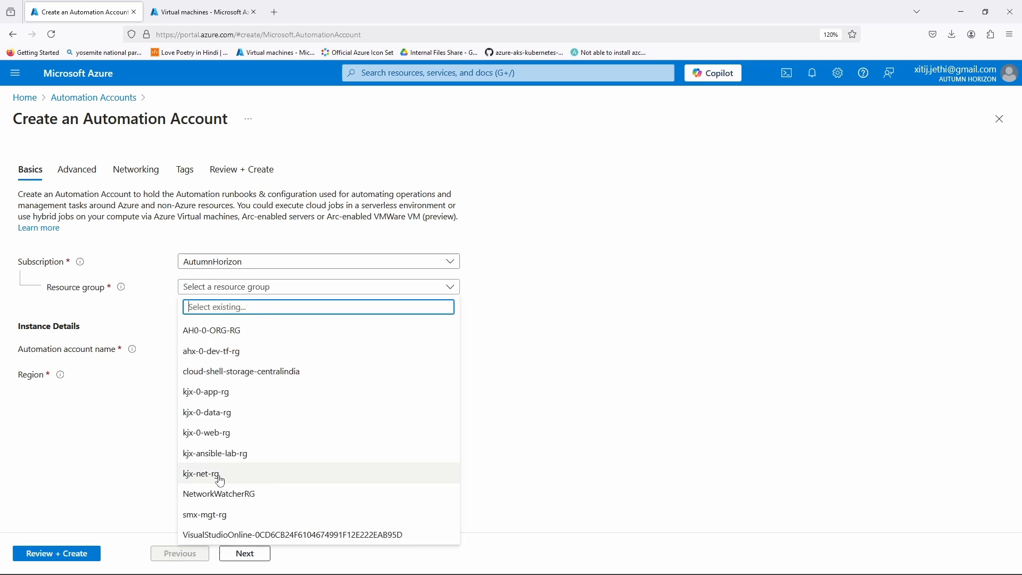
left_click(202, 473)
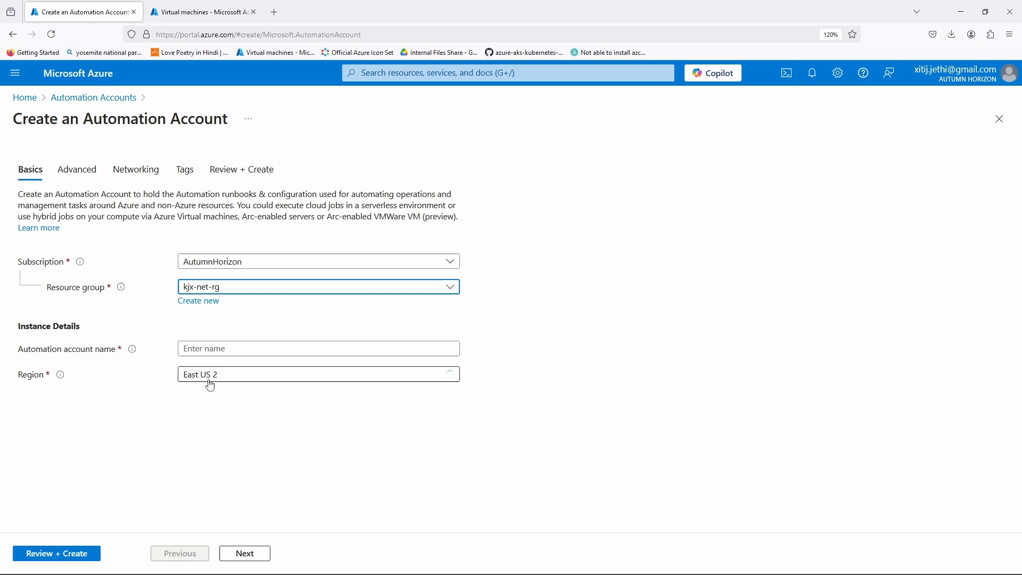
- Name the automation account kjx-automationaccount
left_click(318, 348)
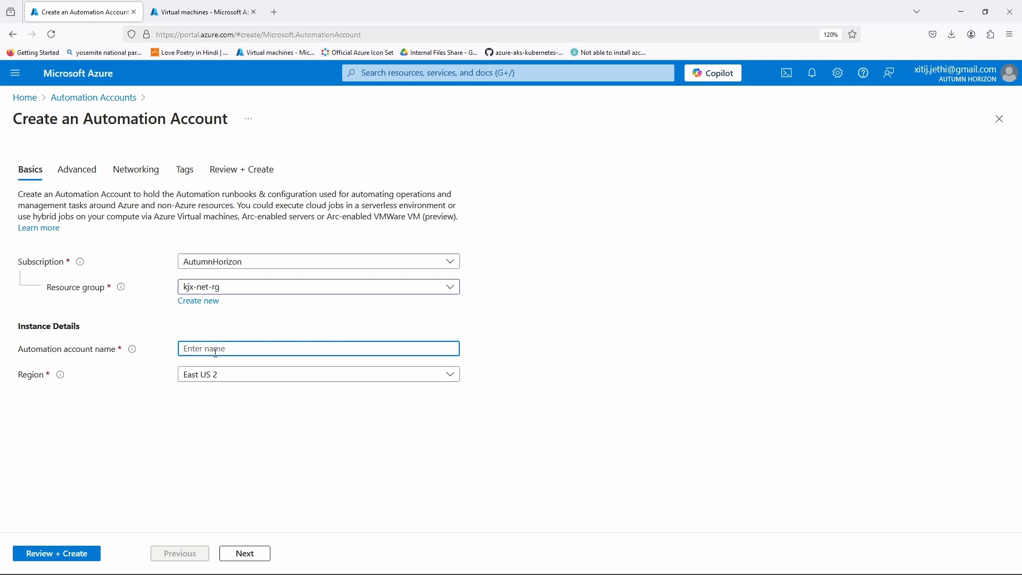
type("kjx")
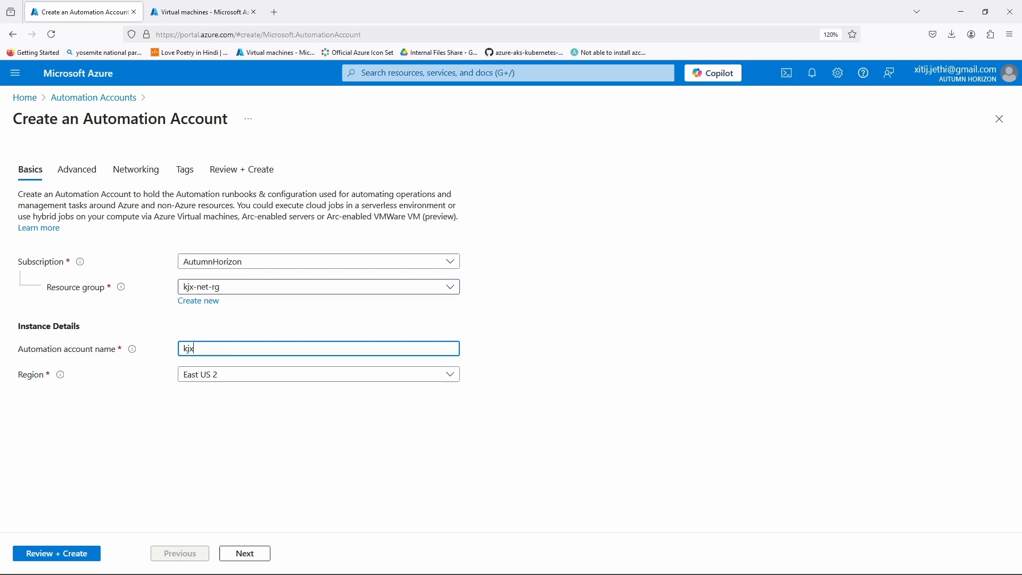
type("-")
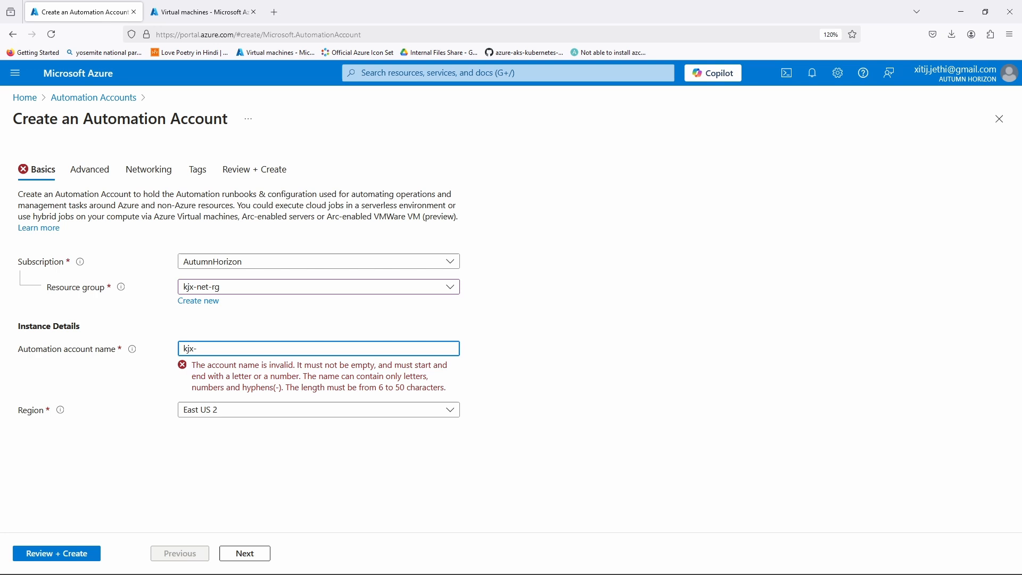
type("automati")
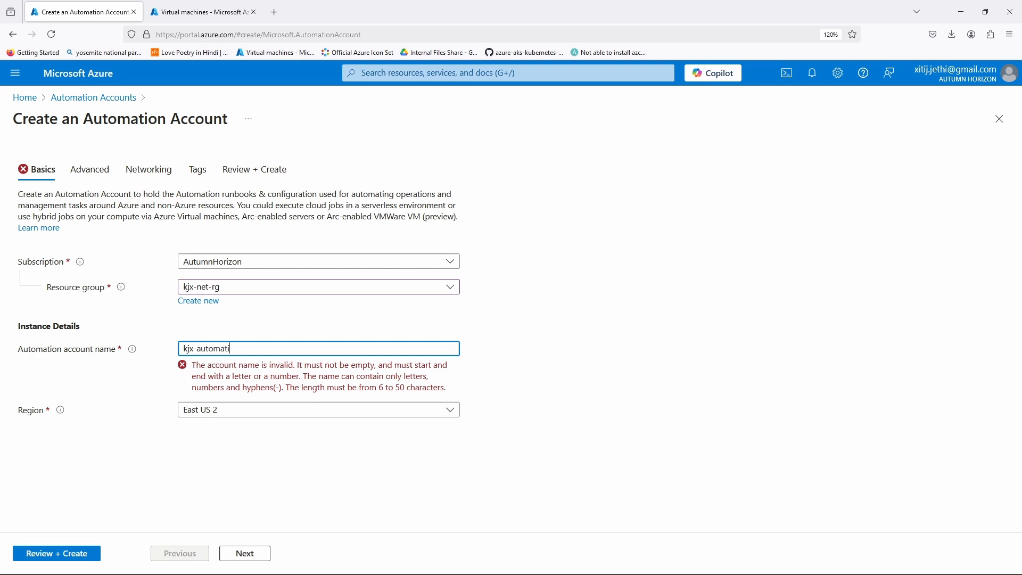
type("on")
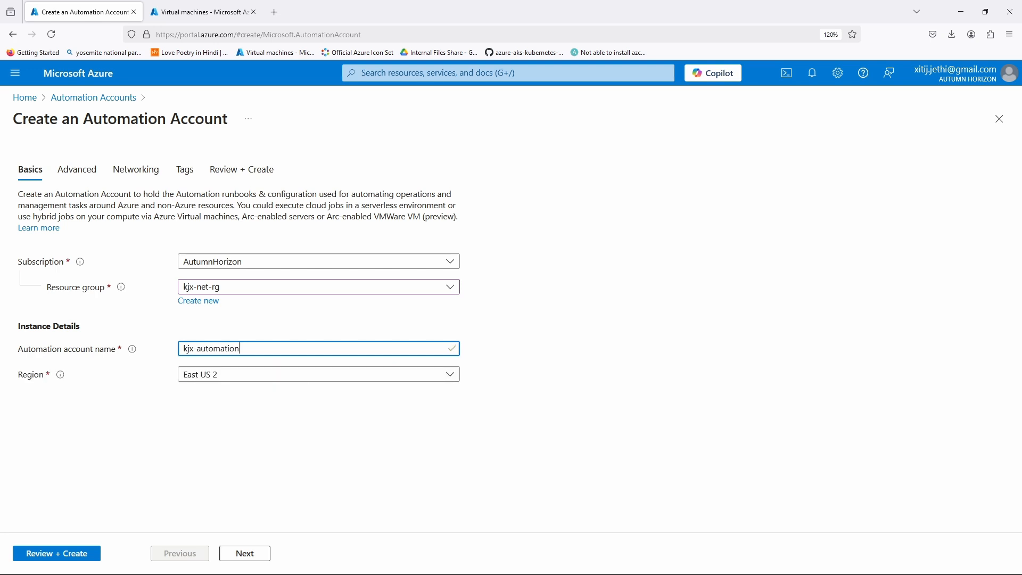
type("account")
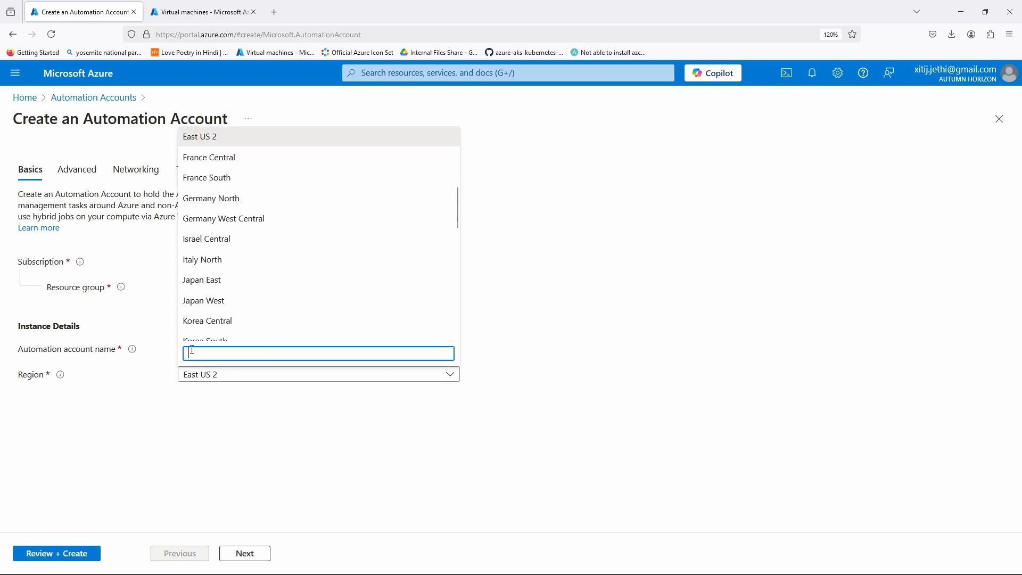
scroll("down", 3)
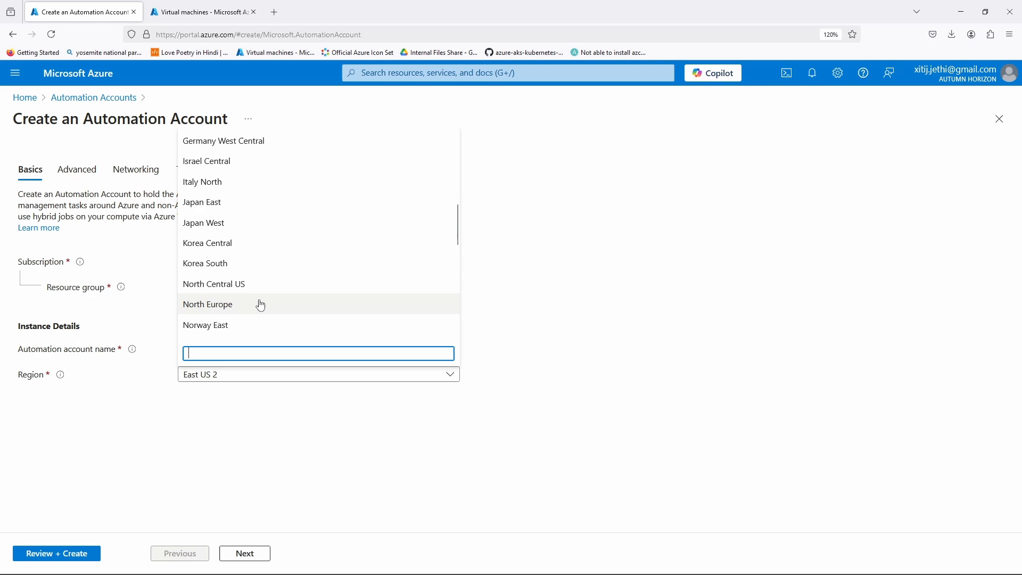
- Accept default Advanced, Networking and Tags settings, then create kjx-automationaccount after validation
left_click(76, 169)
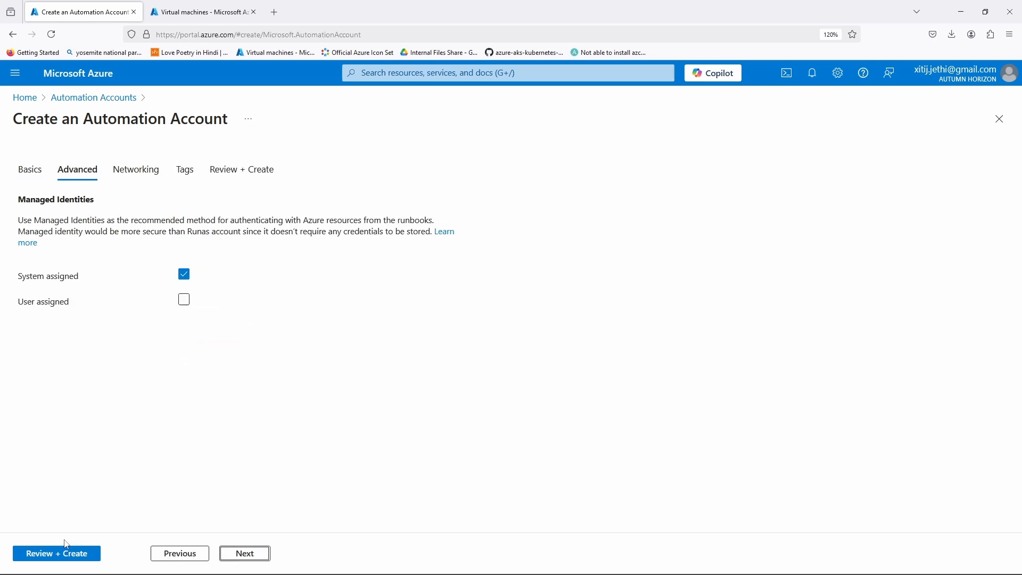
left_click(244, 553)
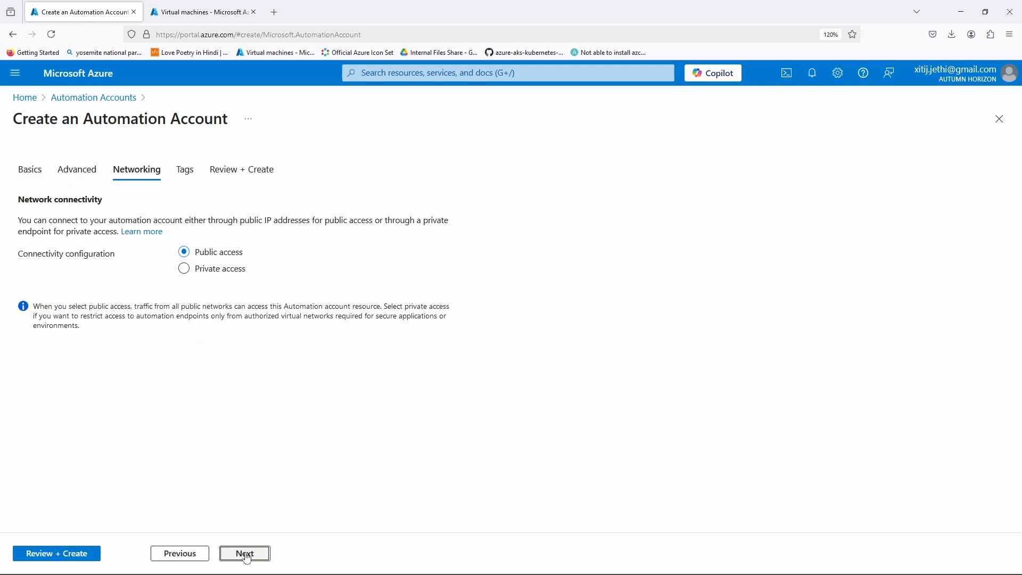
left_click(245, 552)
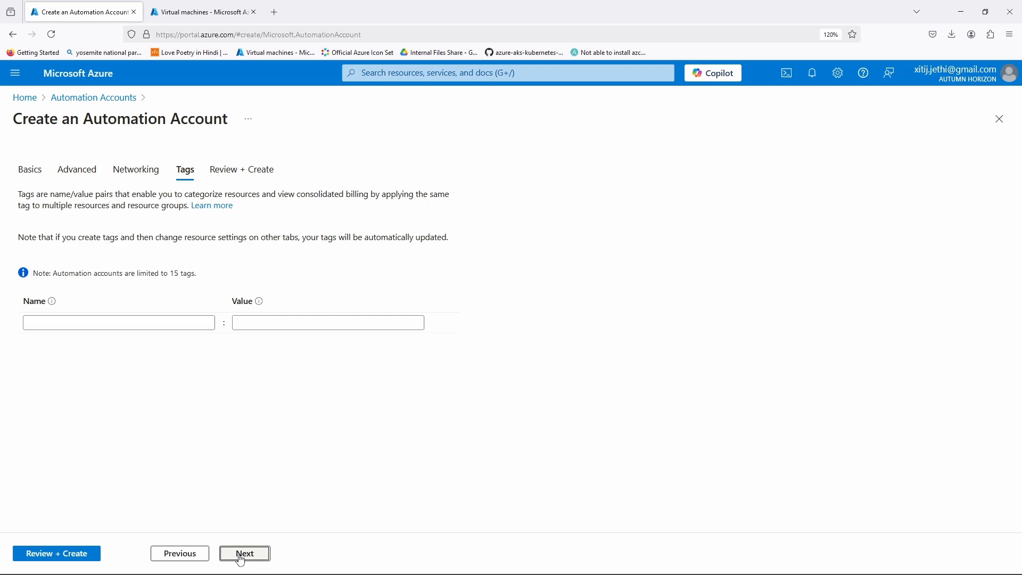
left_click(244, 554)
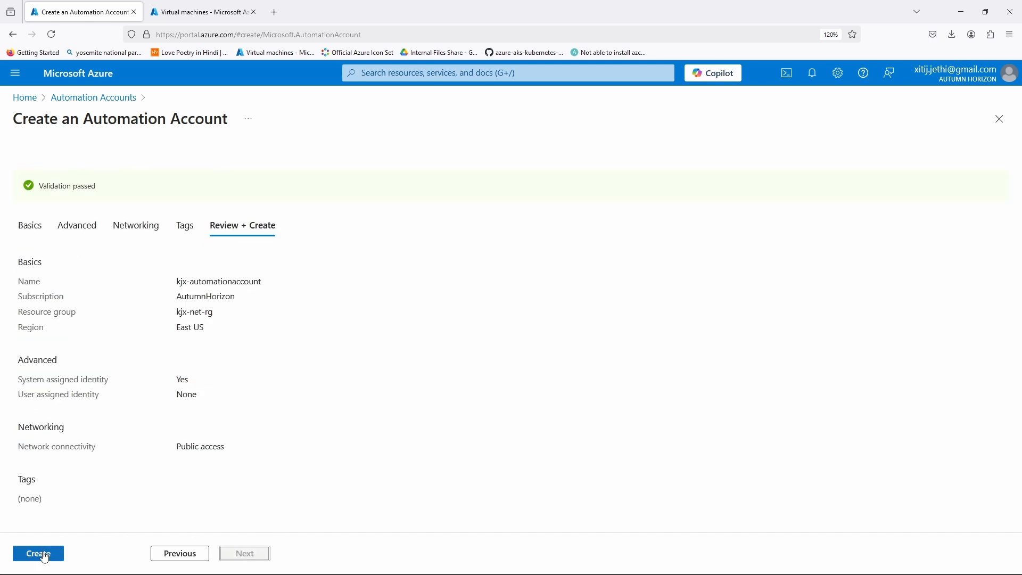
left_click(39, 552)
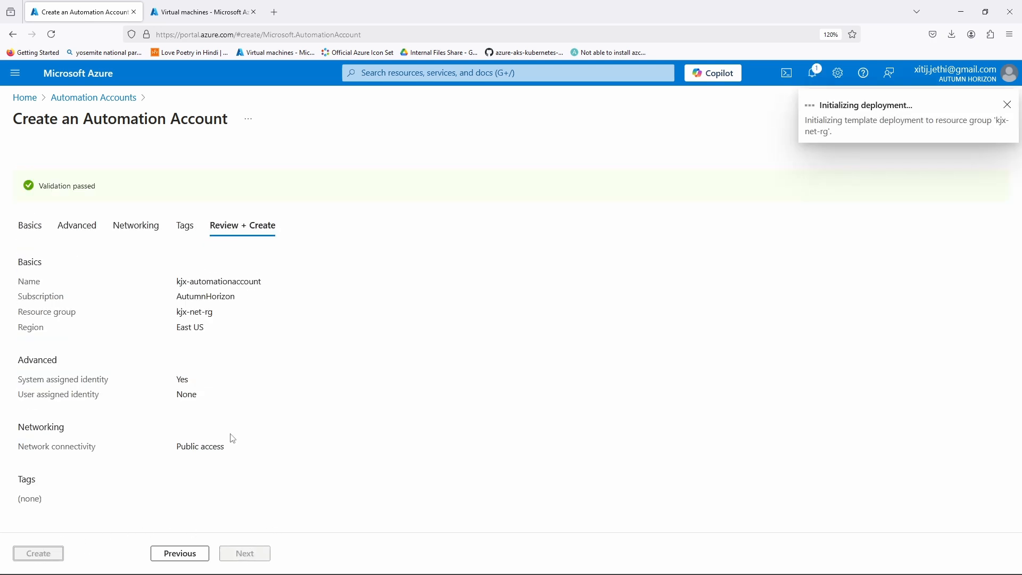
- Confirm creation and wait for the kjx-automationaccount deployment to succeed
left_click(37, 552)
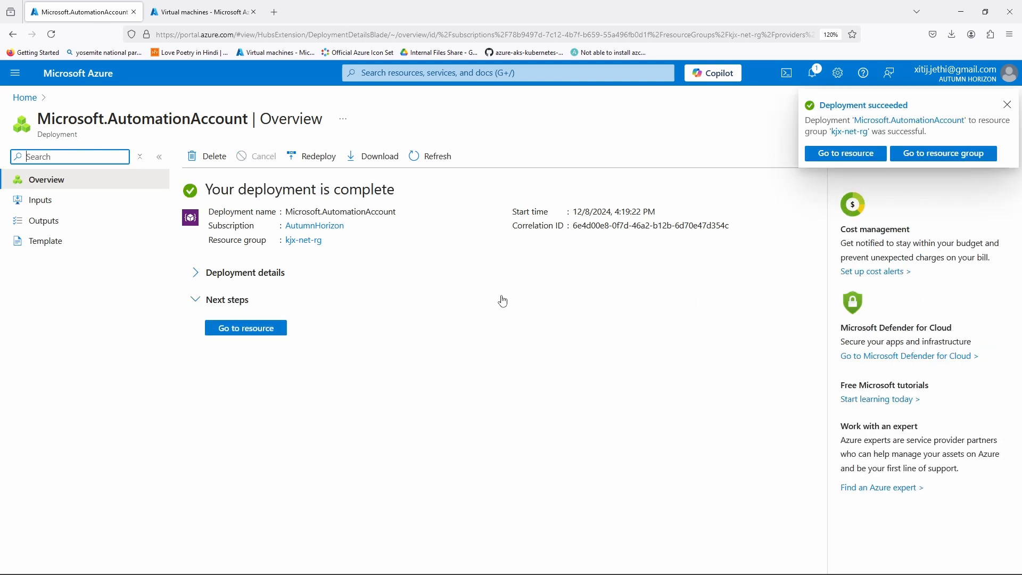
mouse_move(495, 307)
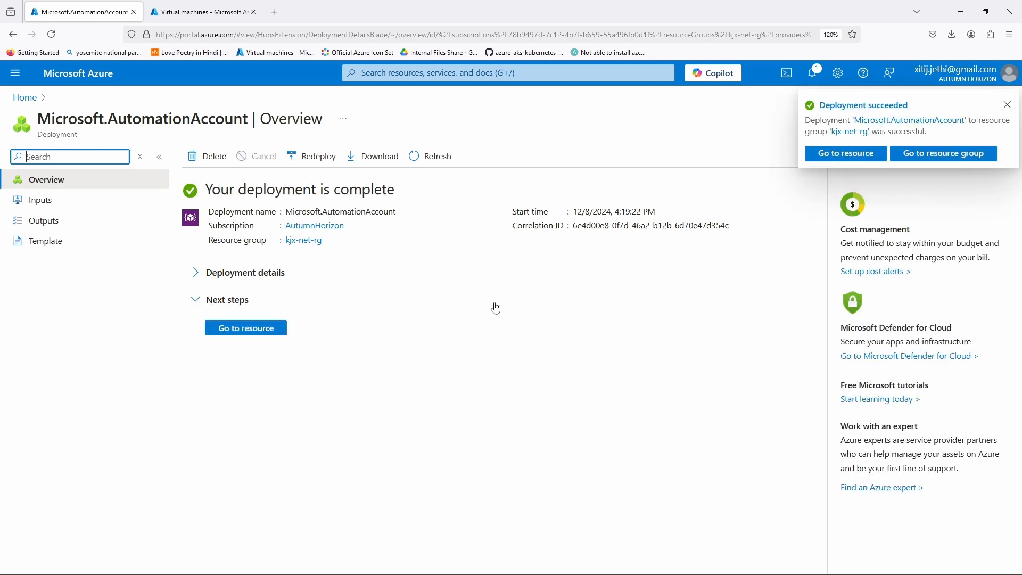
mouse_move(548, 309)
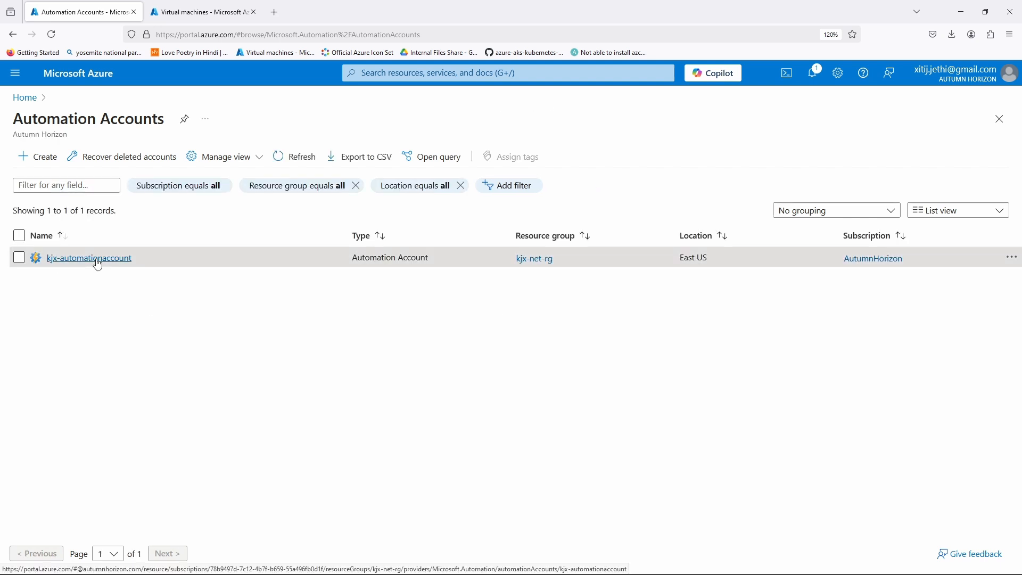
- Open kjx-automationaccount and go to its Runbooks page
left_click(89, 258)
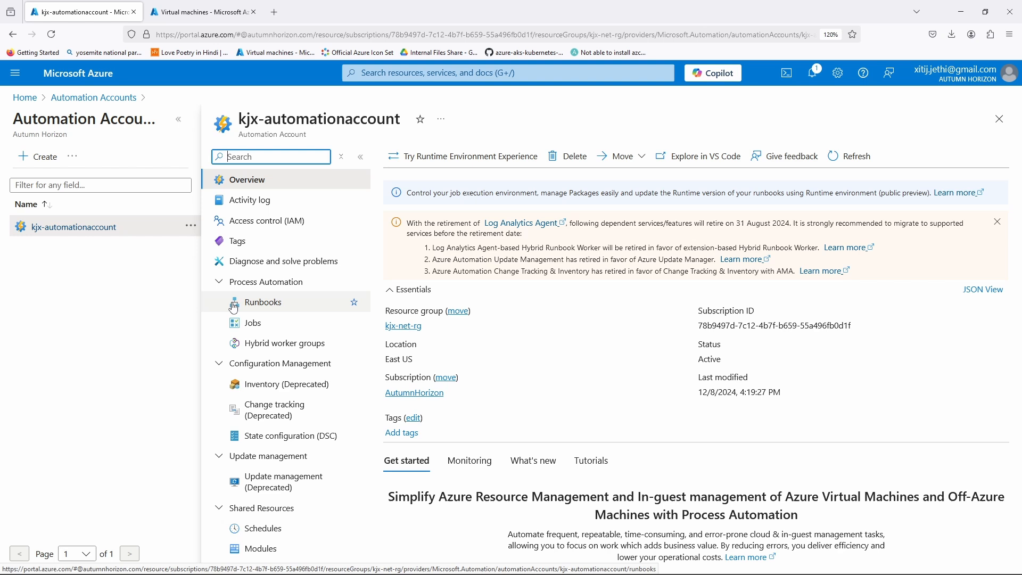
left_click(263, 301)
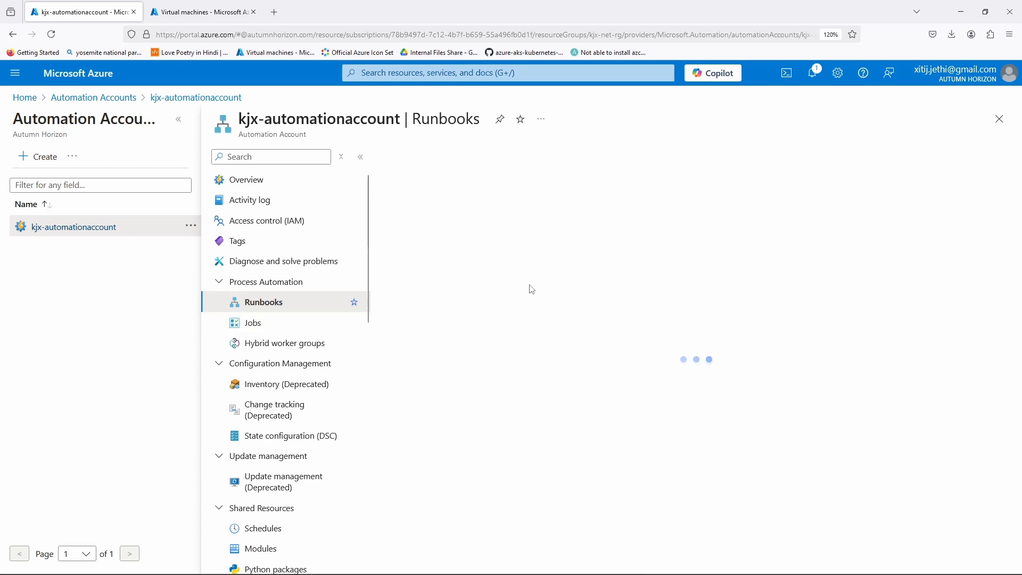
left_click(264, 301)
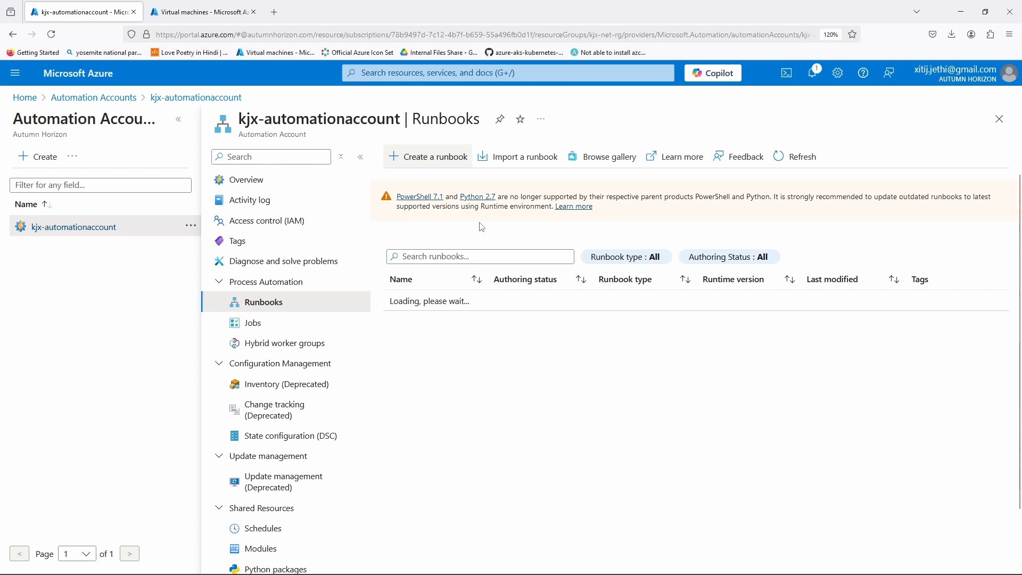
- Create a PowerShell 7.2 runbook named Stop-Web-VM
left_click(435, 157)
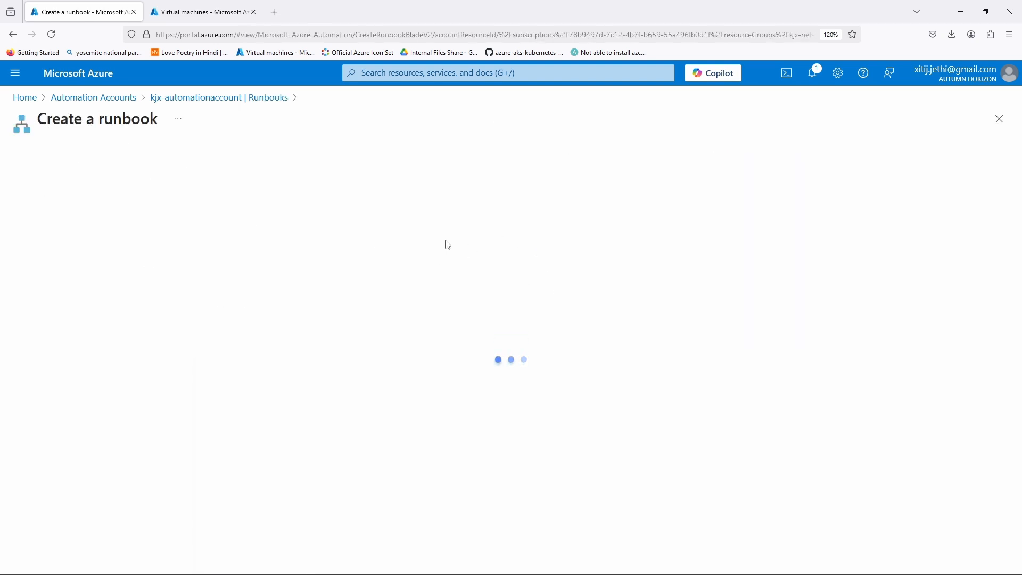
mouse_move(417, 252)
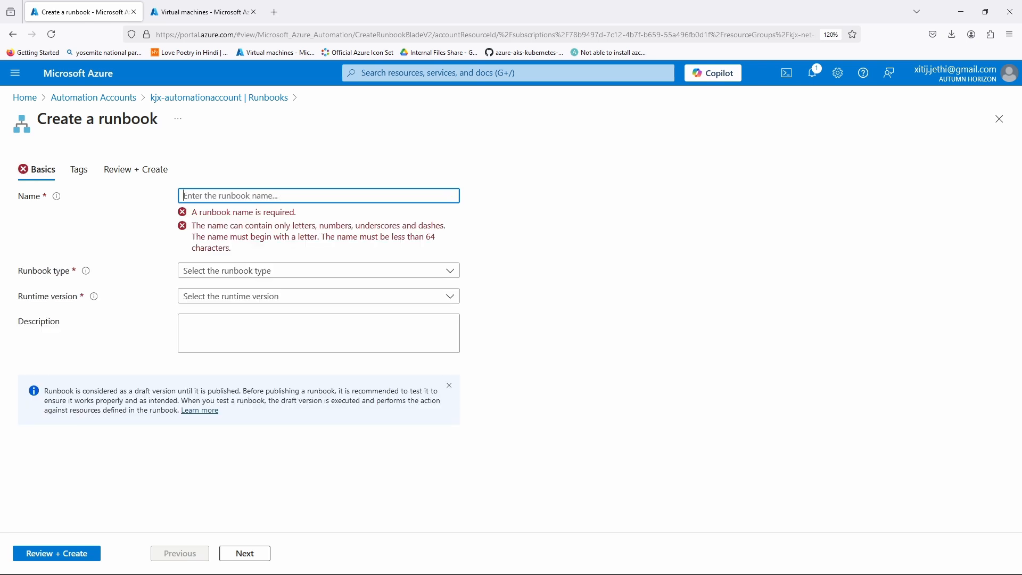
type("Stop-Web-VM")
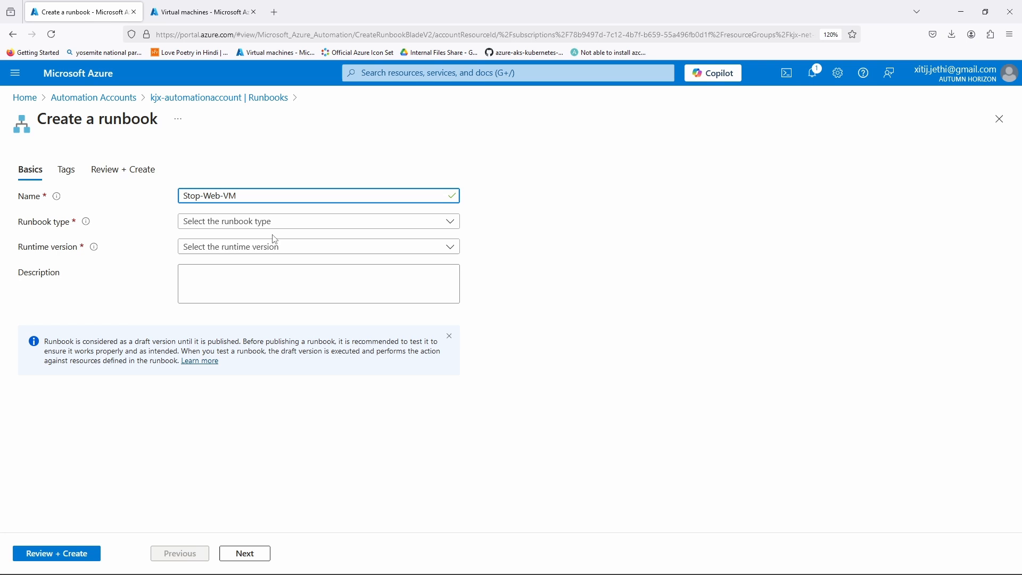
left_click(317, 222)
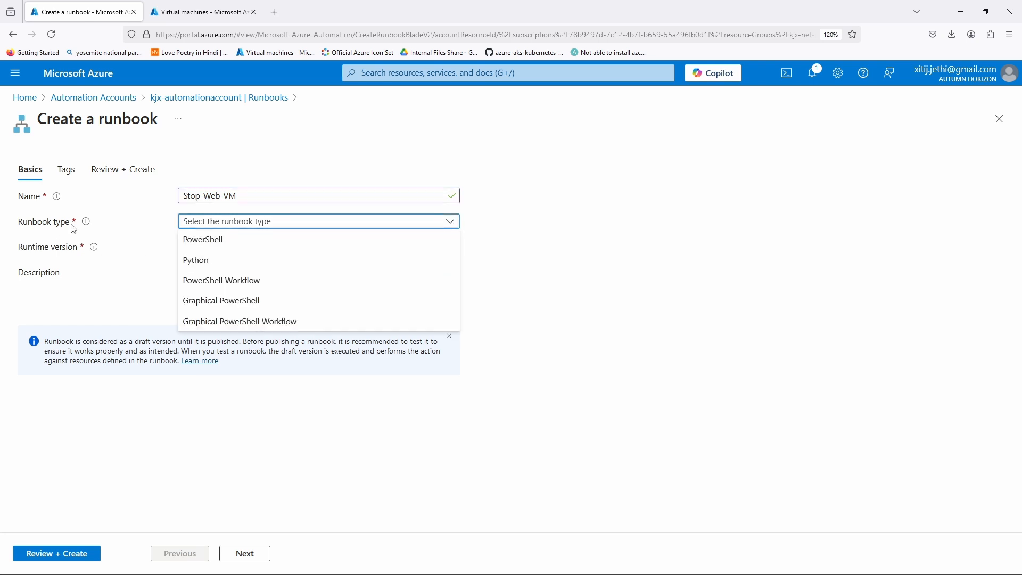
left_click(203, 239)
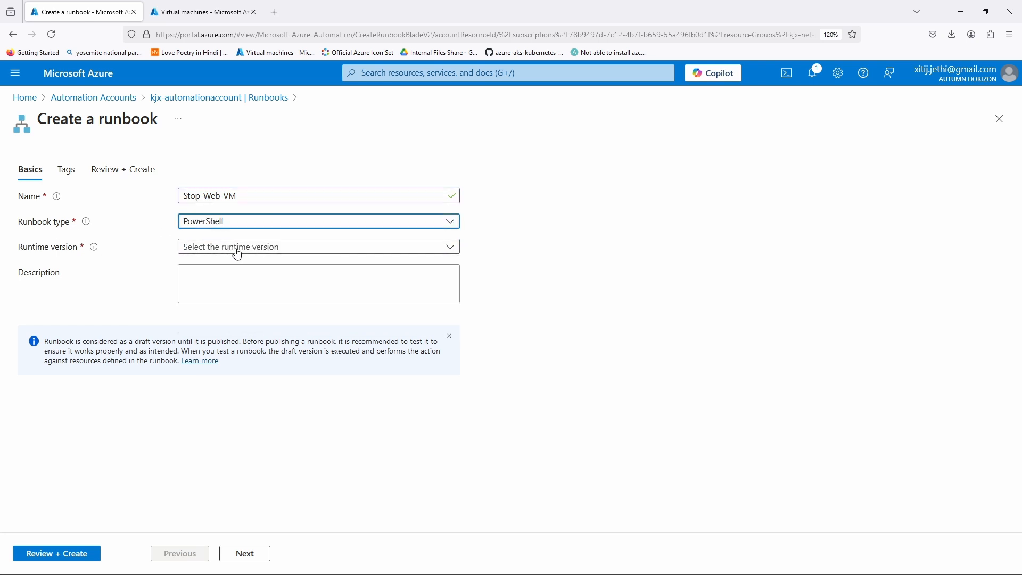
left_click(319, 246)
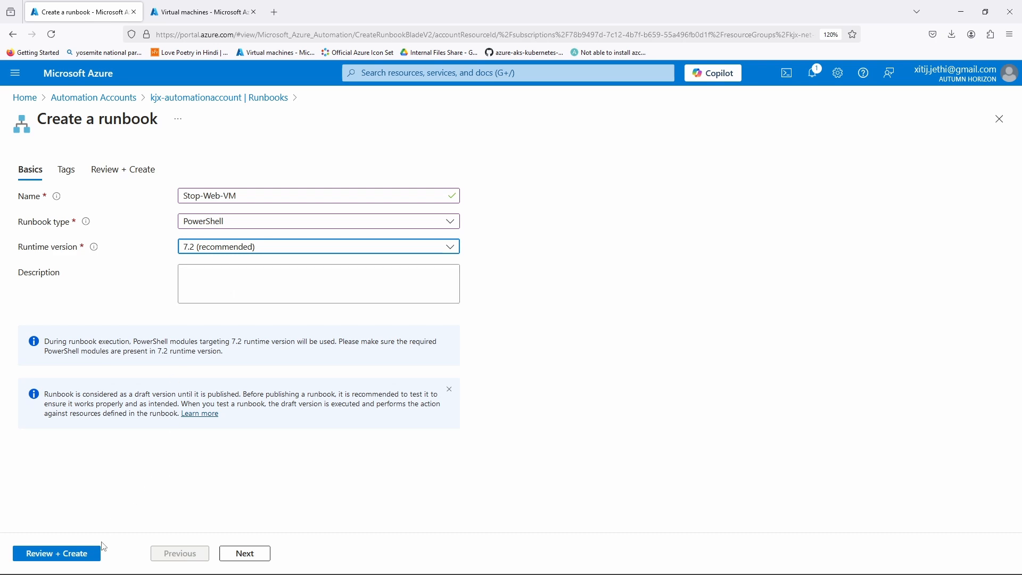
left_click(57, 553)
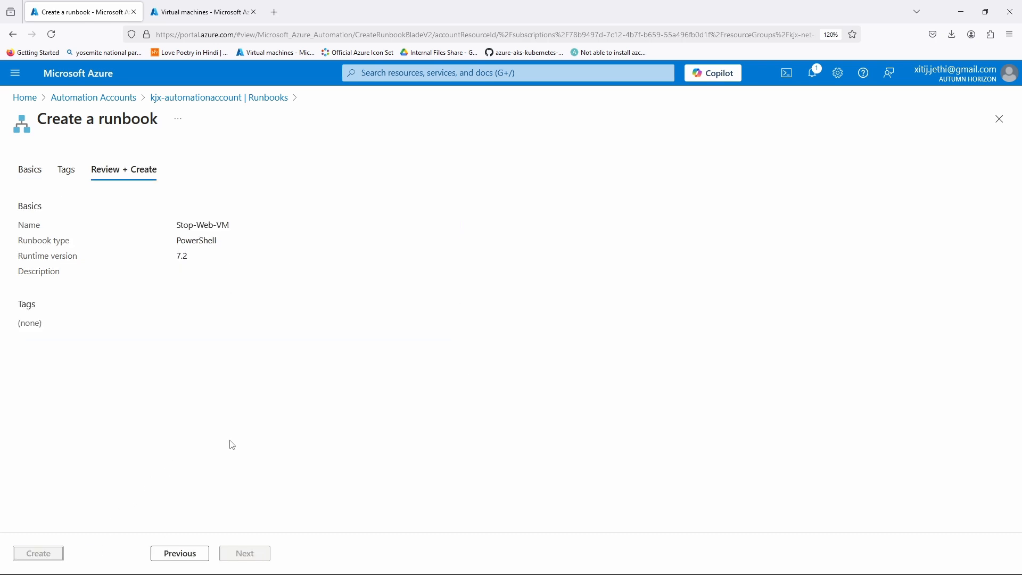
left_click(39, 554)
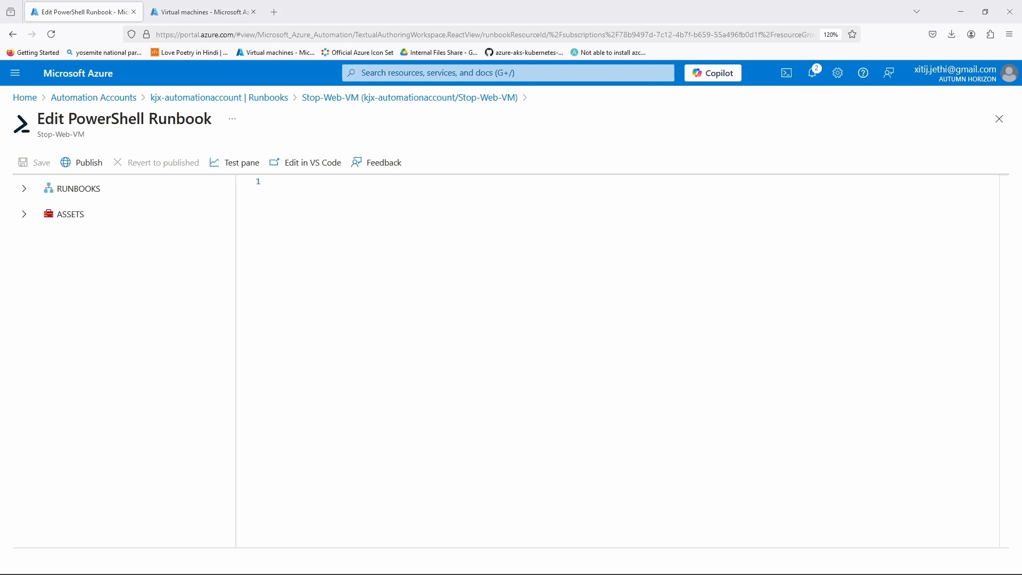
- Paste the start/stop VM PowerShell script into Stop-Web-VM, save it and go to the Test pane
left_click(285, 187)
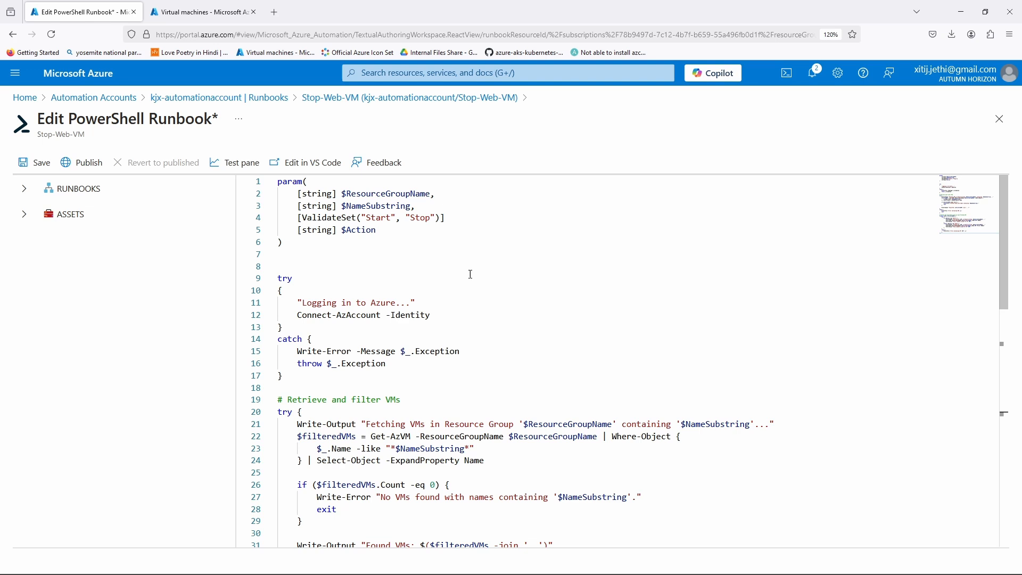
mouse_move(389, 218)
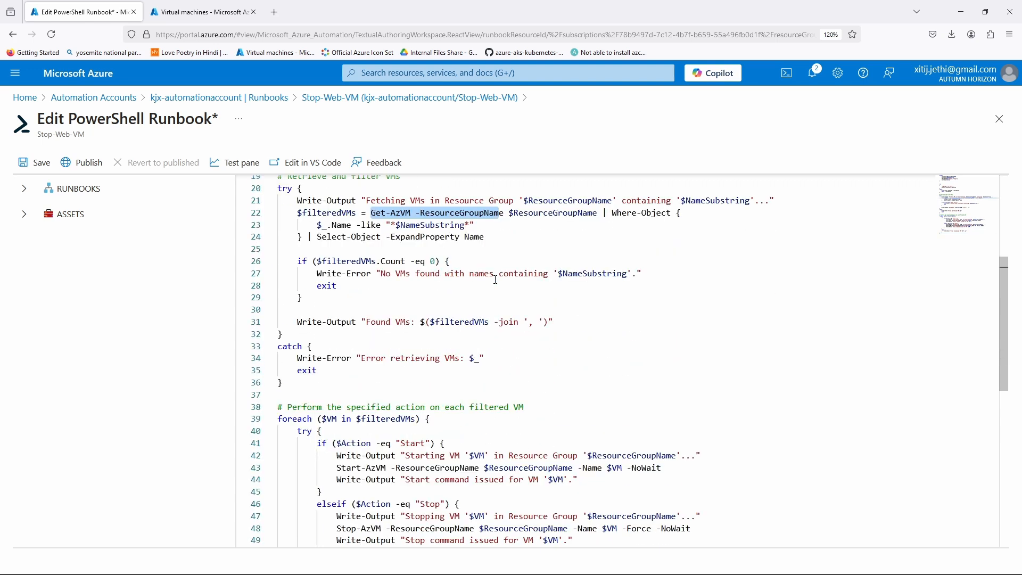
scroll("down", 3)
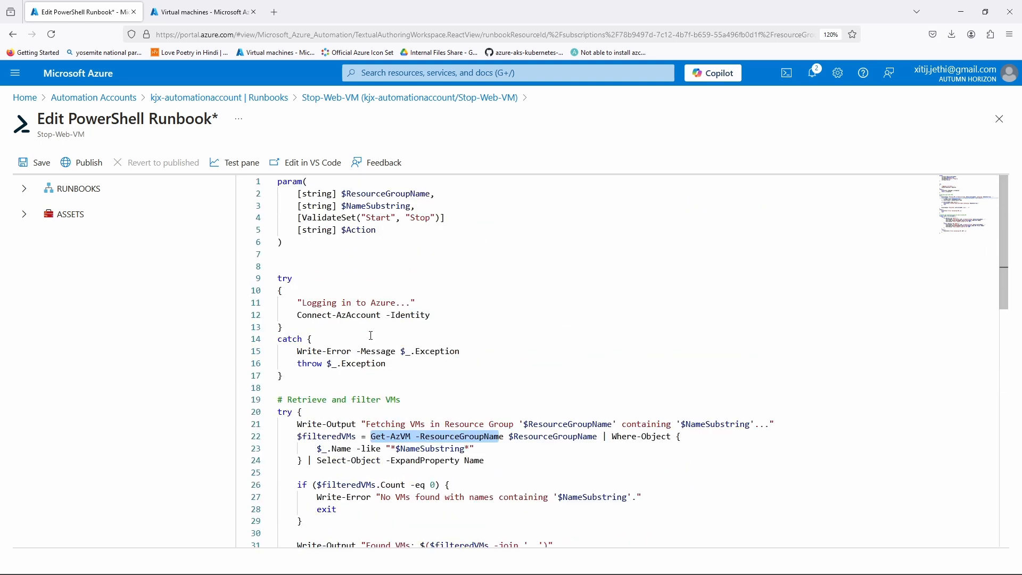
left_click(34, 162)
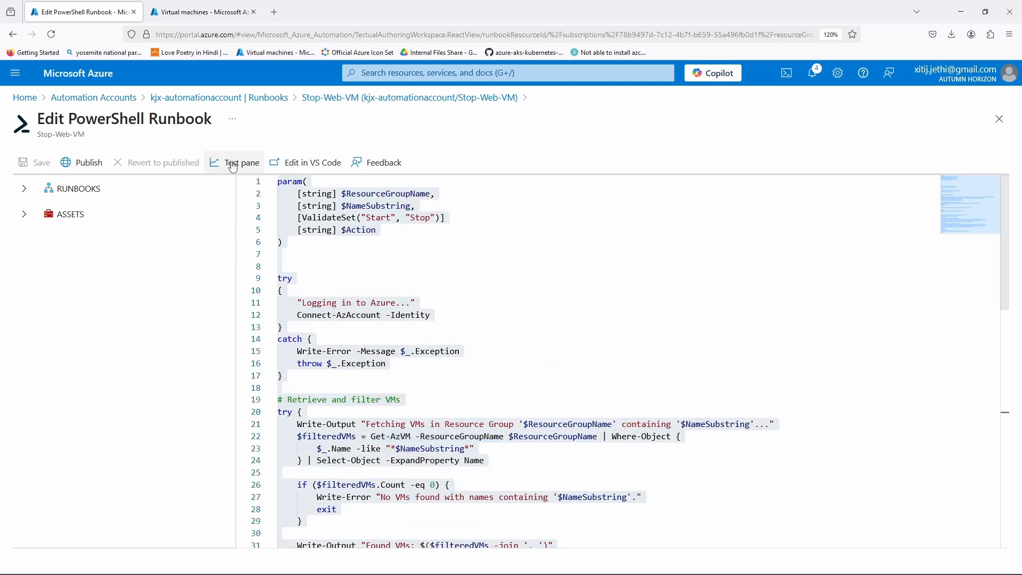
left_click(35, 162)
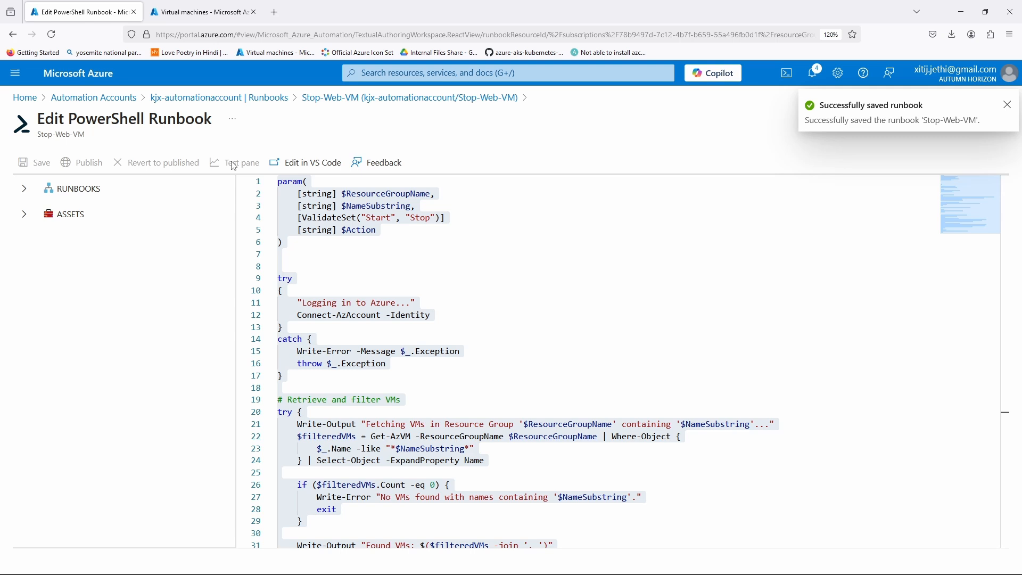
left_click(242, 161)
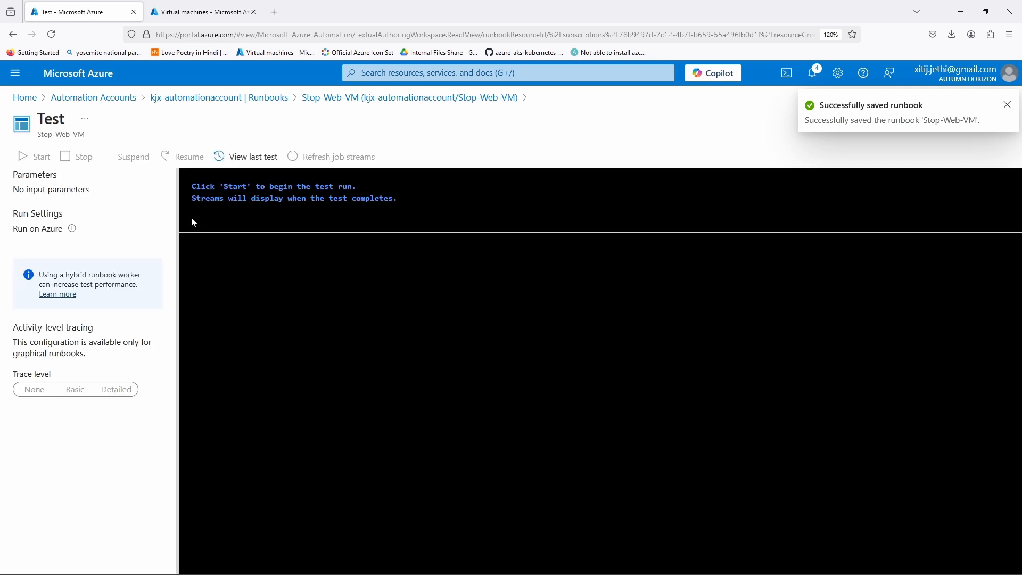
- Fill test parameters: resource group kjx-0-web-rg, name substring athwb, action start
left_click(200, 12)
type("kjx-0-web-rg")
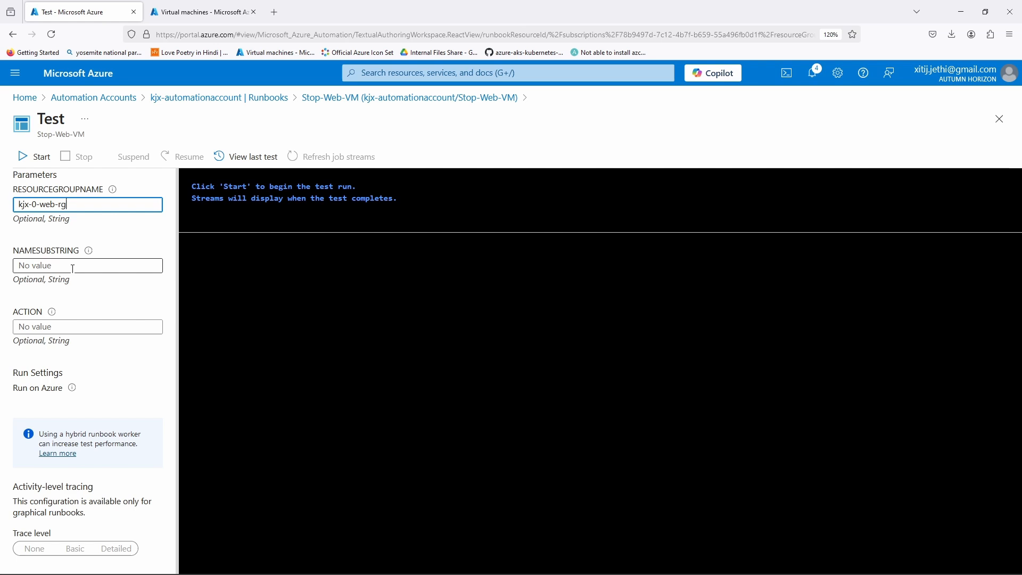
left_click(88, 265)
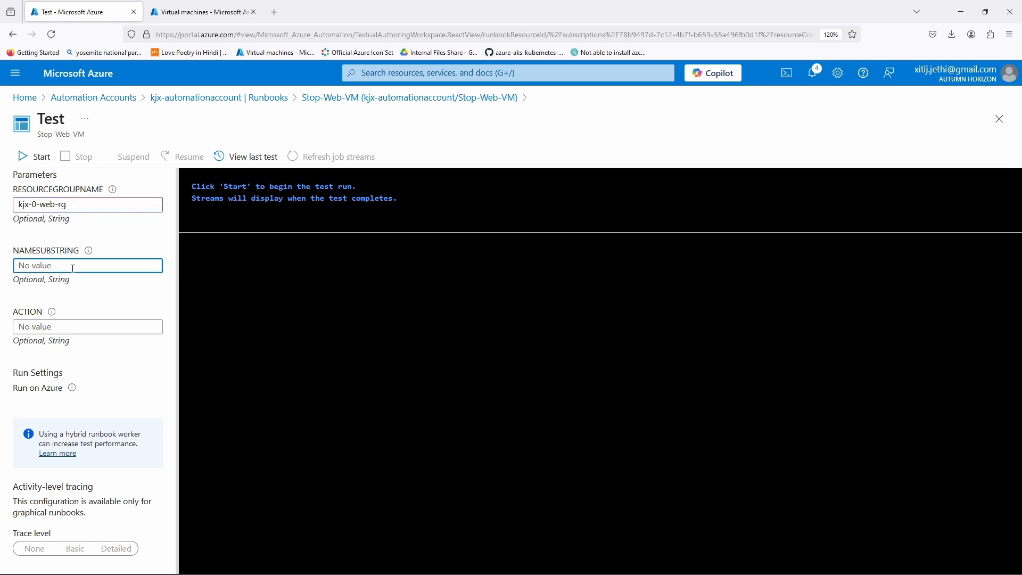
type("ath")
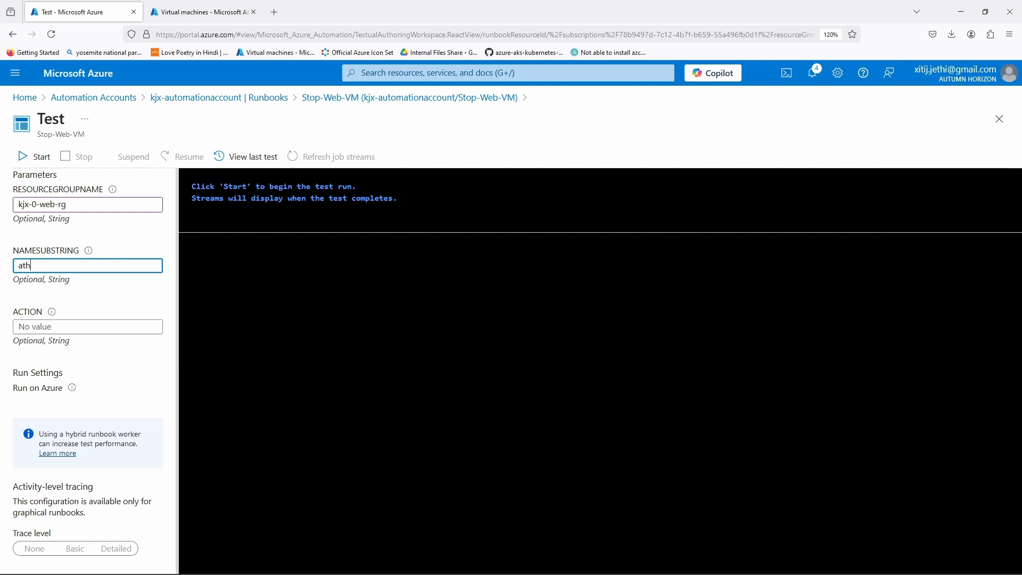
type("wb")
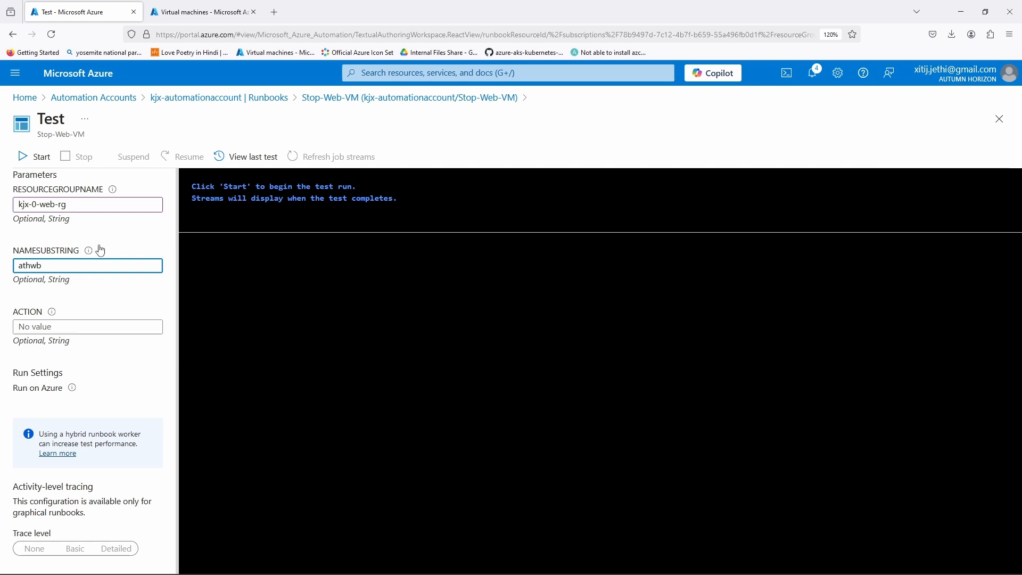
left_click(199, 12)
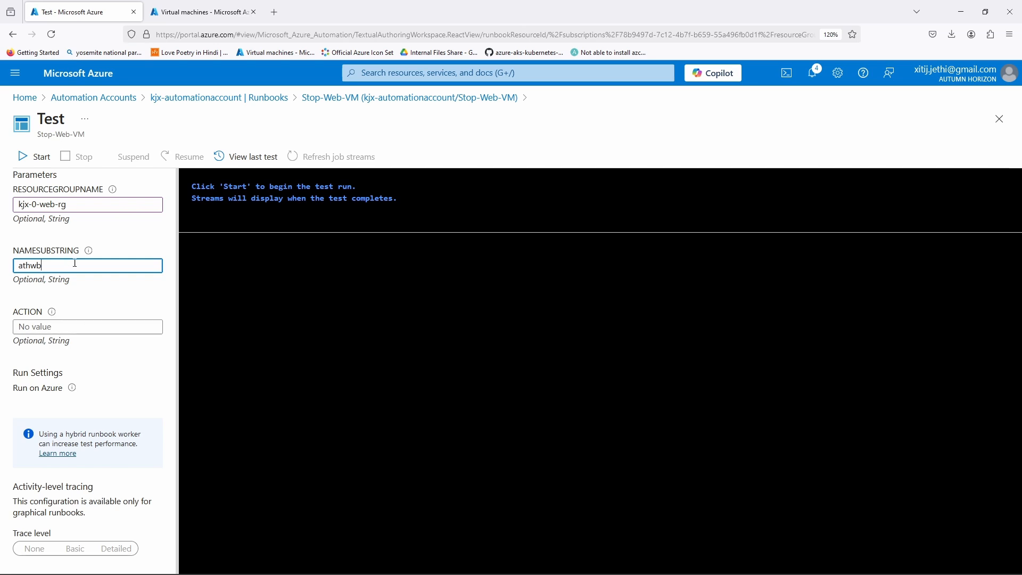
left_click(88, 326)
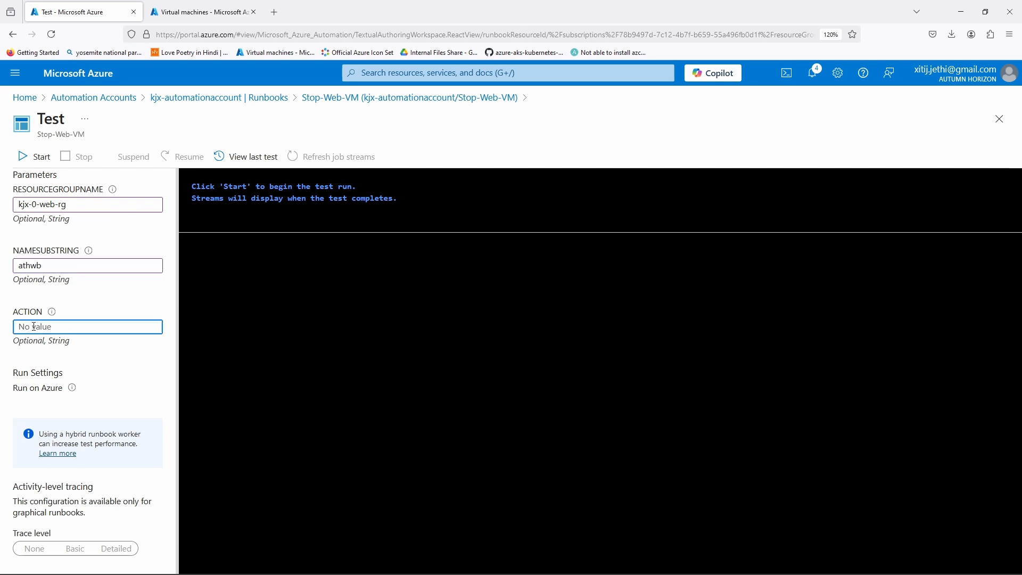
type("start")
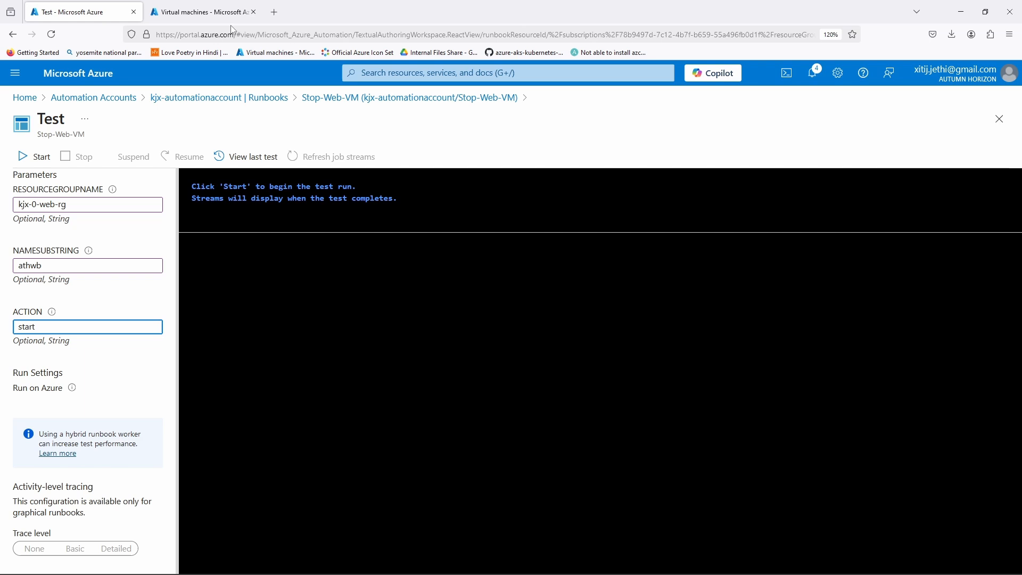
left_click(199, 12)
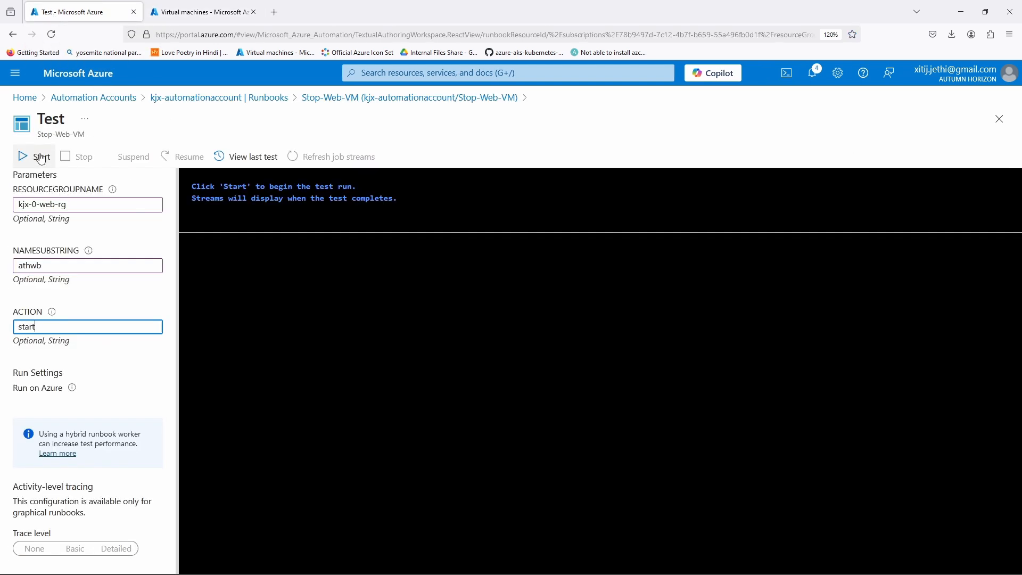
- Start the Stop-Web-VM test run and wait for Running status
left_click(40, 155)
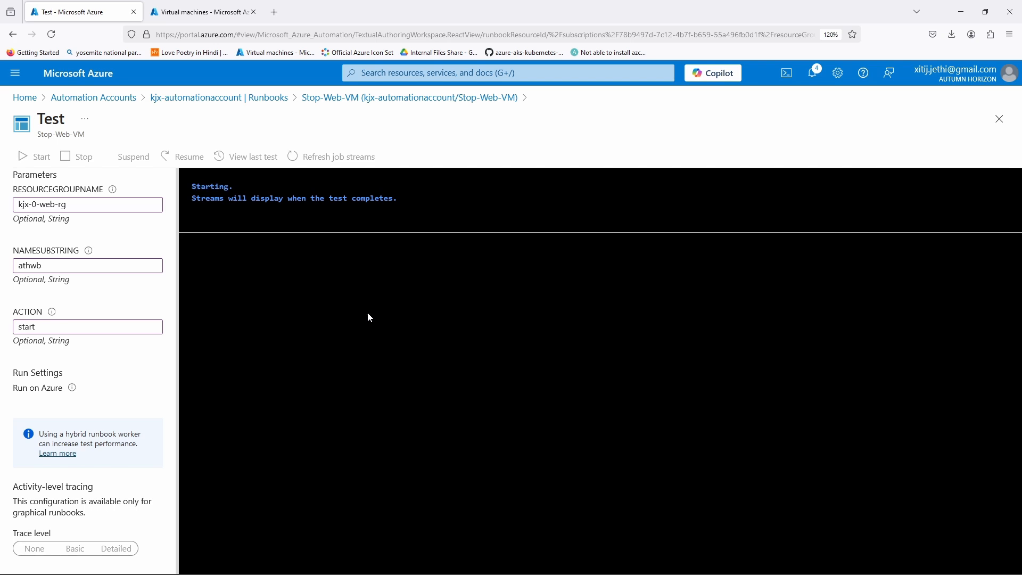
mouse_move(376, 312)
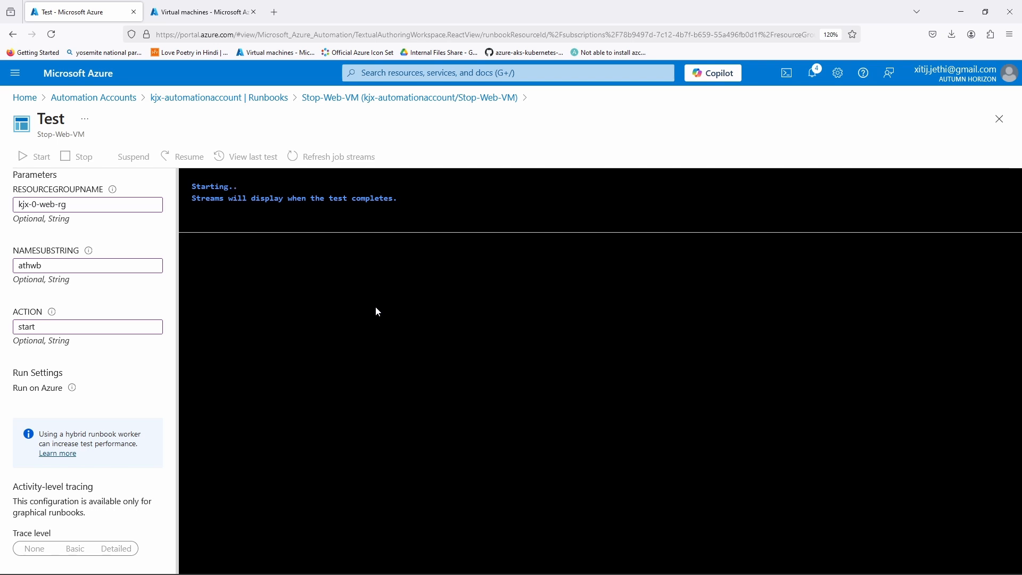
mouse_move(326, 298)
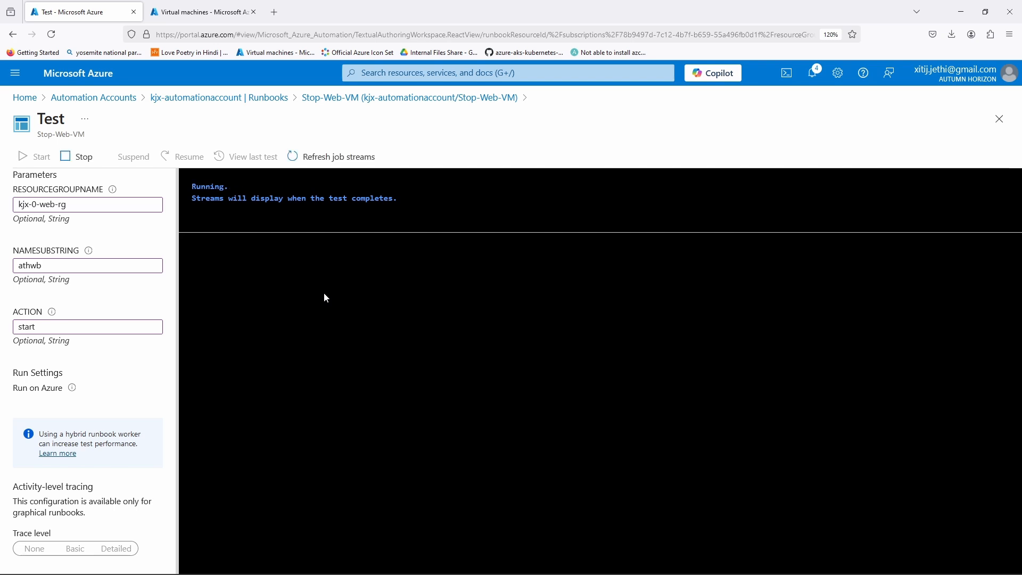
mouse_move(328, 303)
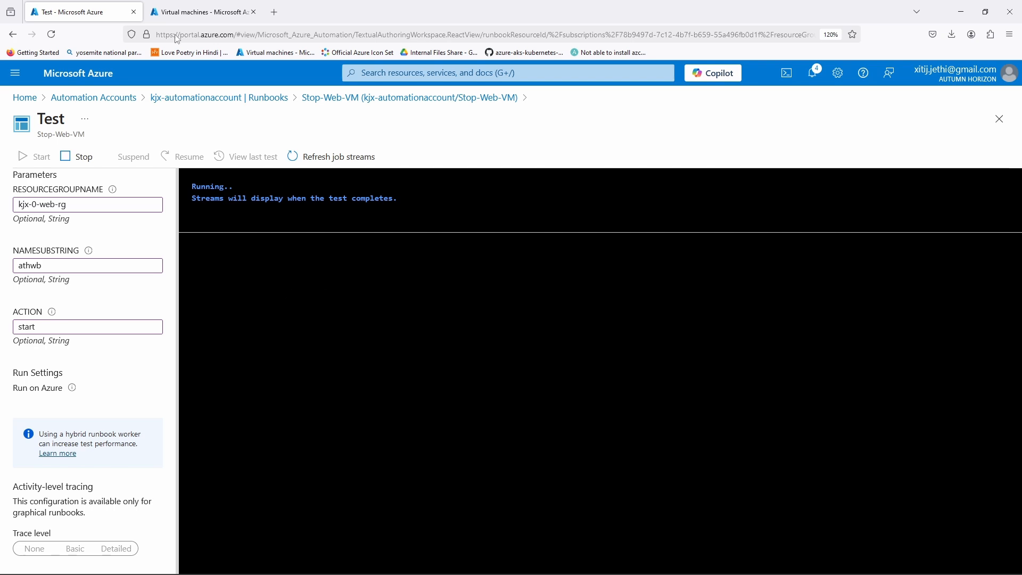
- Refresh Virtual machines to confirm both athwb web VMs are Running, then return to the test output
left_click(202, 12)
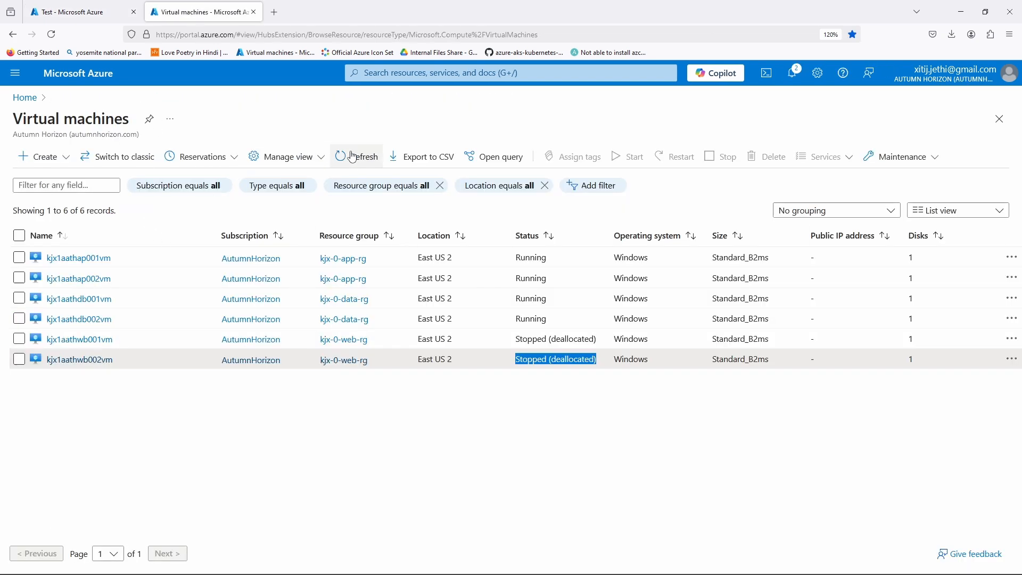
left_click(355, 157)
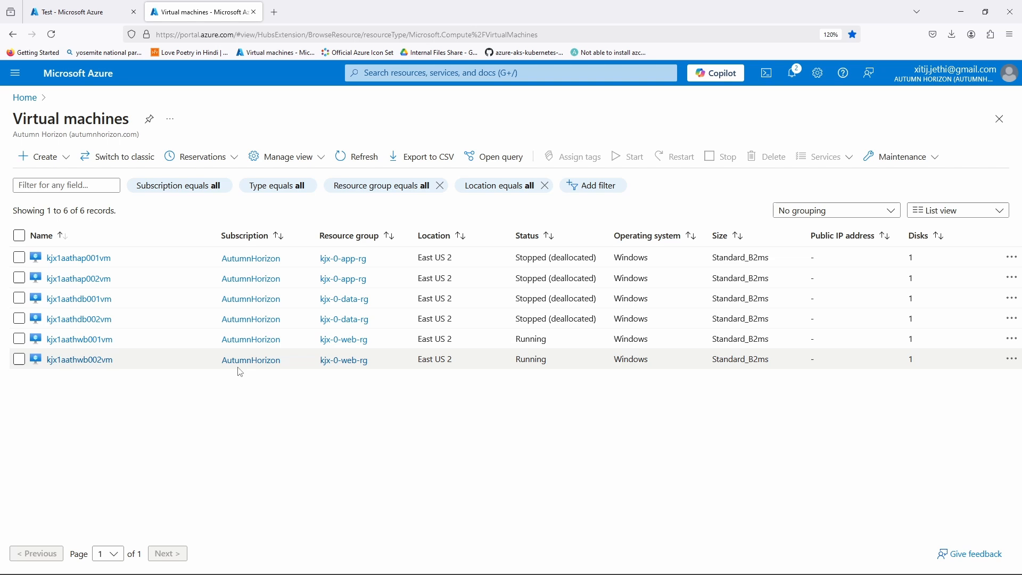
mouse_move(548, 373)
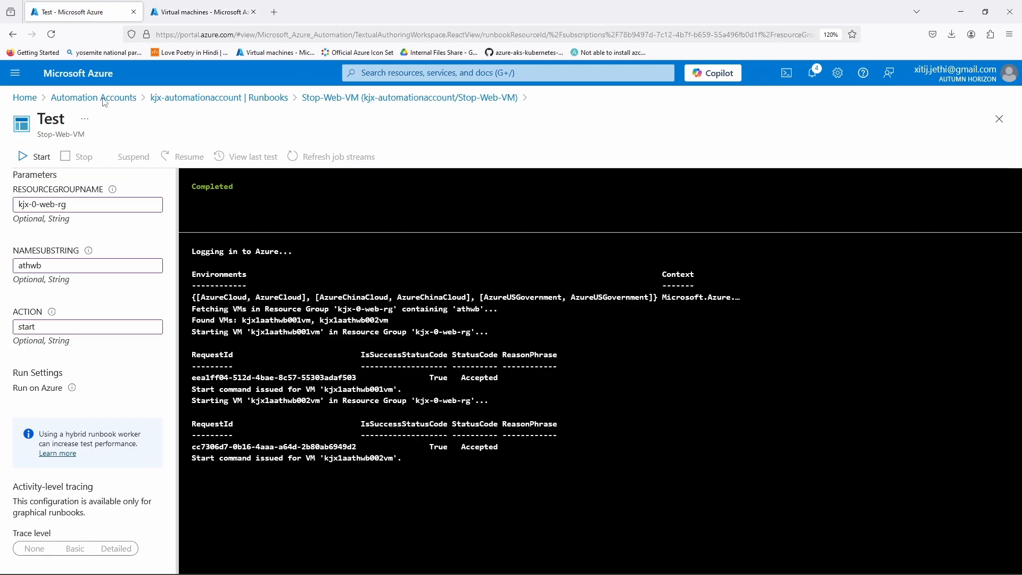
mouse_move(368, 382)
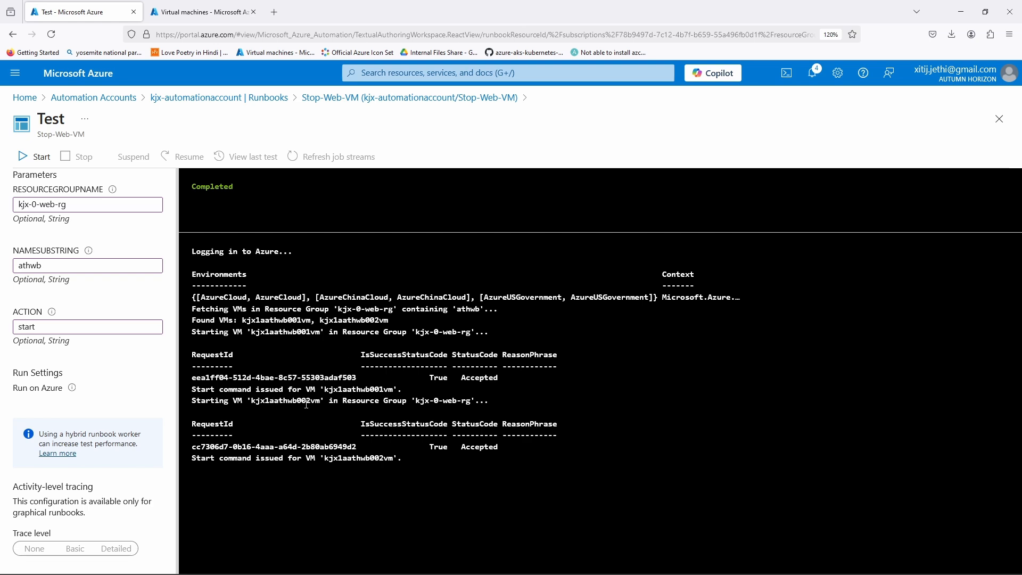
mouse_move(337, 411)
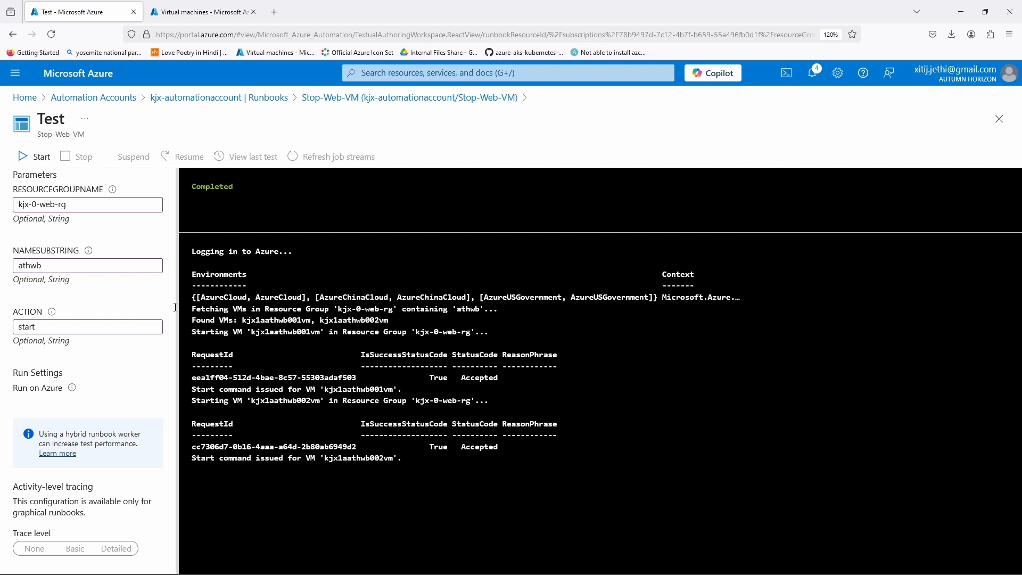
left_click(202, 12)
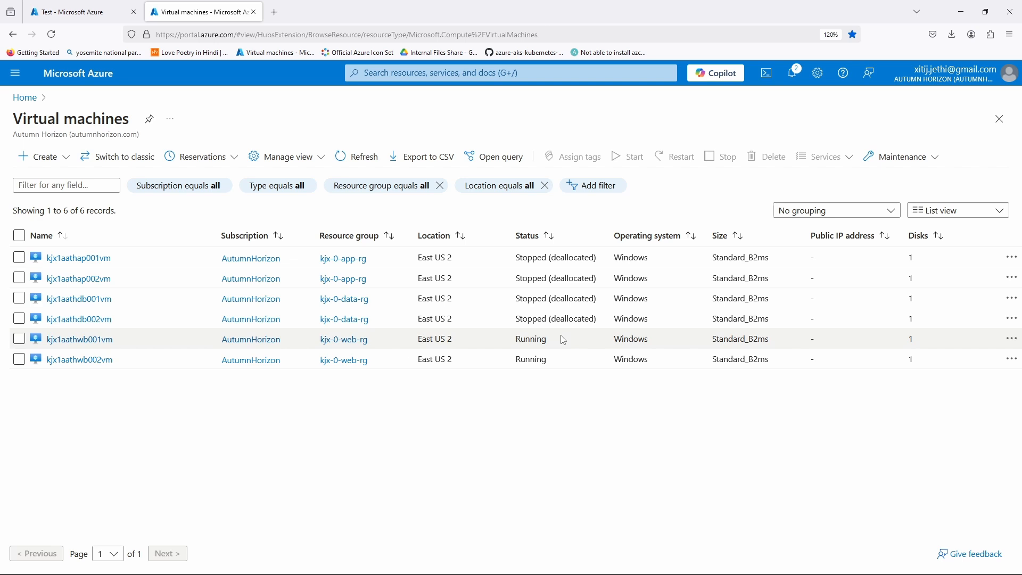
mouse_move(219, 278)
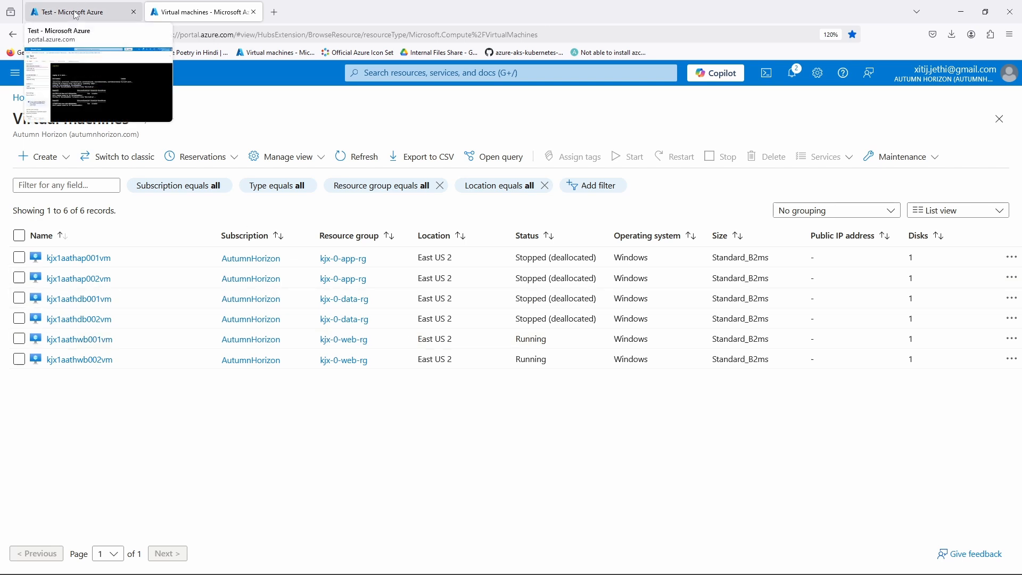
left_click(71, 12)
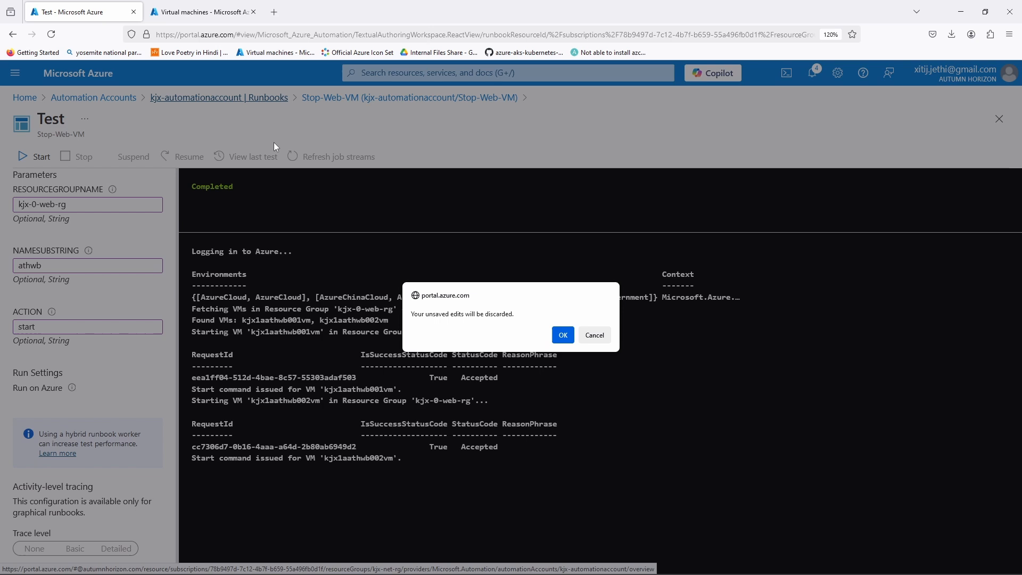
- Discard the unsaved test edits and reopen the Stop-Web-VM runbook in the editor
left_click(563, 334)
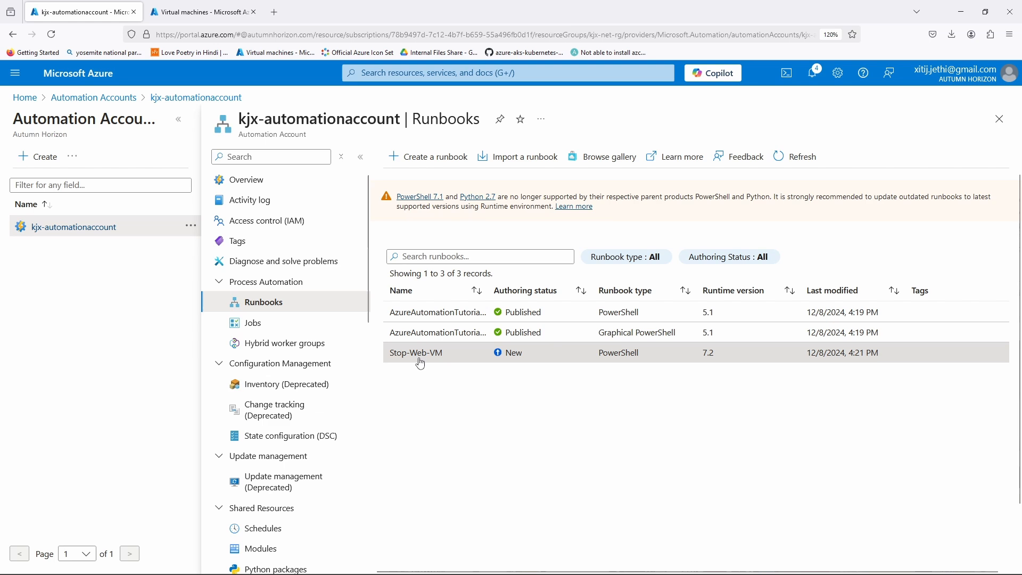
left_click(415, 352)
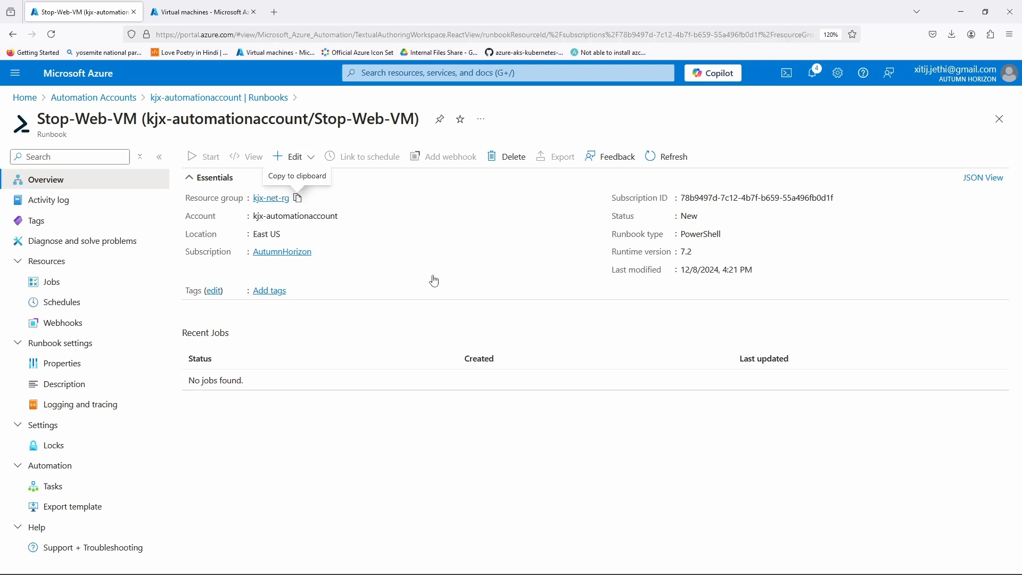
left_click(294, 156)
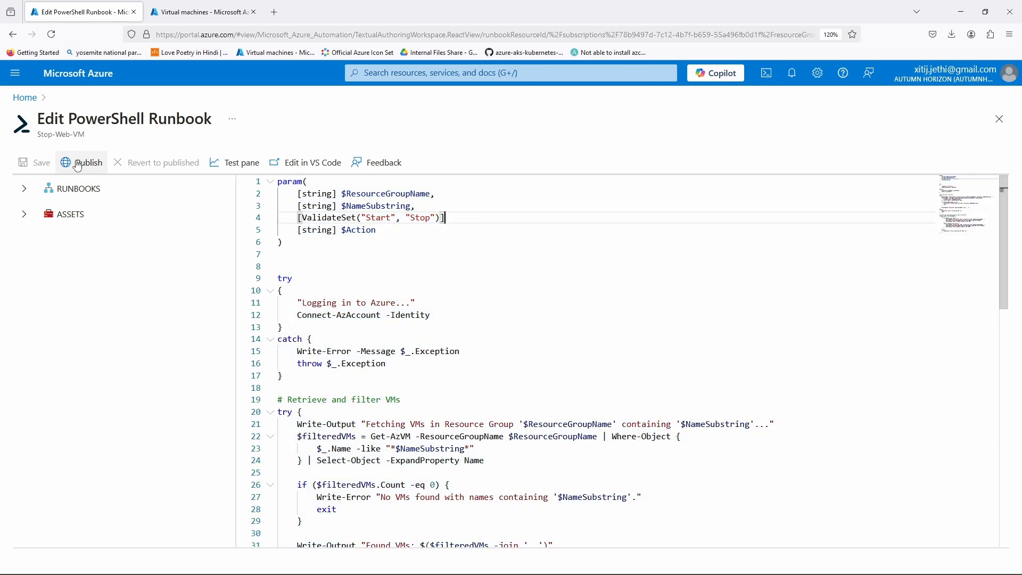
- Publish Stop-Web-VM, overriding the previously published version
left_click(88, 162)
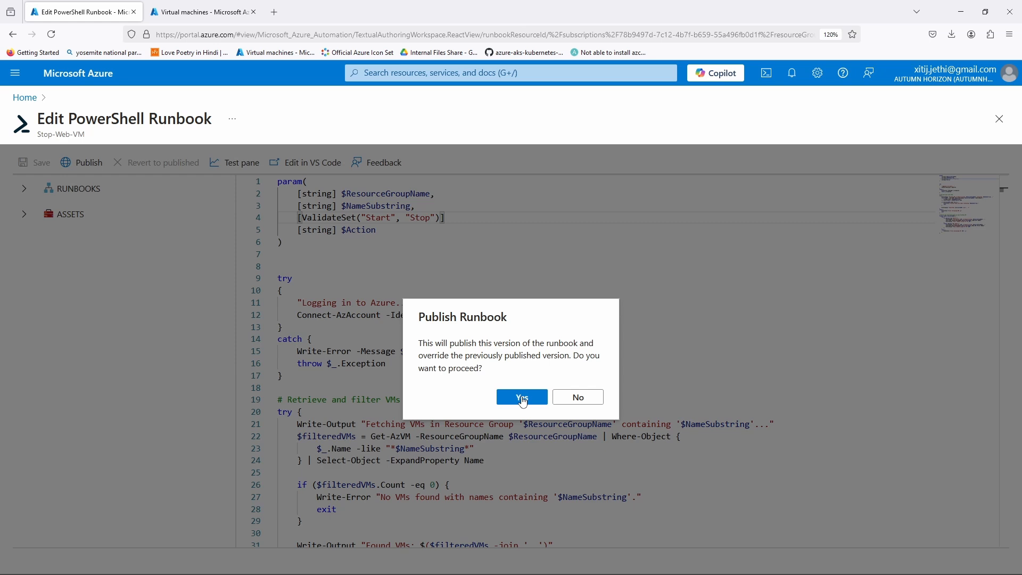
left_click(522, 397)
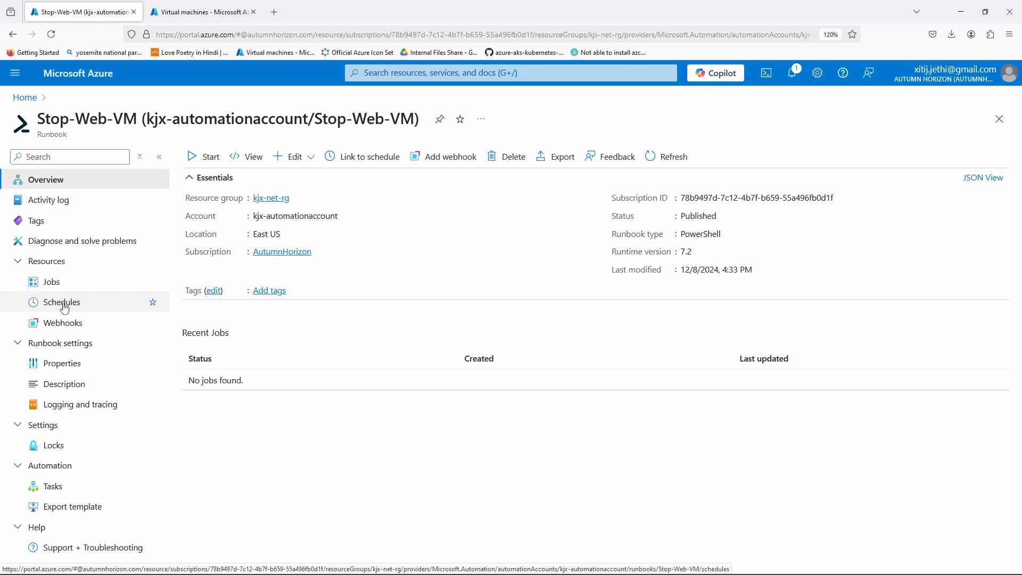
- From the runbook's Schedules page, begin linking a schedule and start a new one
left_click(60, 302)
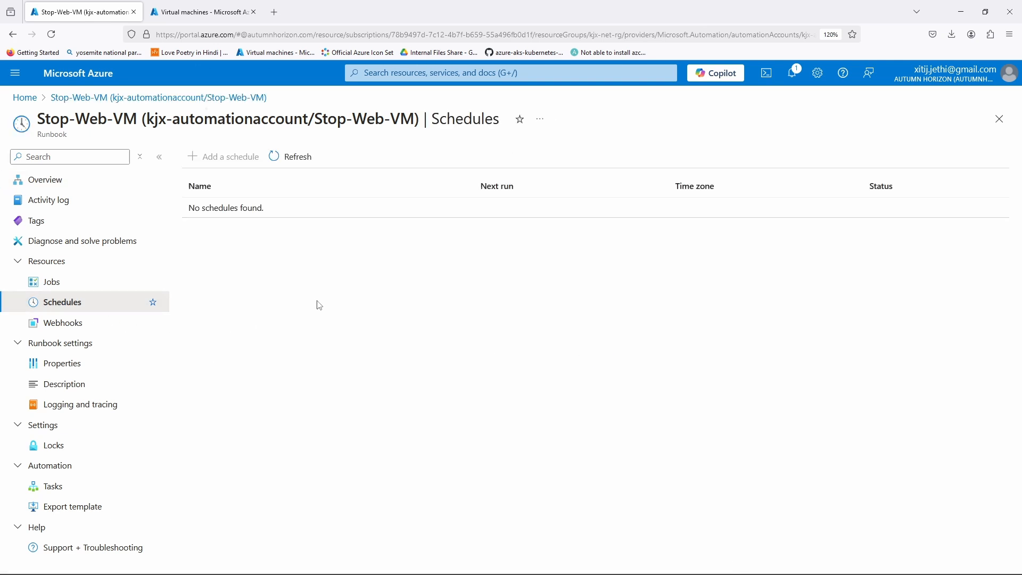
left_click(230, 157)
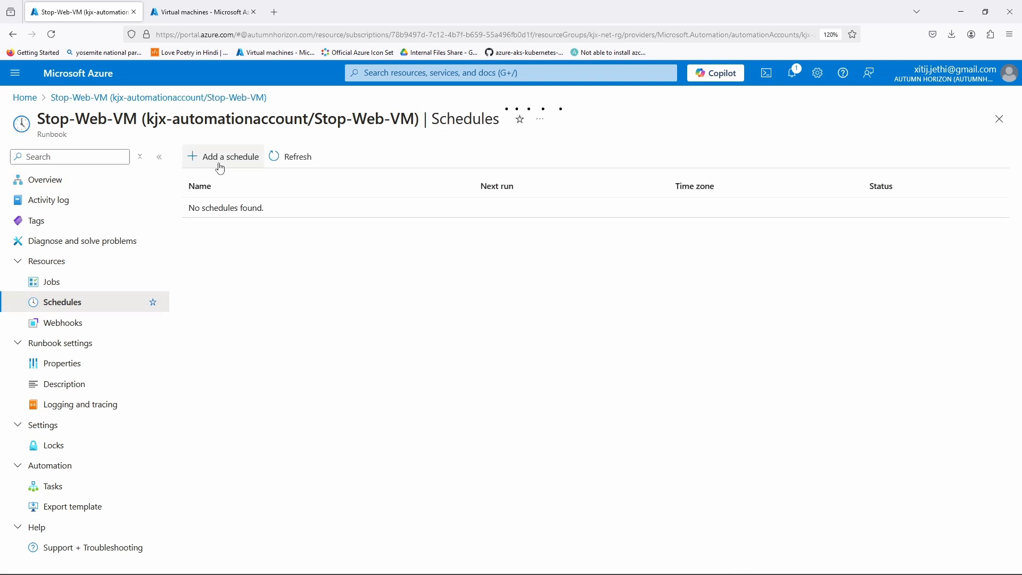
left_click(230, 157)
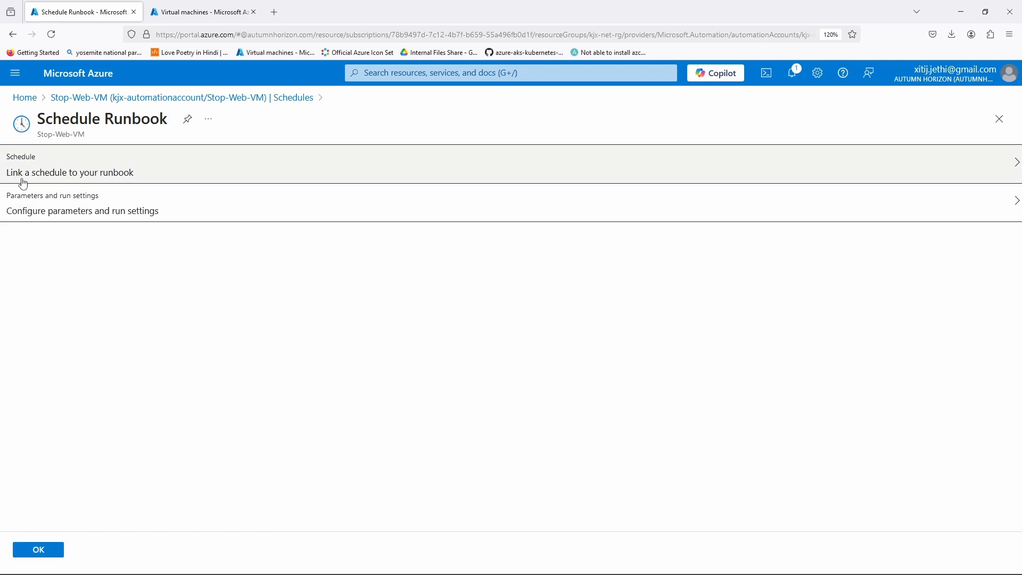
left_click(70, 173)
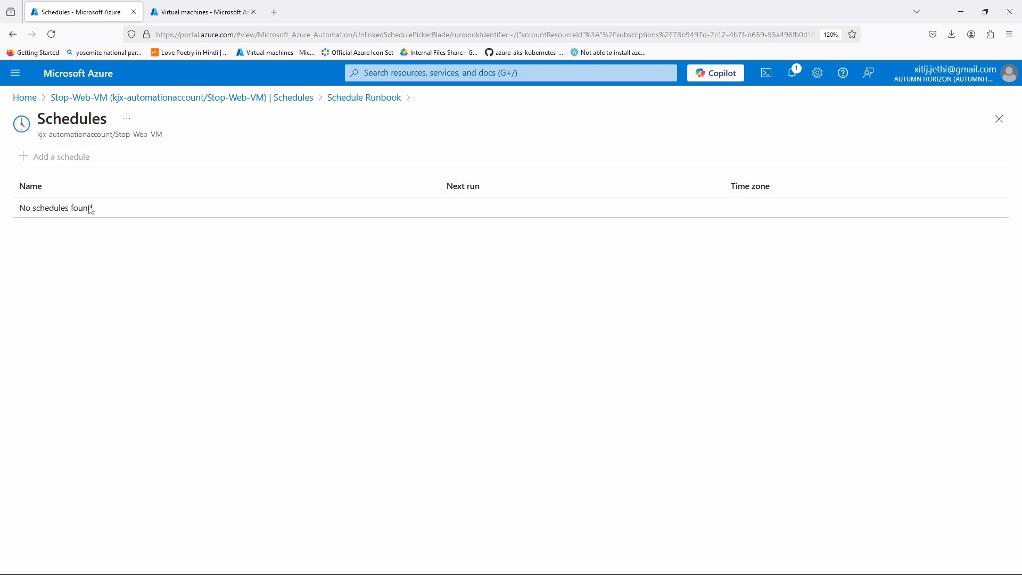
left_click(61, 156)
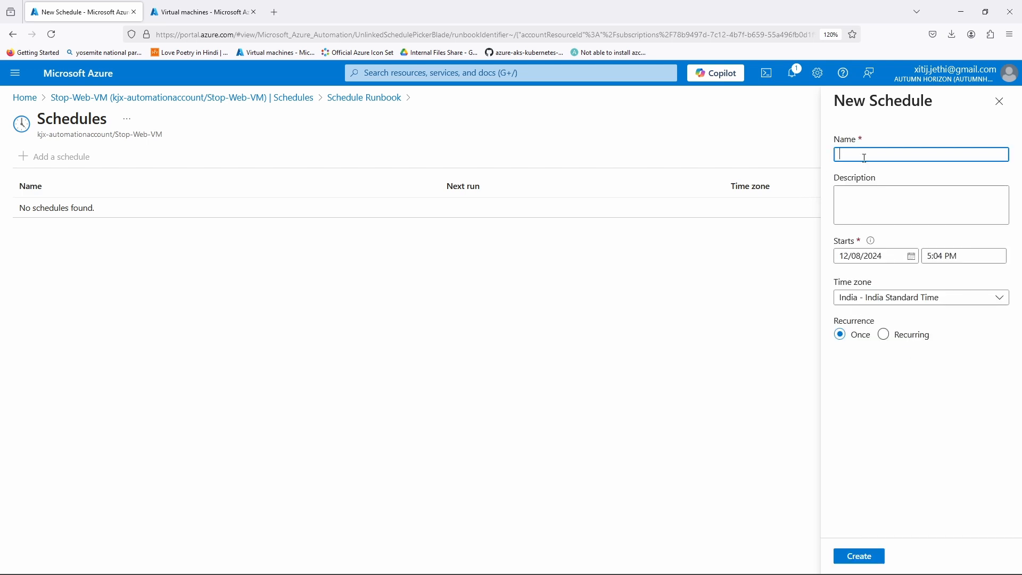
- Name the schedule Start-Web-VM with a 4:40 PM start and try a recurring interval
type("Start-Web-VM")
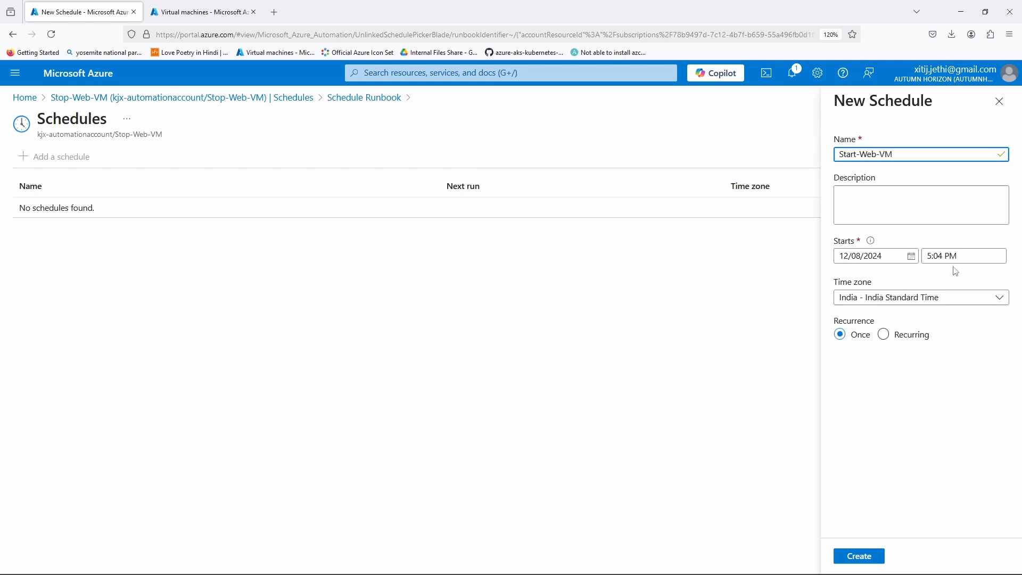
left_click(919, 153)
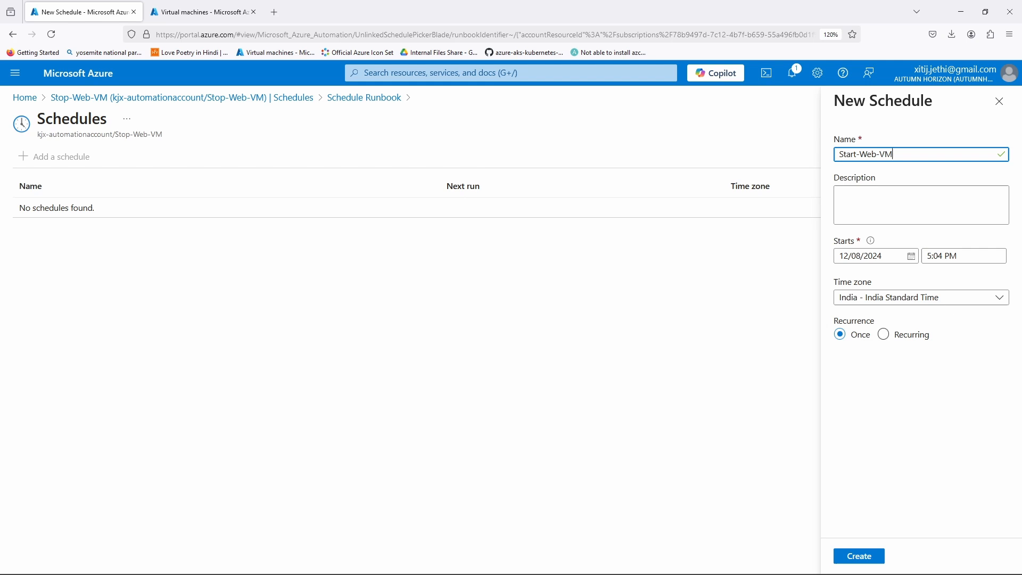
mouse_move(953, 273)
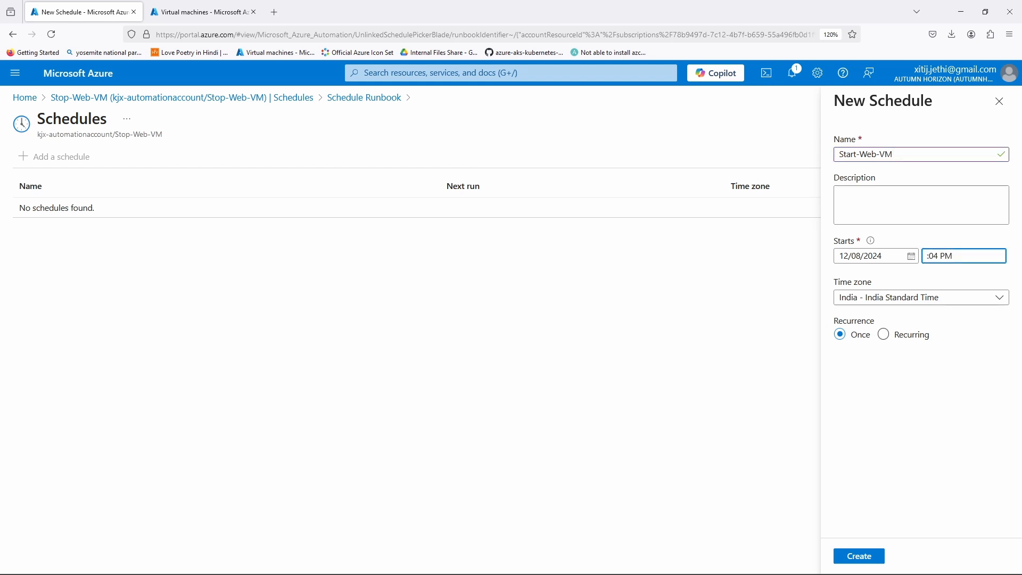
type("4:40 PM")
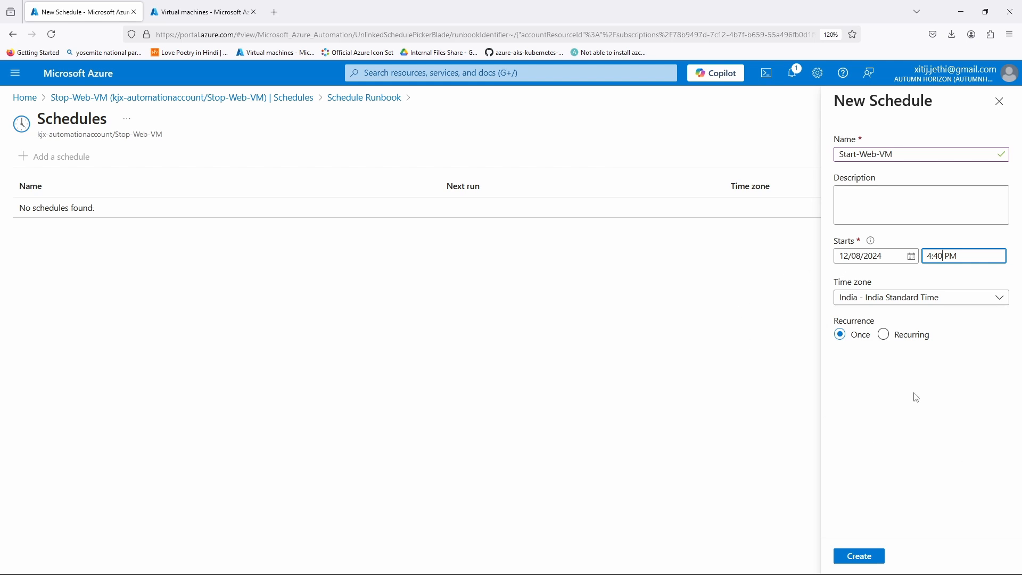
mouse_move(884, 335)
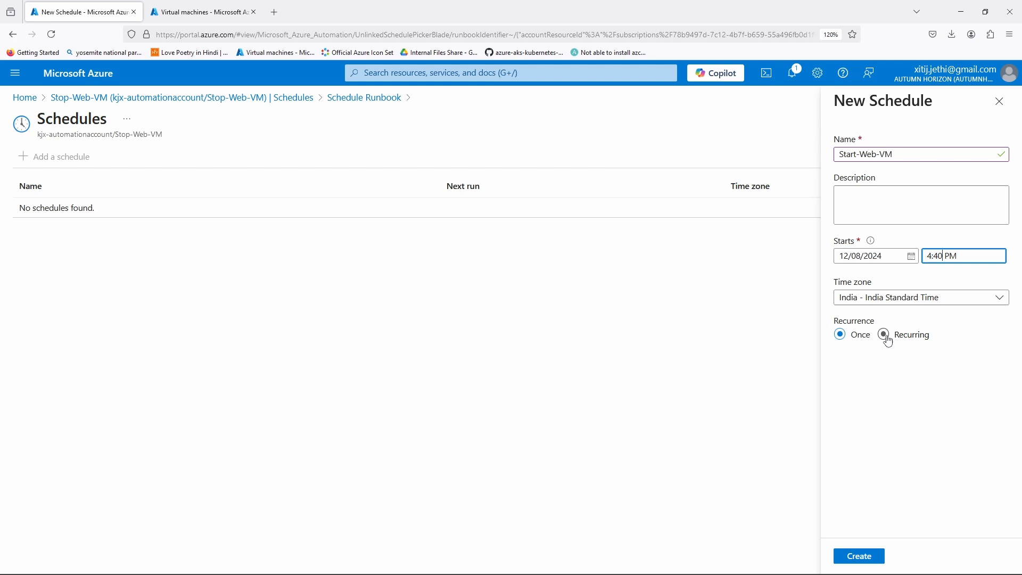
left_click(884, 333)
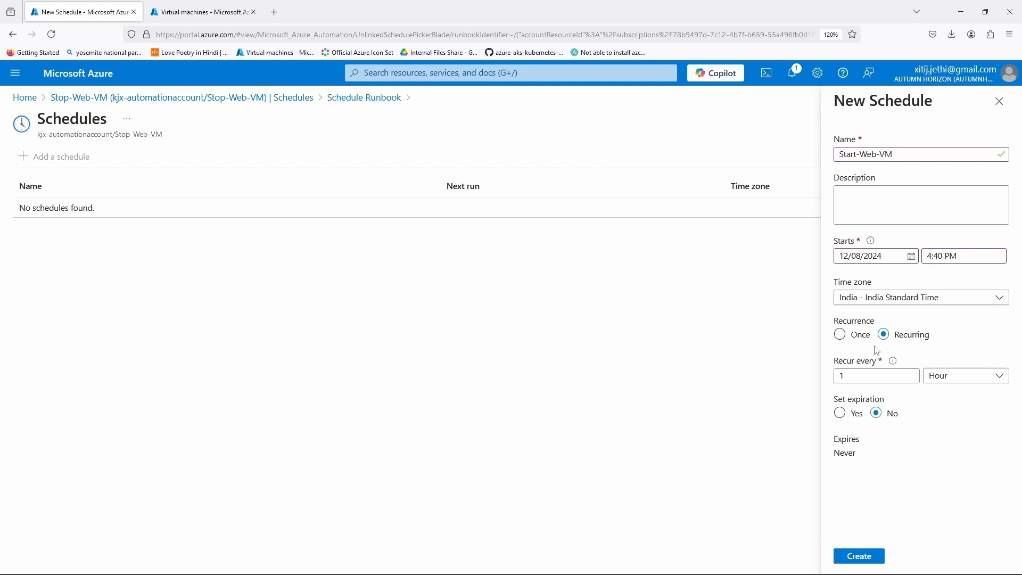
mouse_move(992, 383)
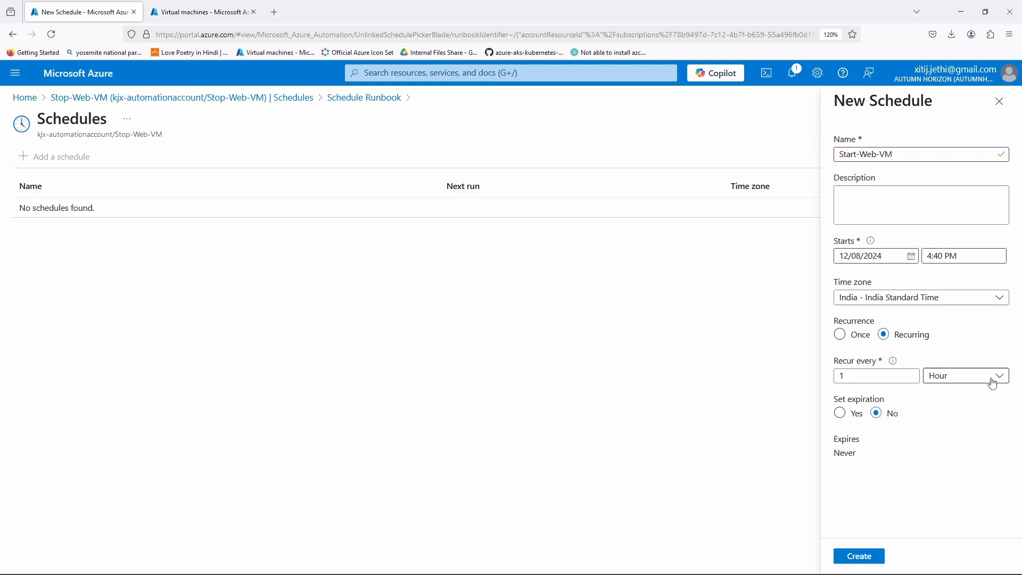
left_click(965, 375)
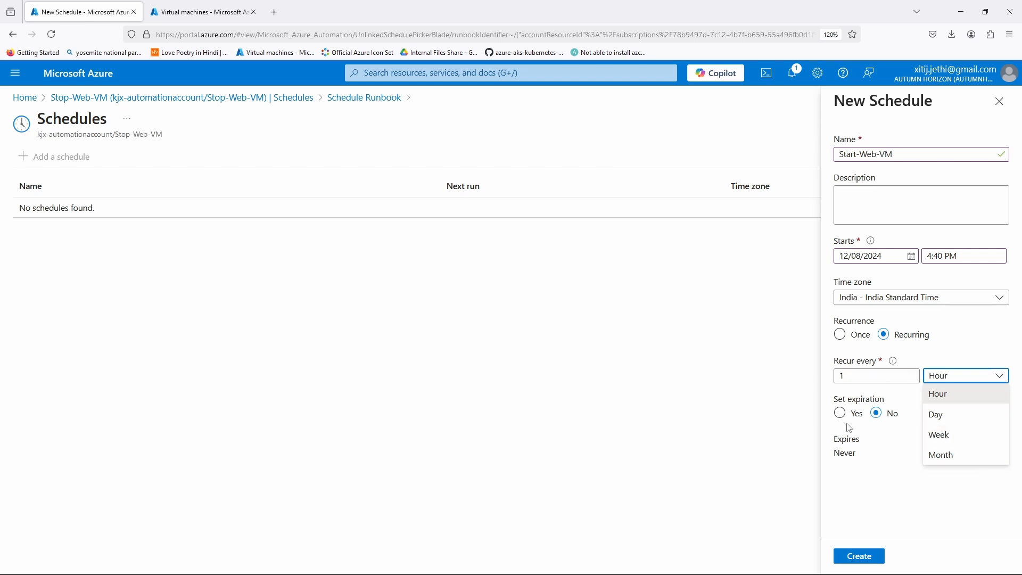
mouse_move(876, 364)
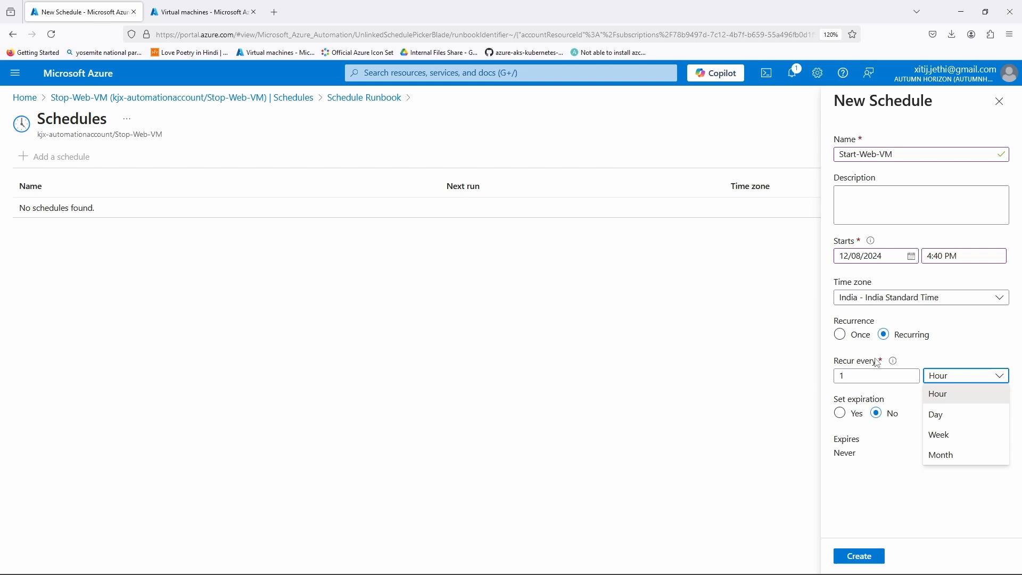
- Make the schedule run once at 4:42 PM India Standard Time and create it
left_click(840, 369)
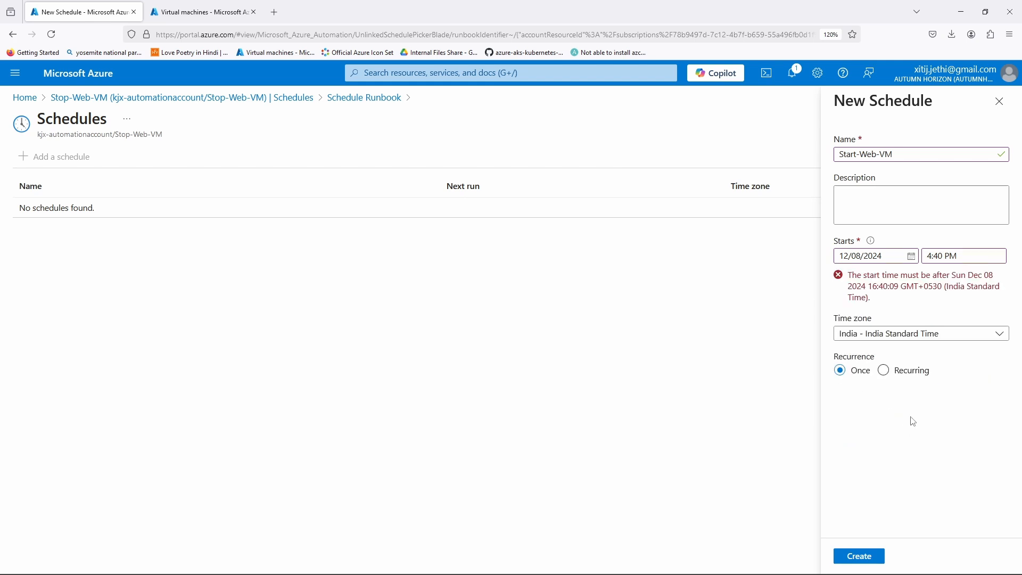
left_click(964, 255)
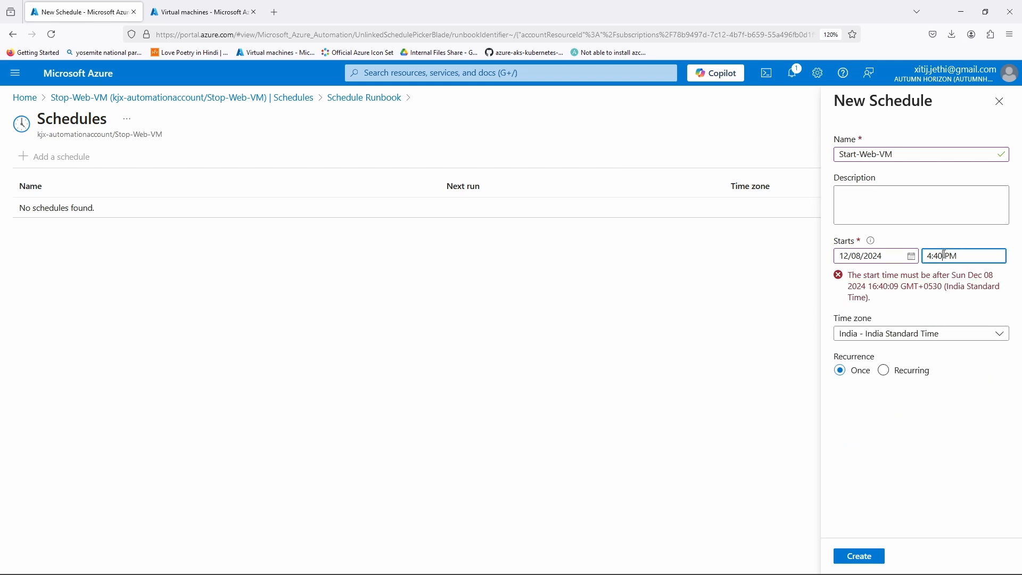
key("Backspace")
type("2")
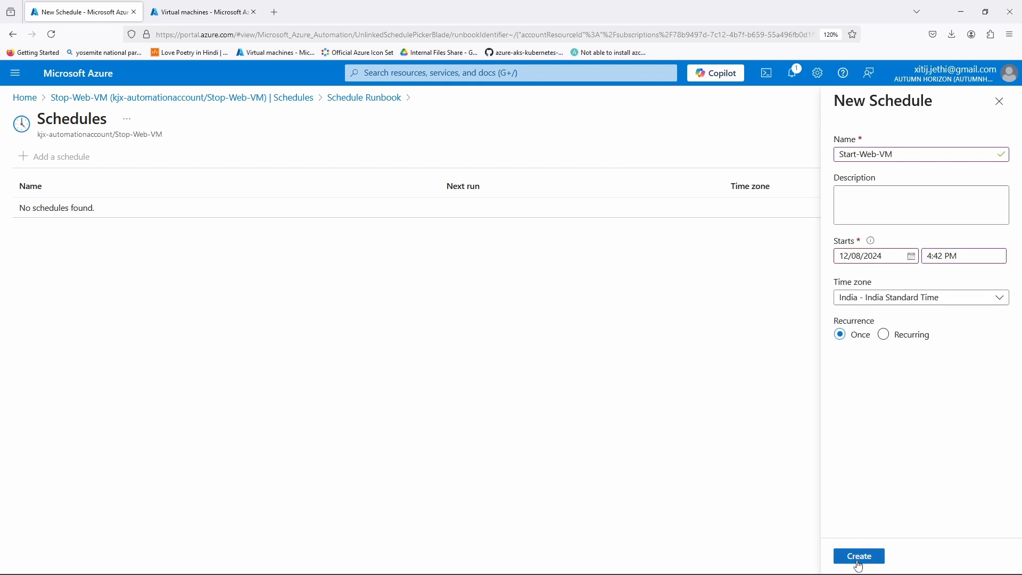
left_click(858, 556)
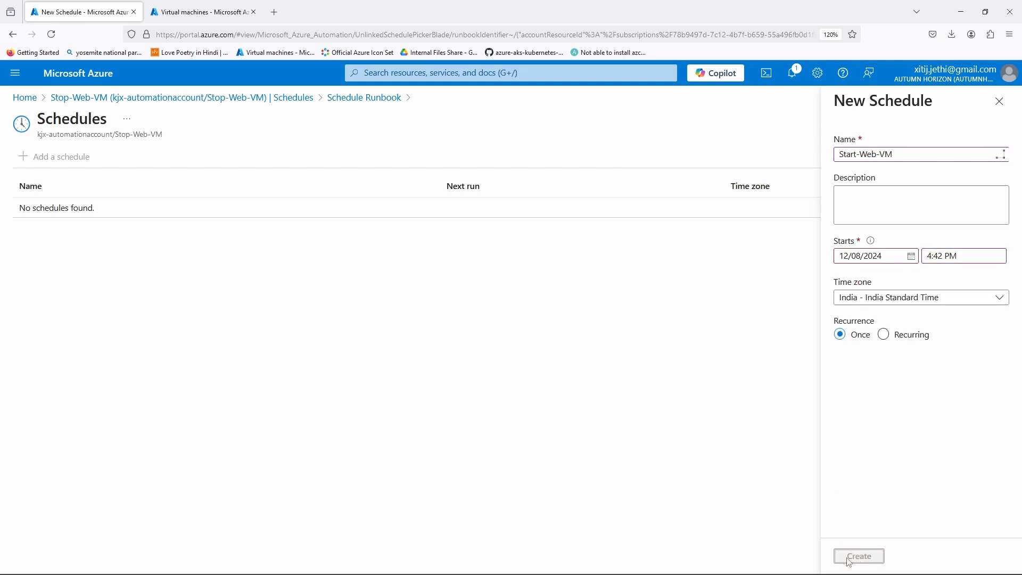
left_click(858, 555)
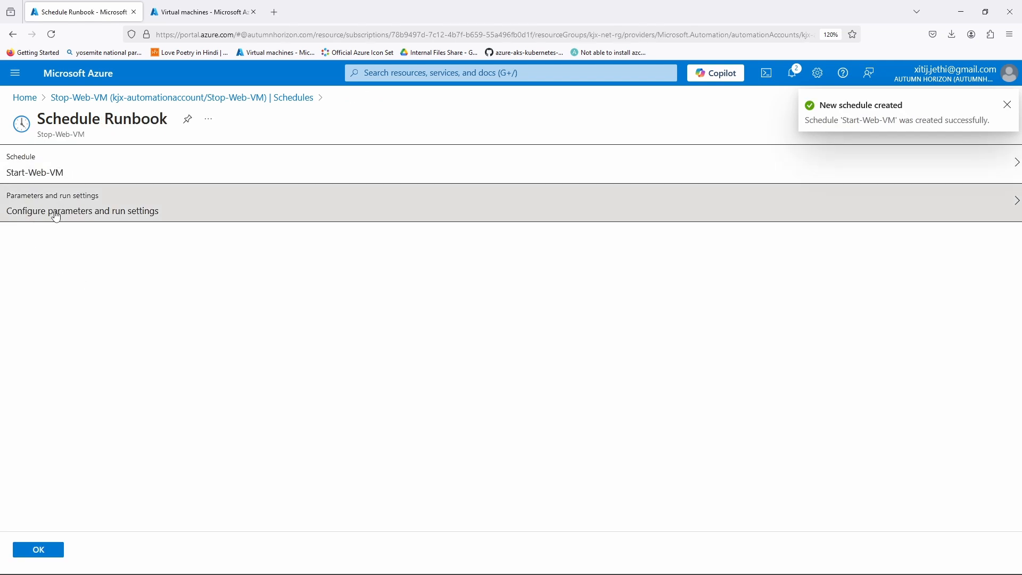
- In Parameters and run settings, fill the resource group with kjx-0-web-rg from the VM list
left_click(82, 211)
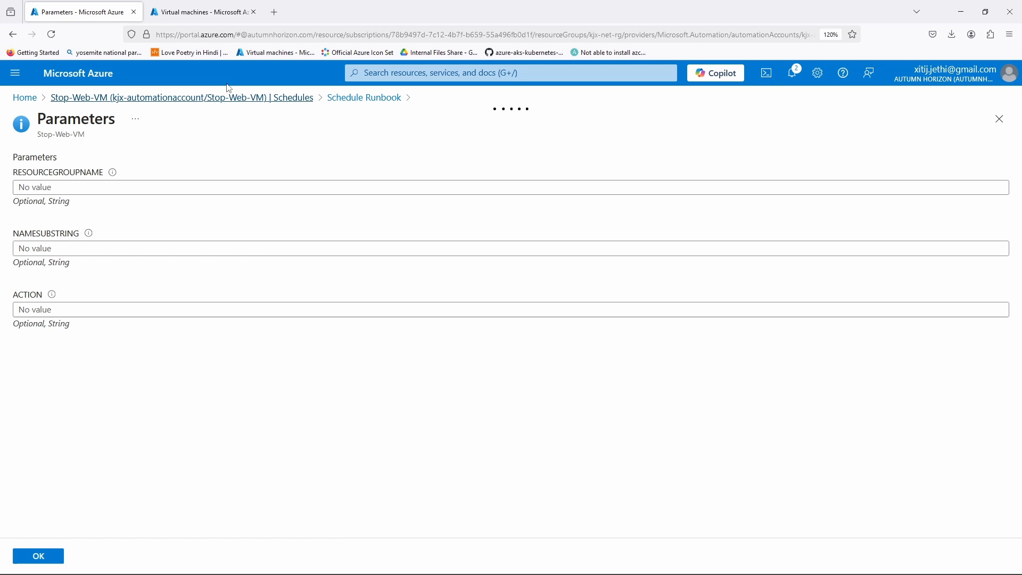
left_click(199, 11)
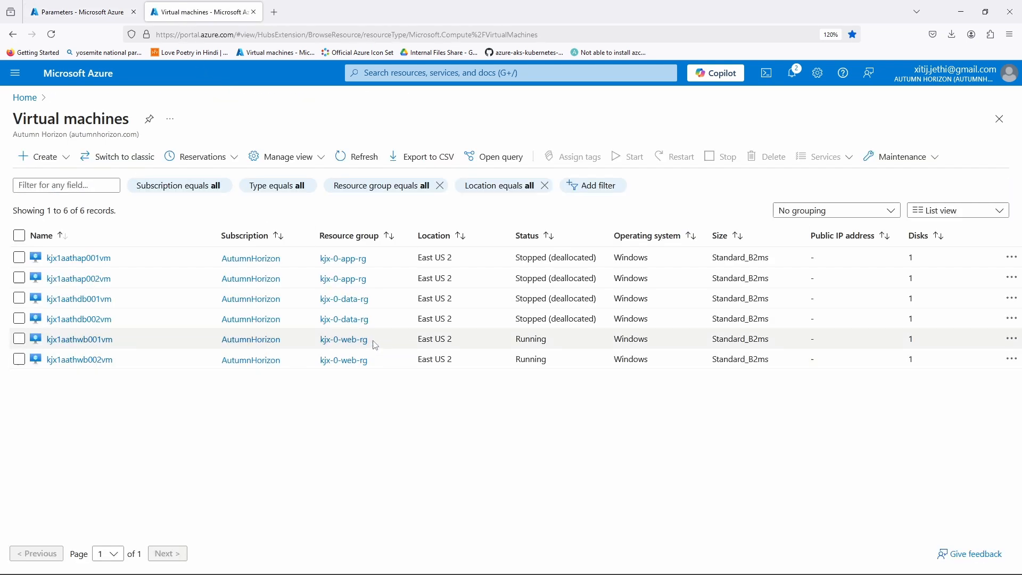
double_click(343, 339)
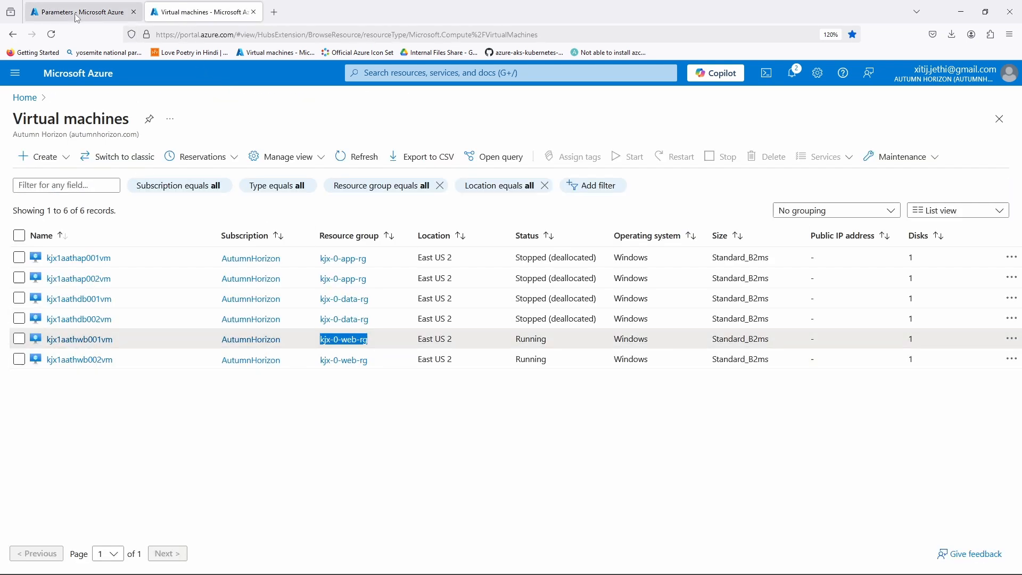
left_click(77, 11)
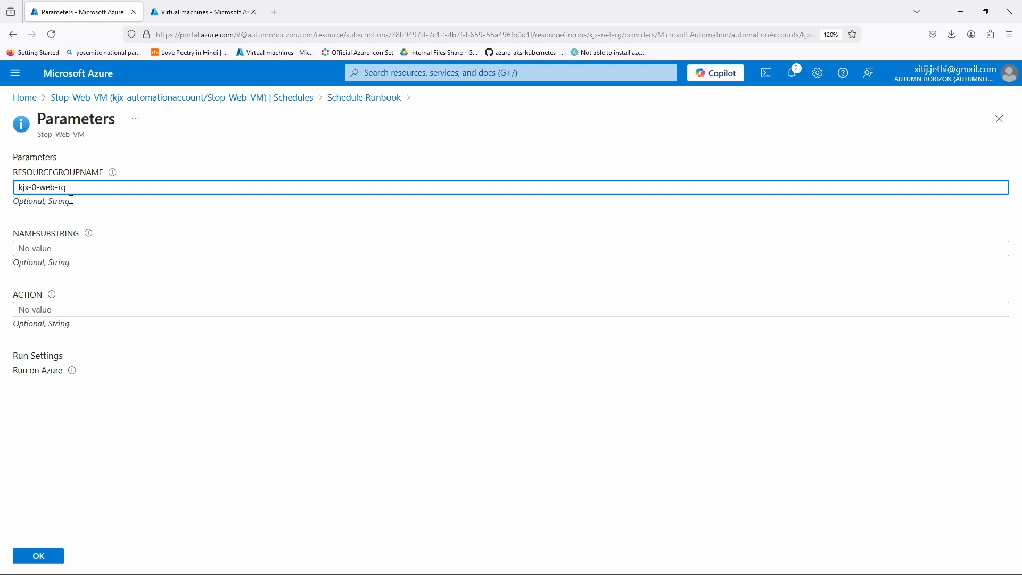
- Enter name substring athwb and action start, then link the schedule to the runbook
left_click(509, 248)
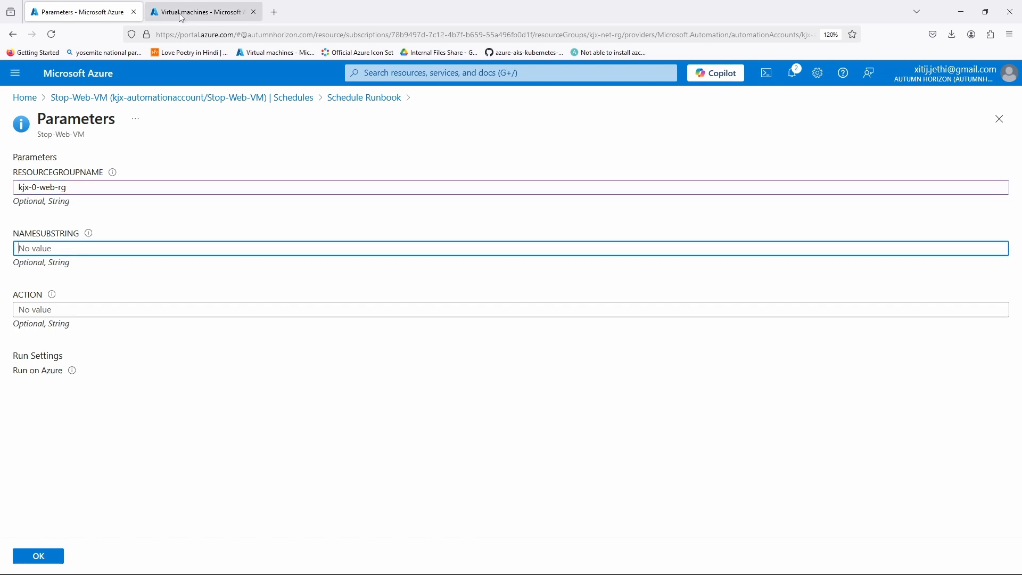
left_click(196, 12)
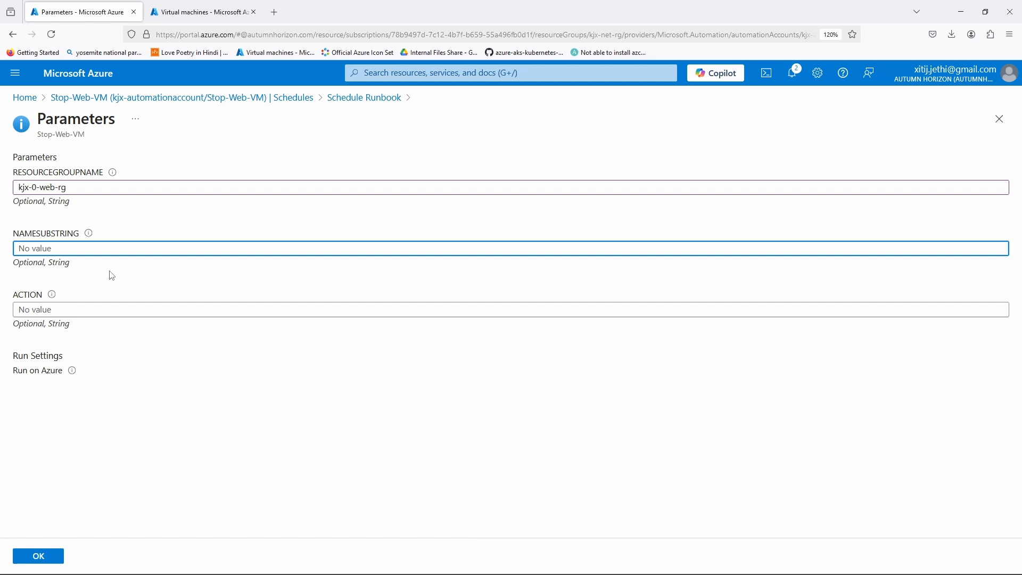
type("ath")
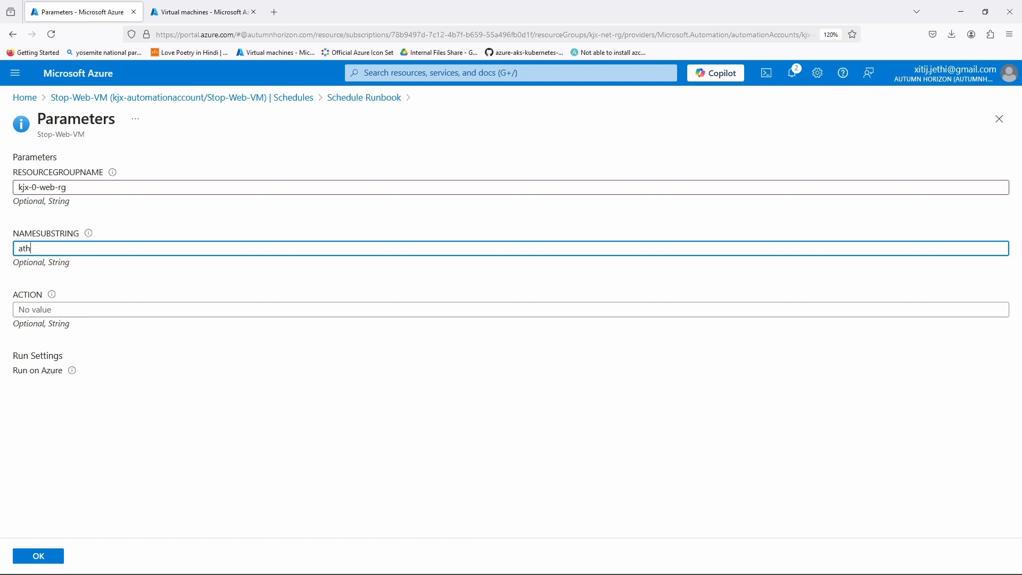
type("wb")
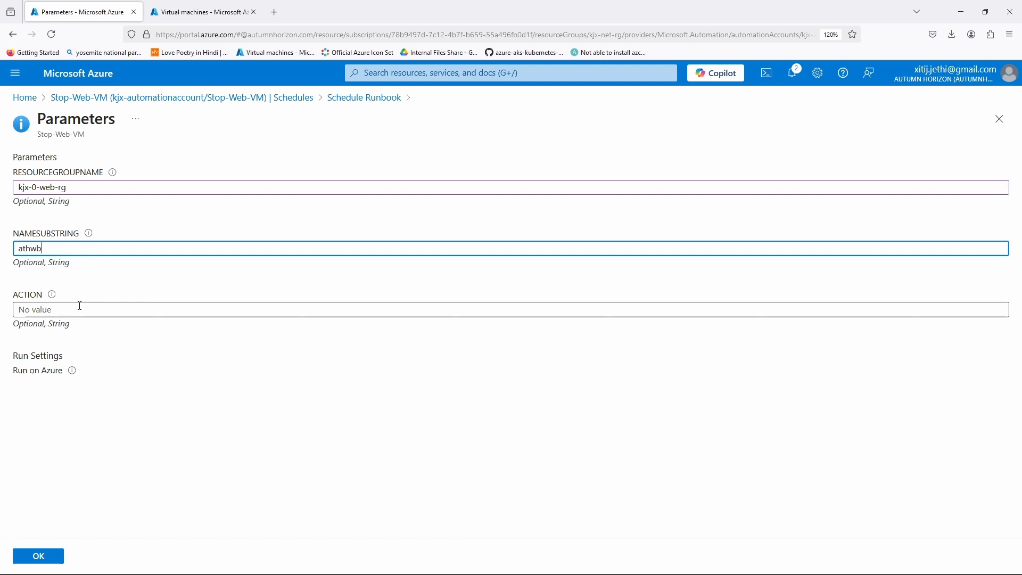
type("s")
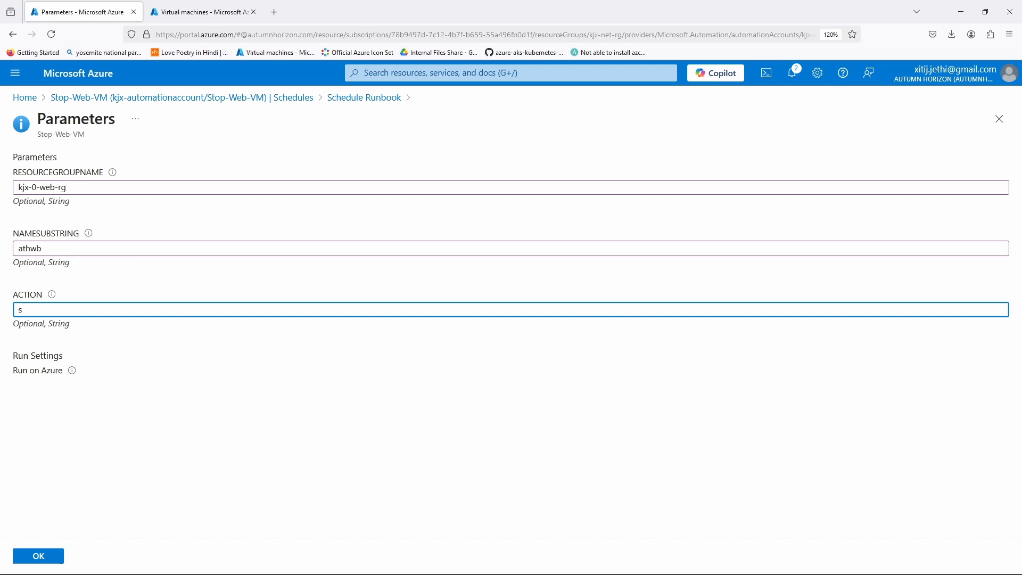
type("tart")
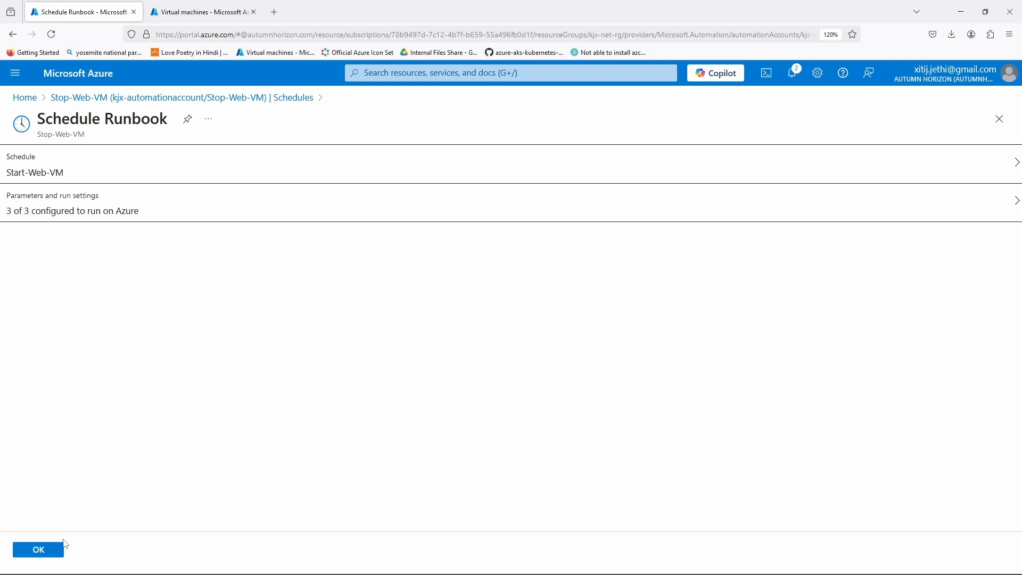
left_click(38, 550)
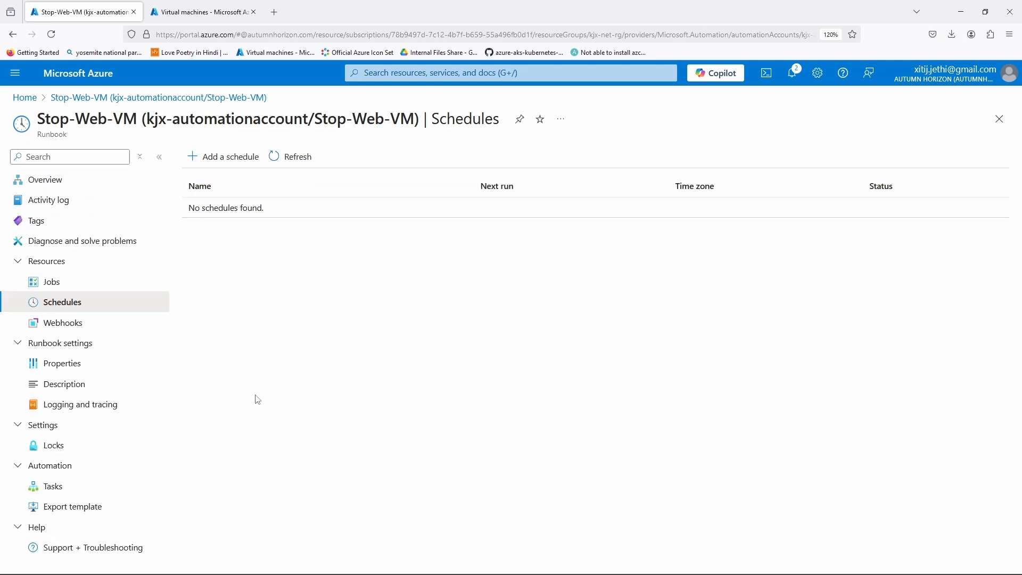
- Refresh the Schedules list to show Start-Web-VM On for 4:42 PM, then go to Virtual machines
left_click(297, 156)
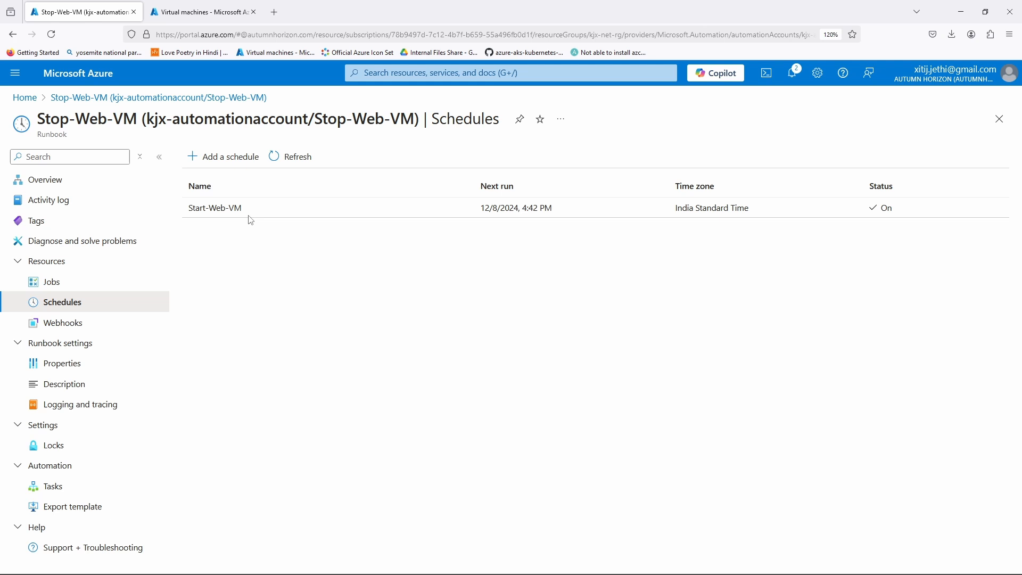
mouse_move(173, 351)
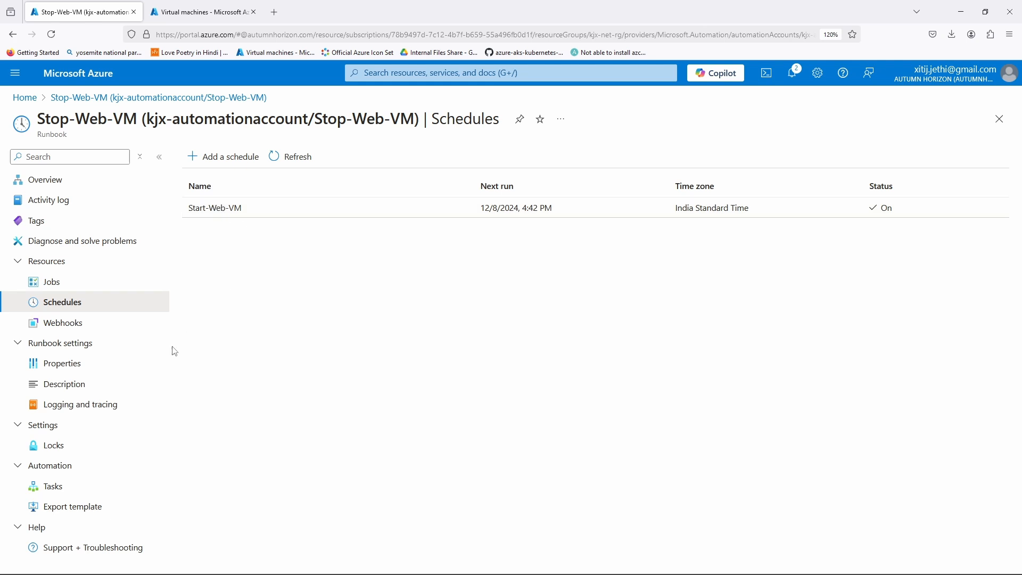
left_click(199, 11)
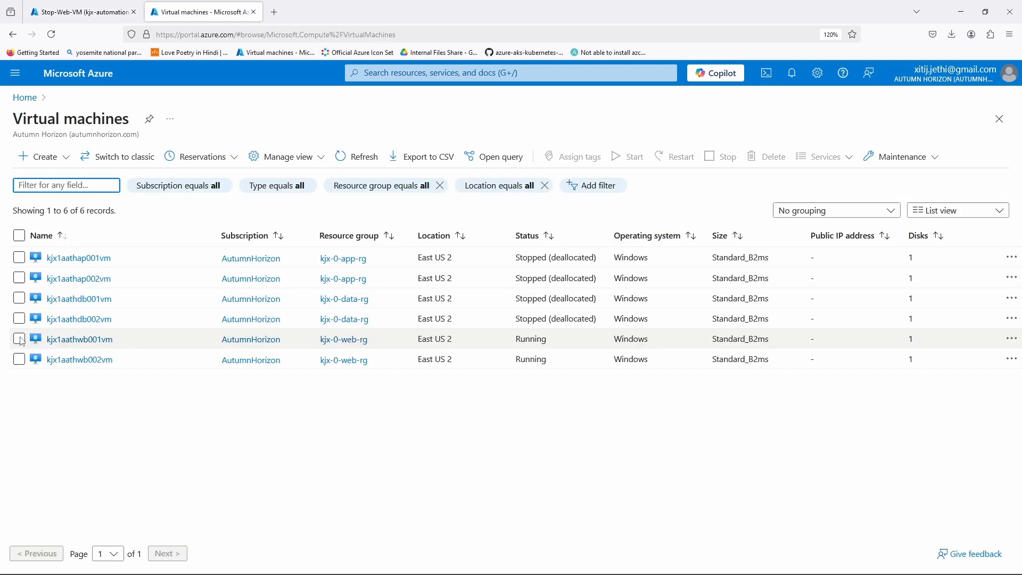
- Stop both athwb web VMs and return to the runbook's Schedules page
left_click(19, 359)
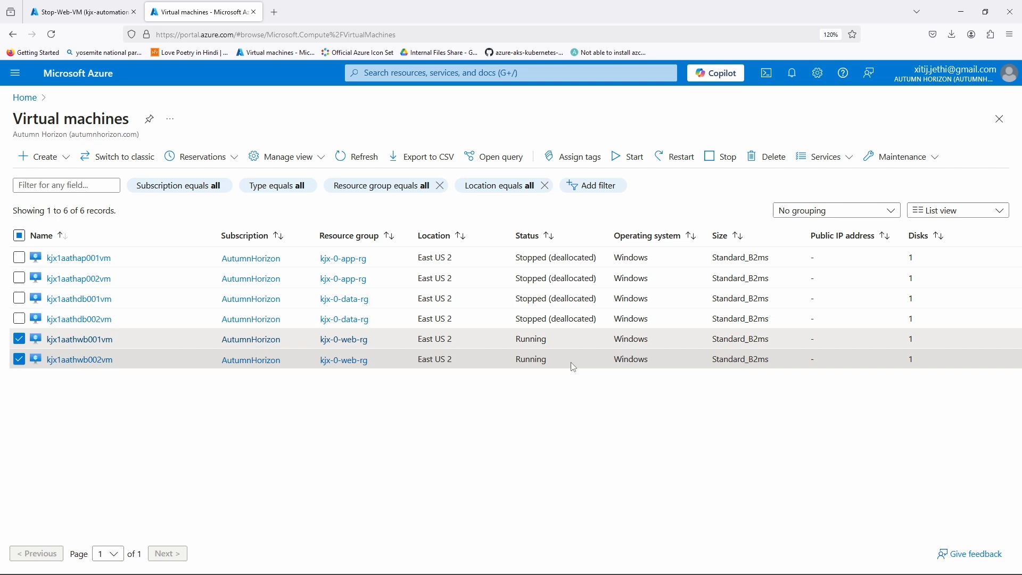
left_click(725, 157)
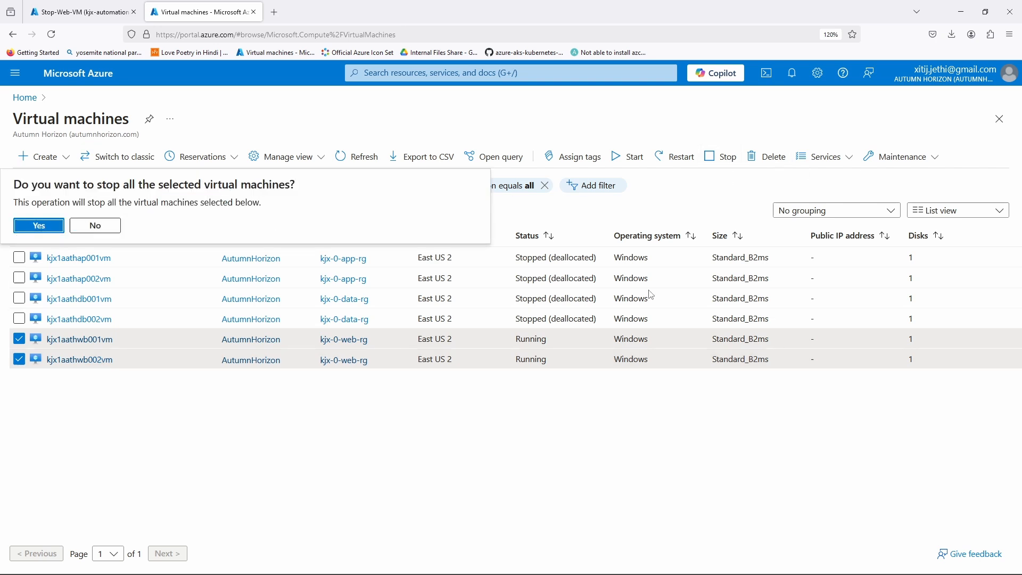
left_click(38, 224)
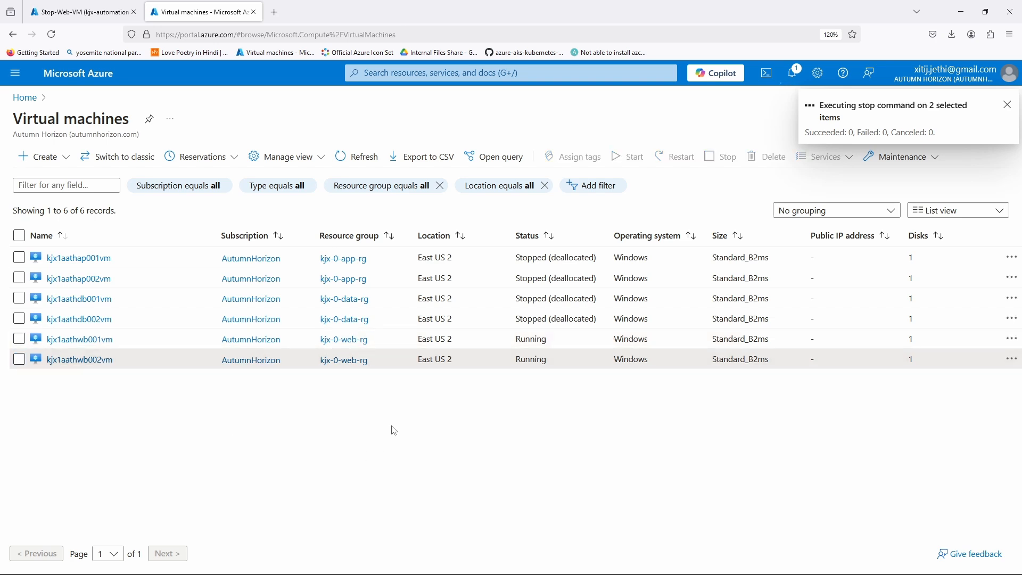
left_click(1007, 105)
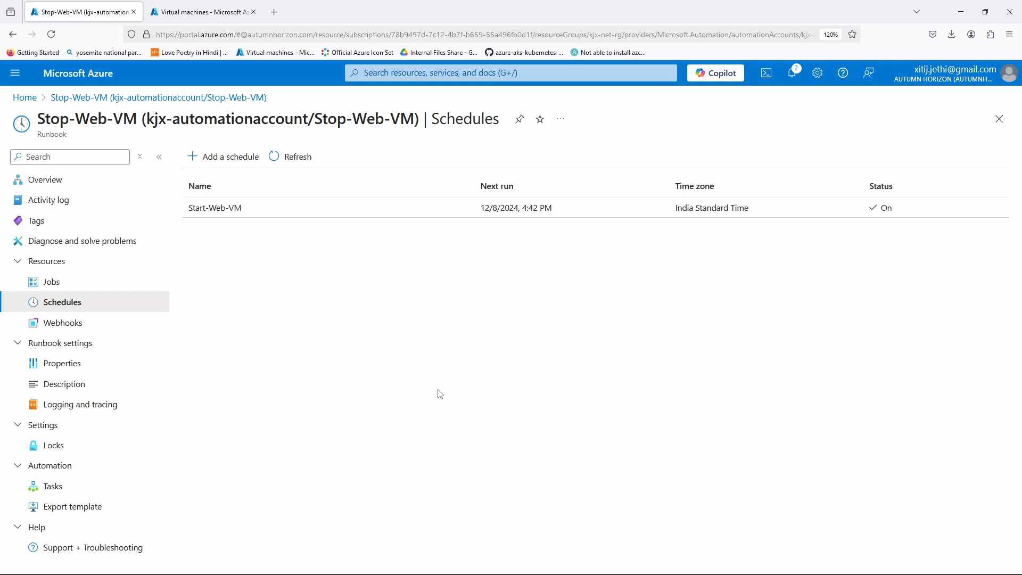
mouse_move(438, 421)
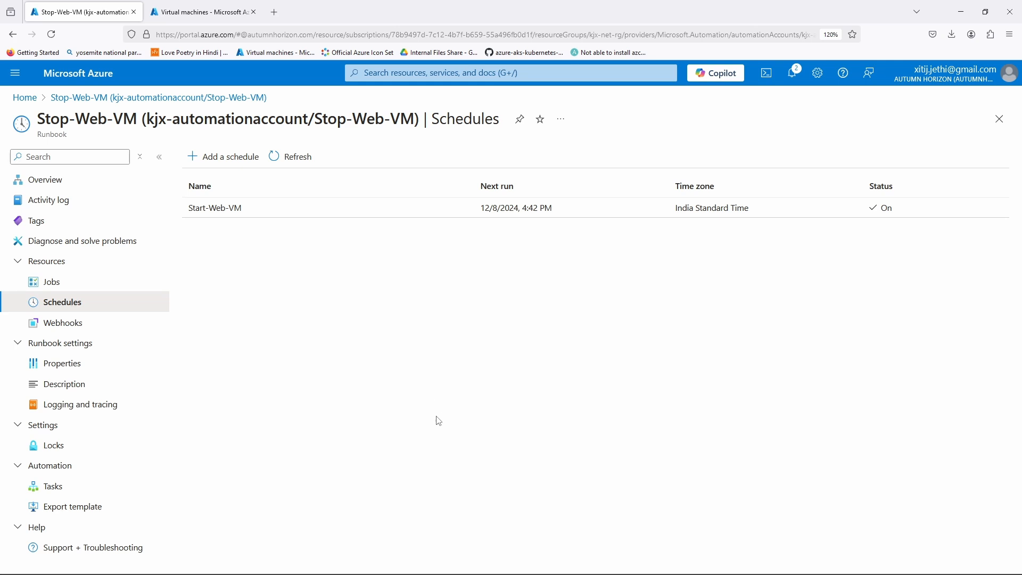
- Refresh the Jobs list until the scheduled job leaves Queued, then open its details
left_click(50, 281)
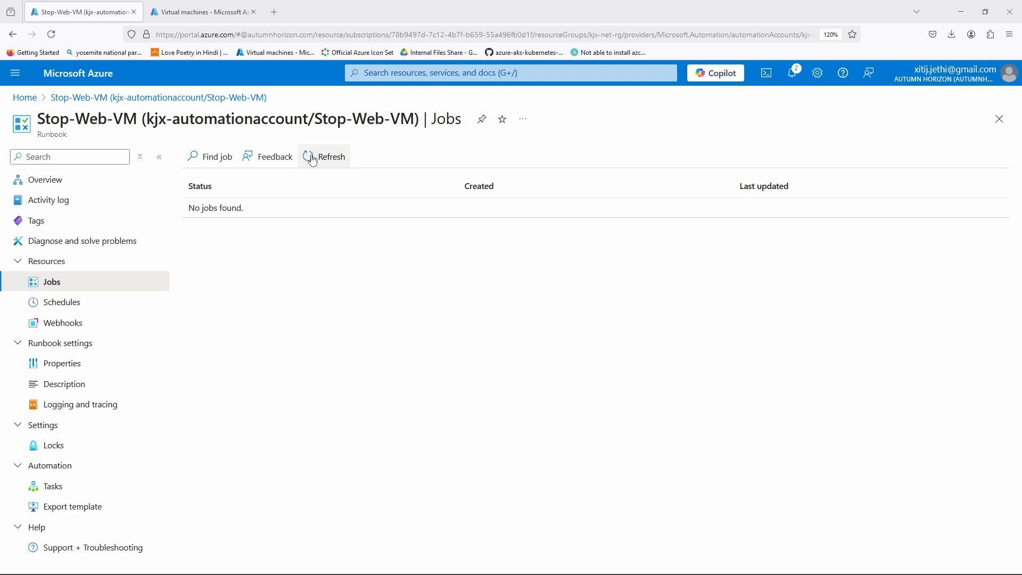
left_click(324, 157)
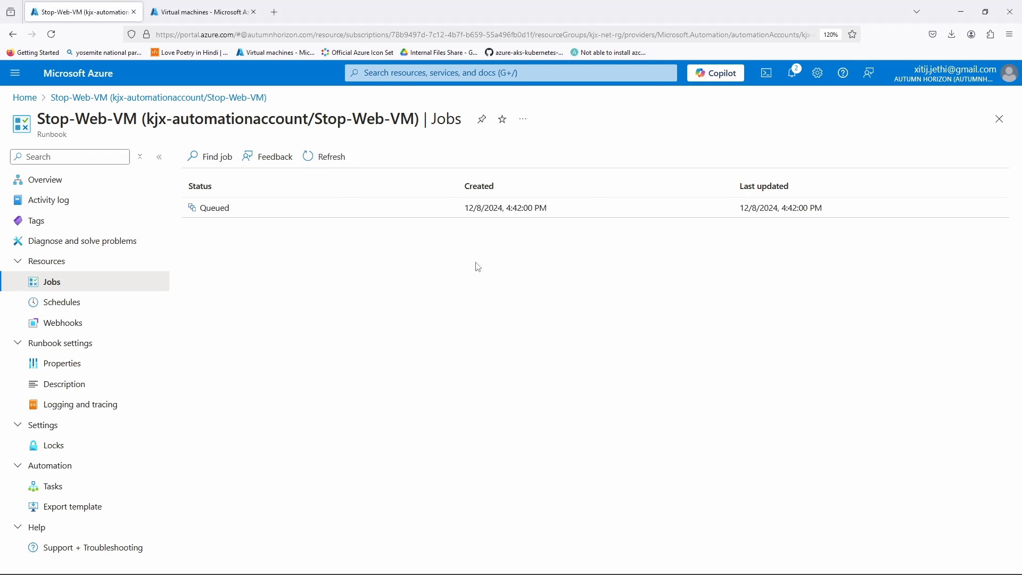
mouse_move(536, 232)
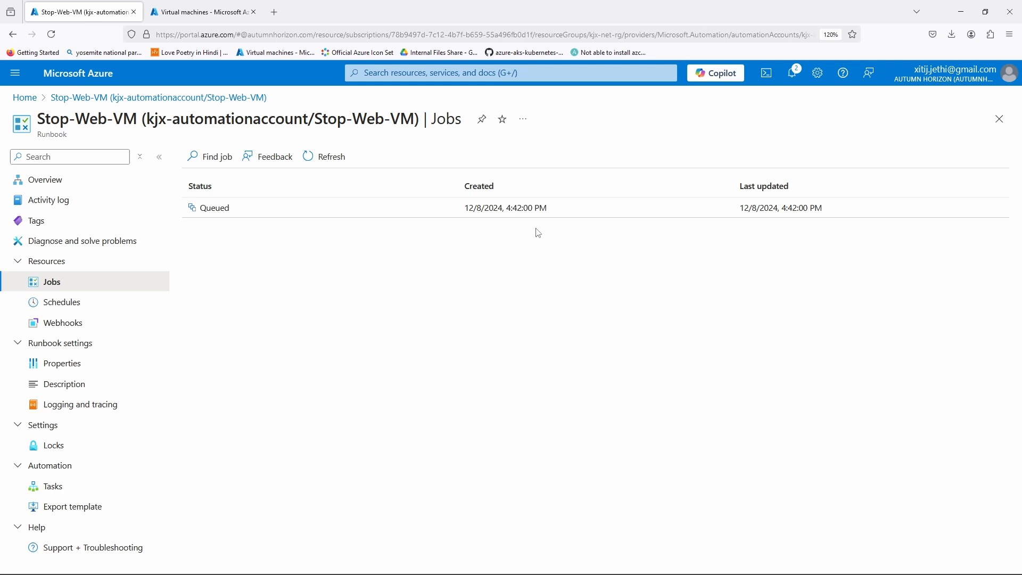
mouse_move(312, 218)
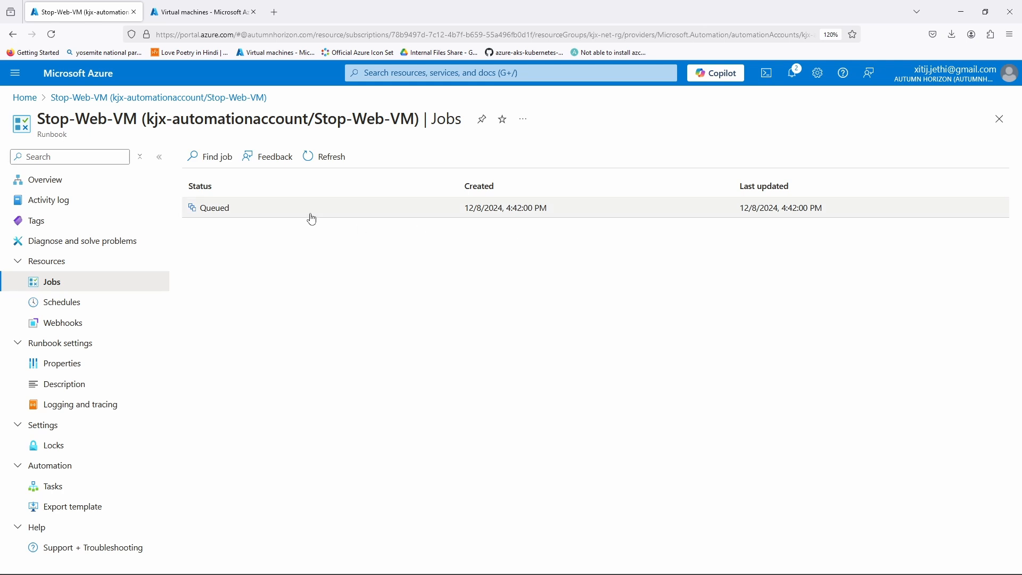
mouse_move(525, 217)
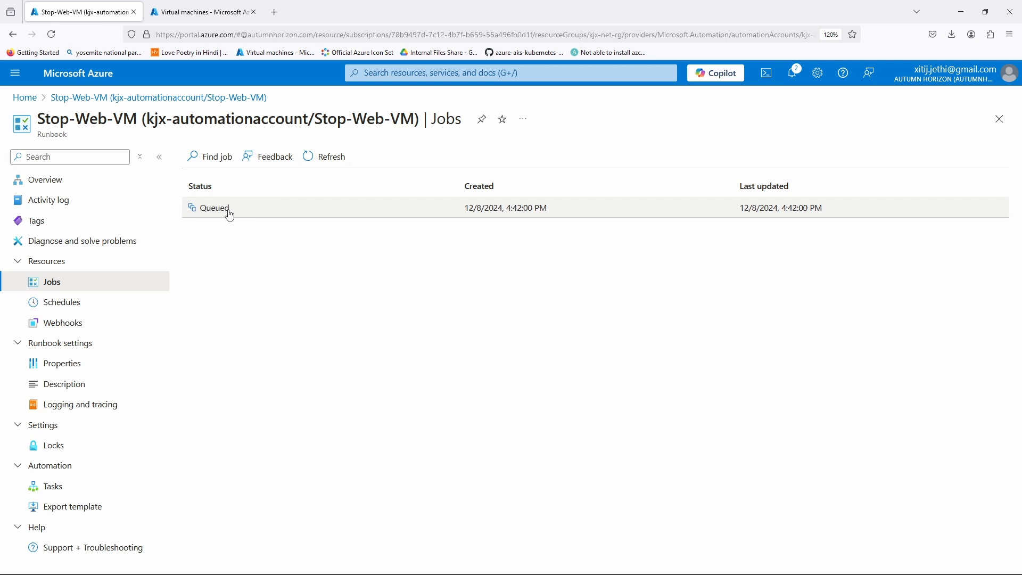
left_click(330, 156)
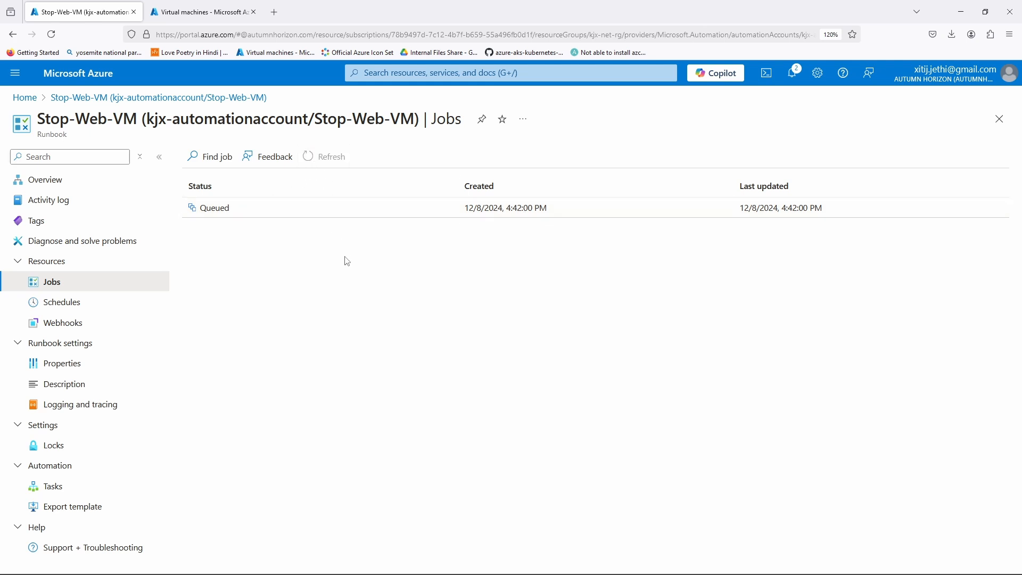
left_click(331, 156)
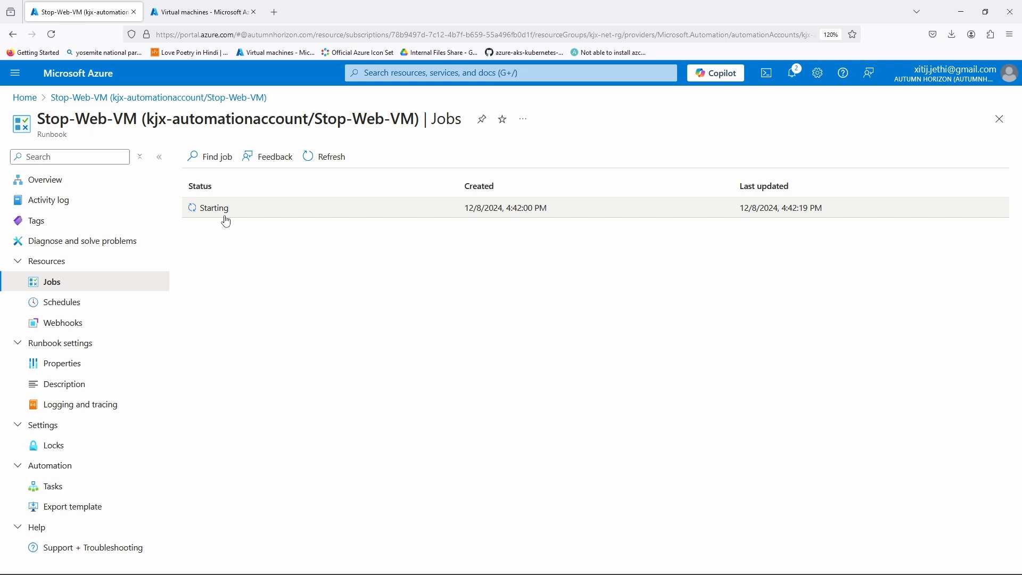
left_click(213, 208)
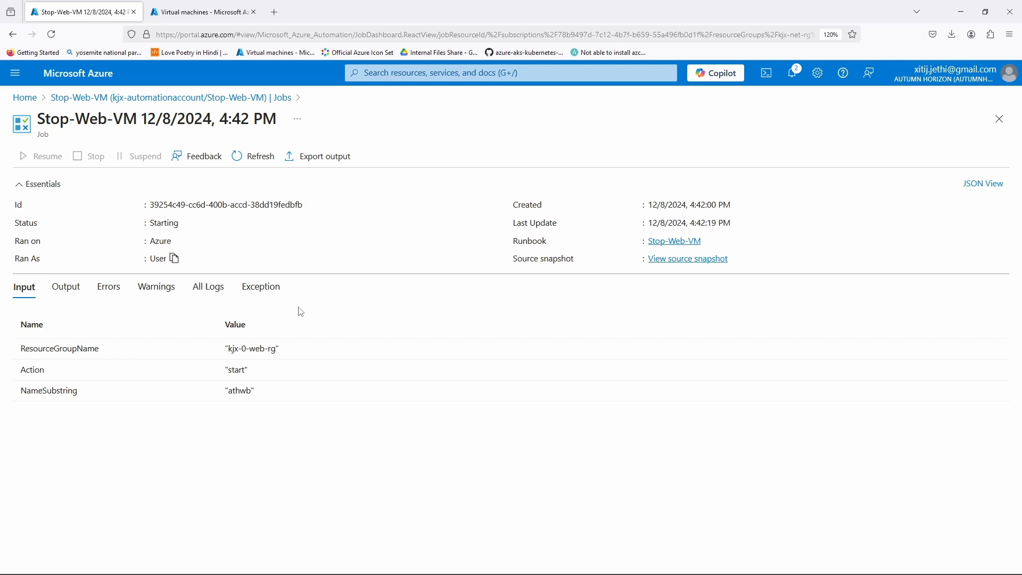
mouse_move(38, 289)
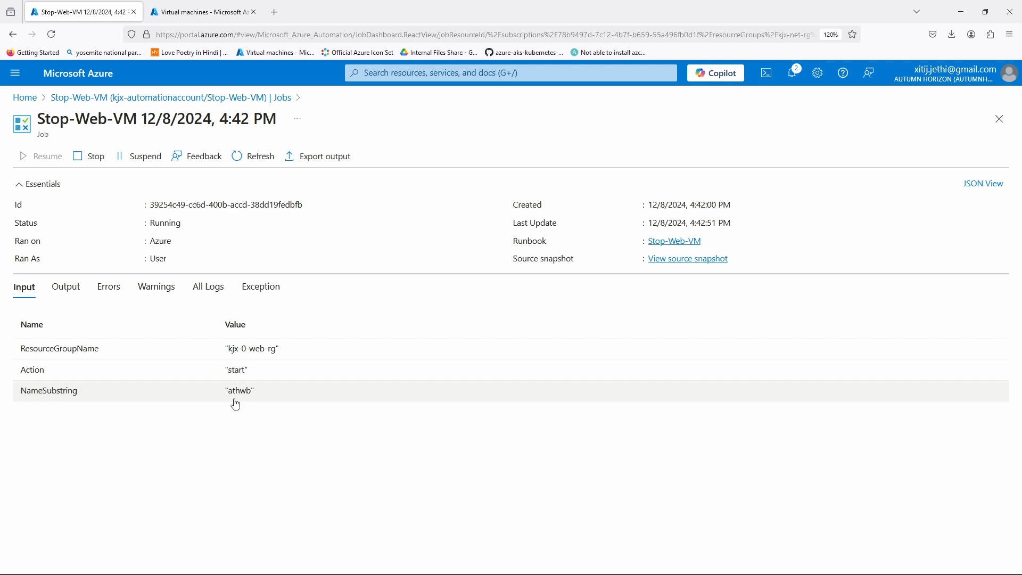
mouse_move(249, 401)
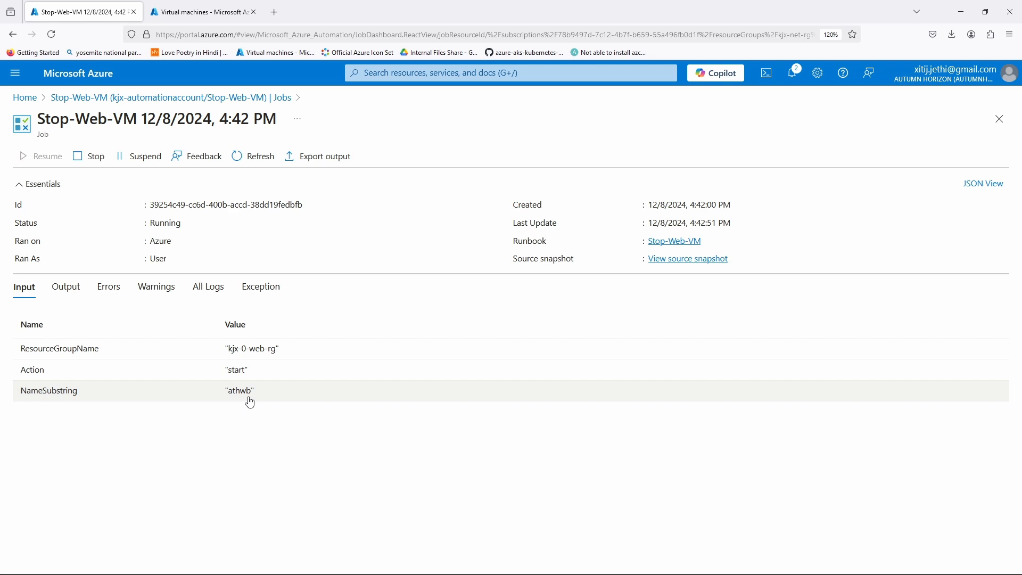
- Review the job's Output, Warnings and logs showing start commands for both VMs, then return to Input
left_click(65, 286)
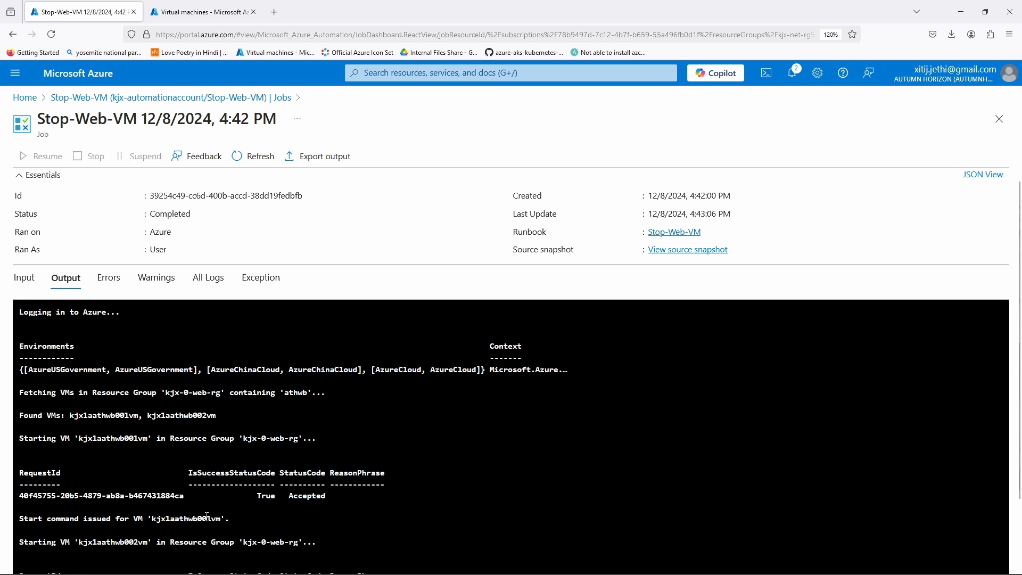
scroll("down", 3)
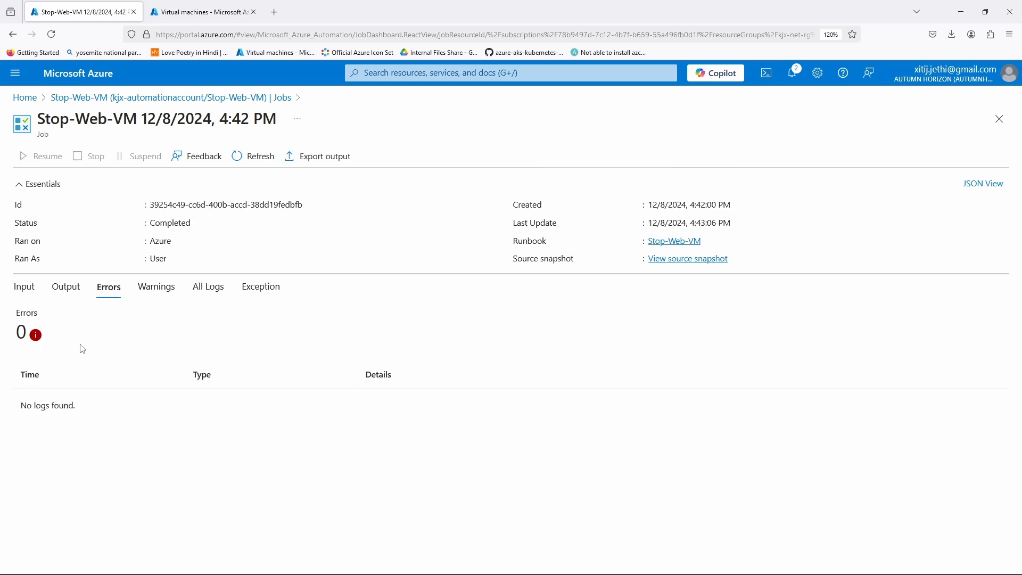
mouse_move(167, 297)
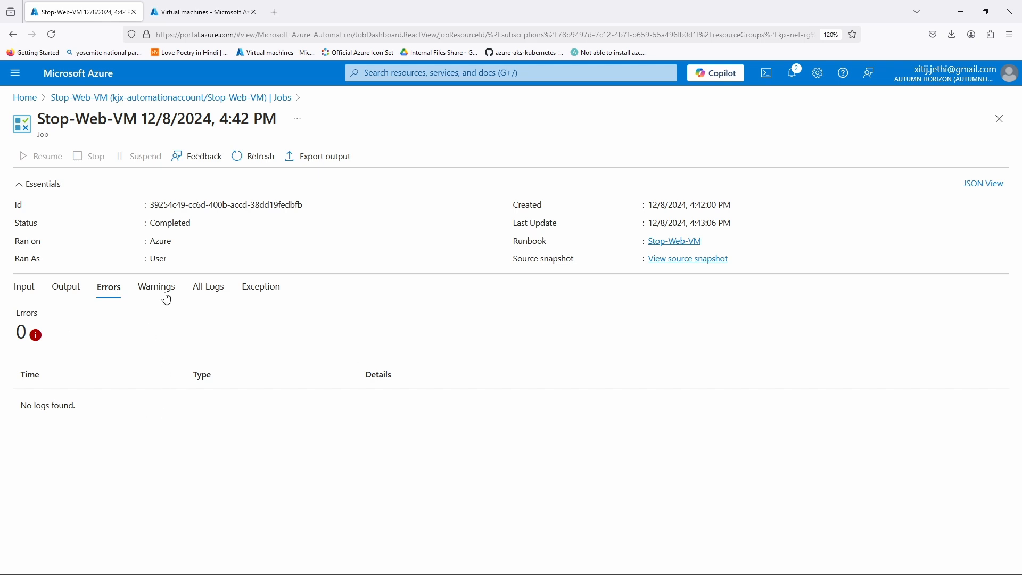
left_click(208, 286)
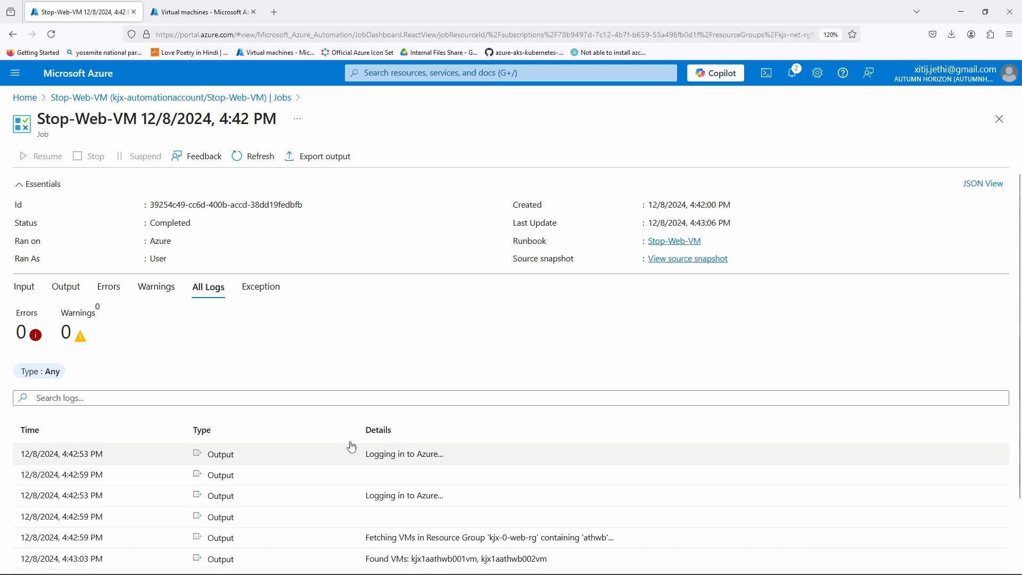
scroll("down", 3)
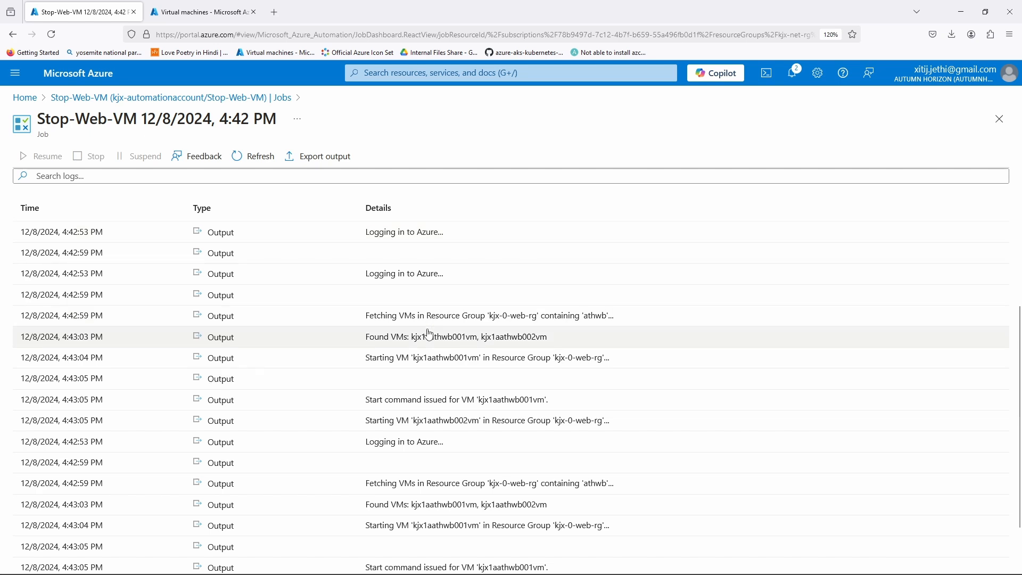
mouse_move(434, 368)
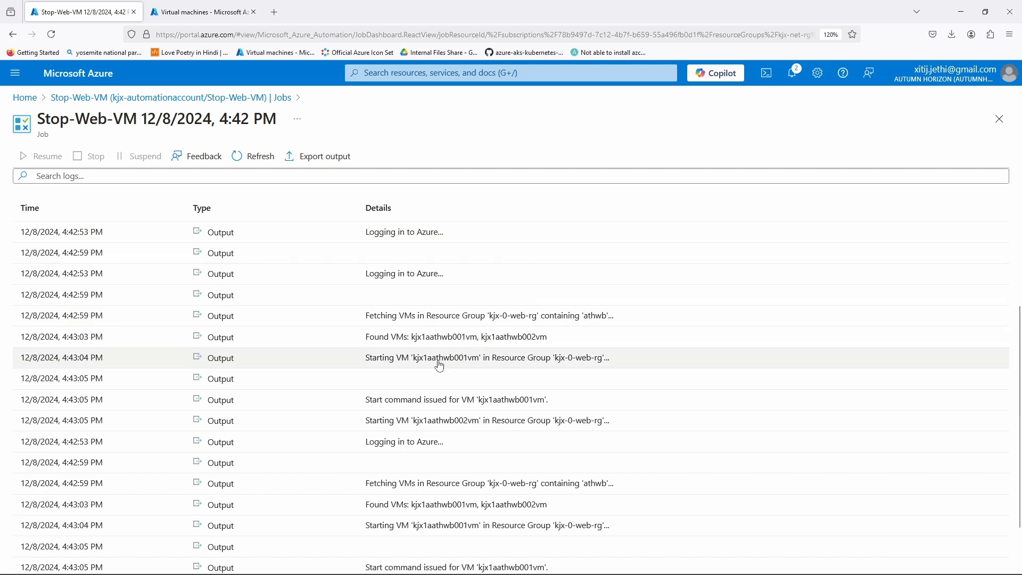
mouse_move(543, 365)
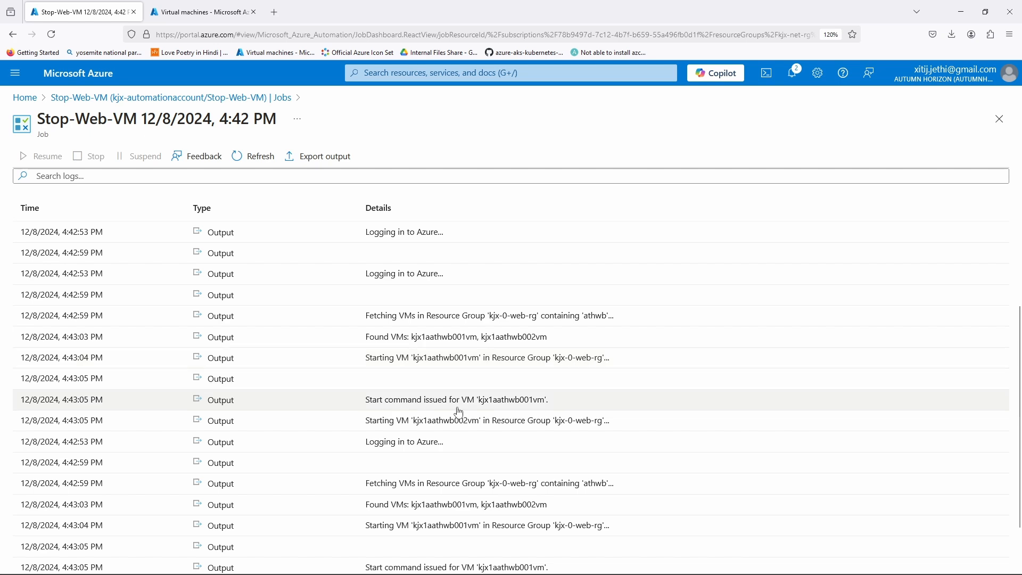
scroll("down", 3)
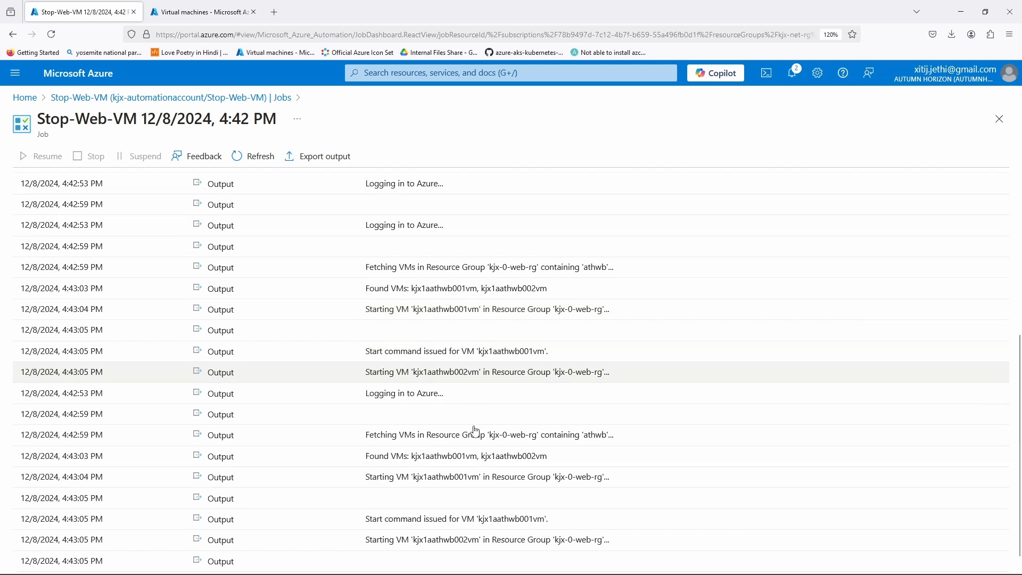
scroll("down", 3)
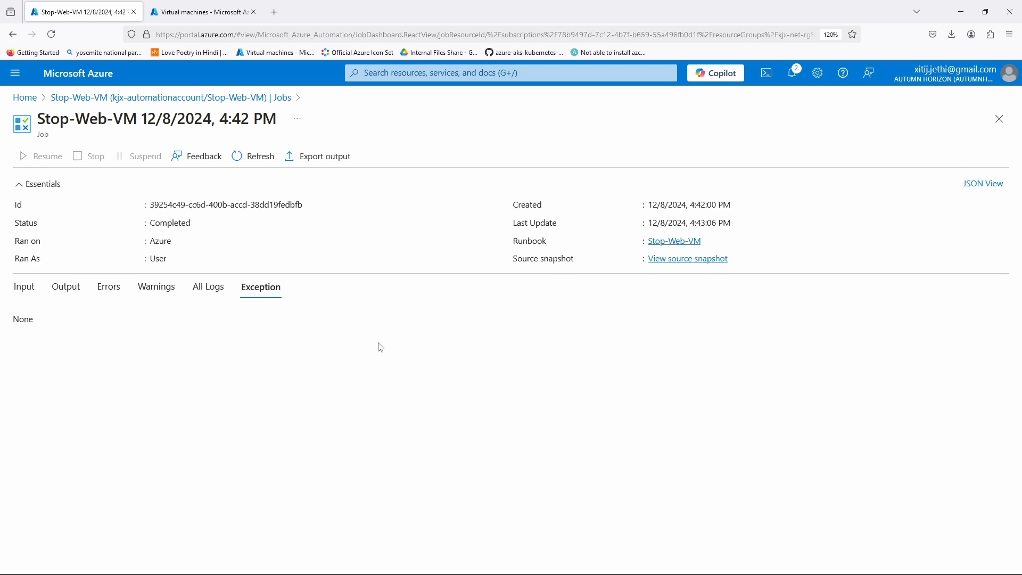
left_click(24, 287)
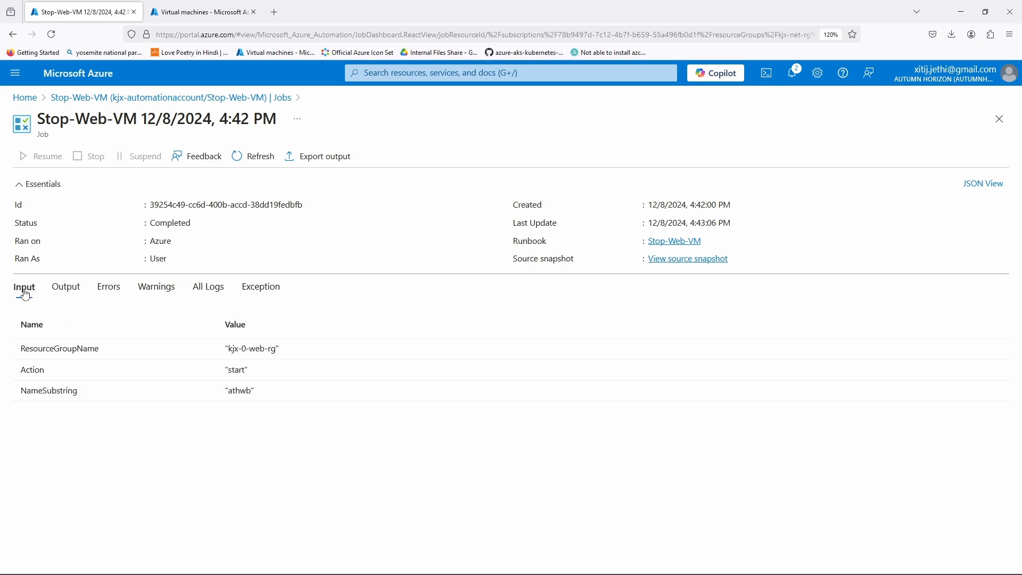
- Confirm both athwb VMs show Running in the VM list, then return to the Jobs list
left_click(202, 11)
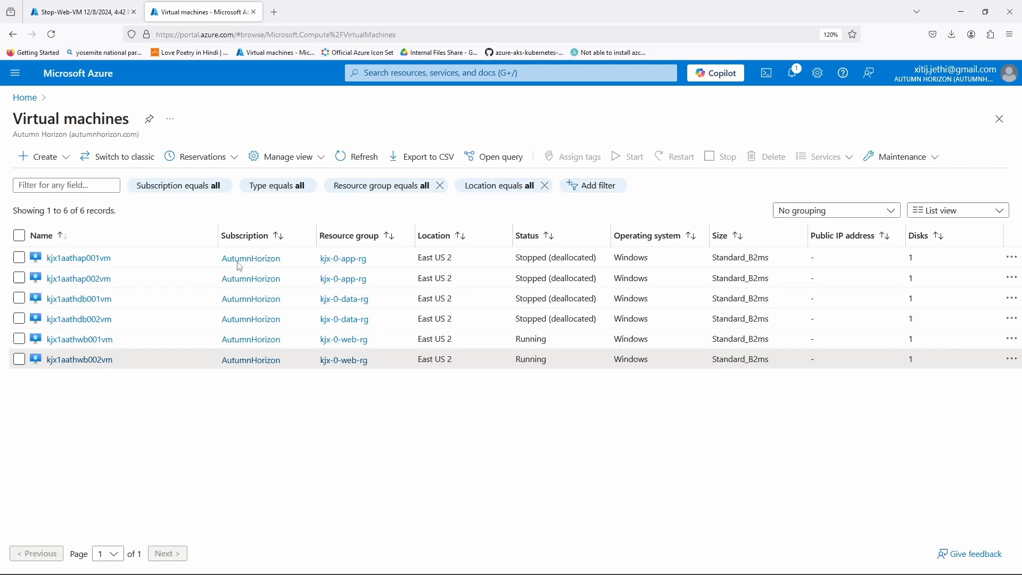
left_click(357, 156)
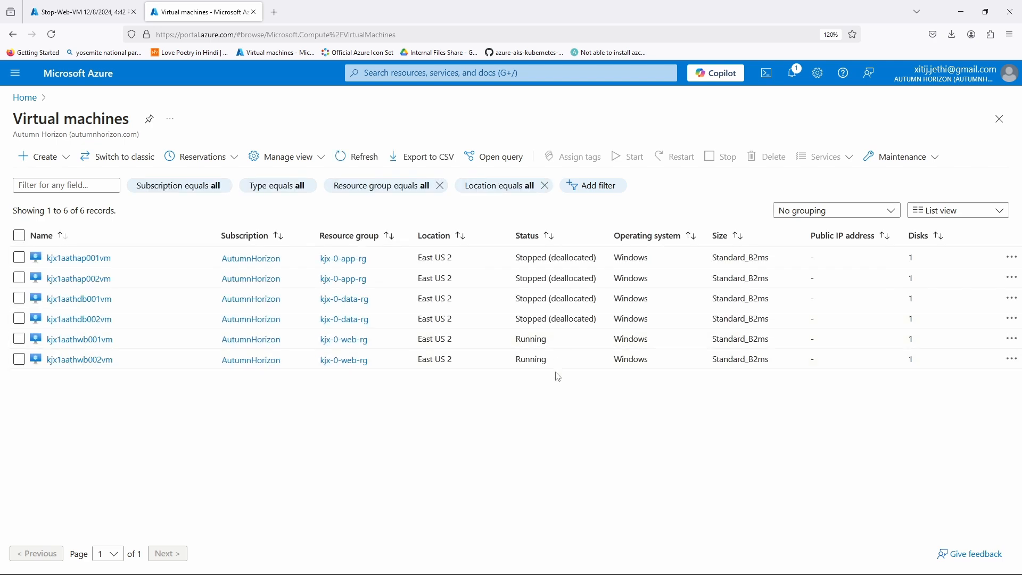
mouse_move(559, 376)
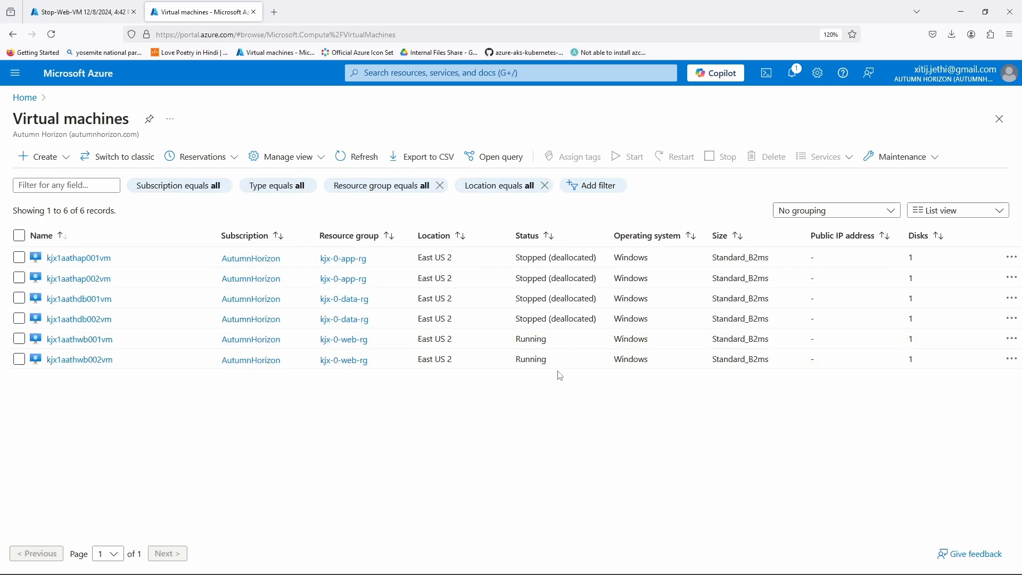
left_click(78, 12)
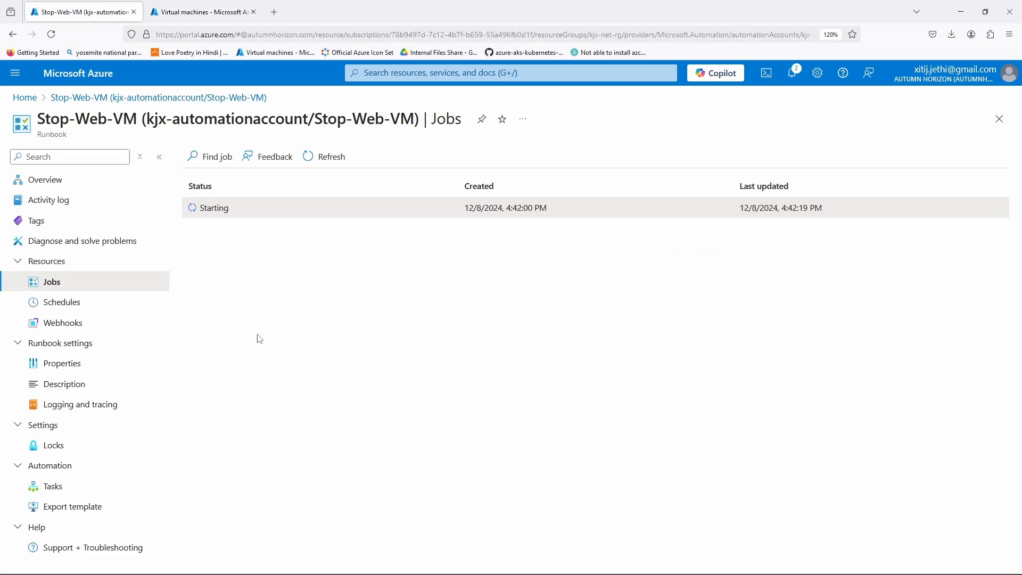
- Refresh the Jobs list so the 4:42 PM job shows Completed
left_click(330, 155)
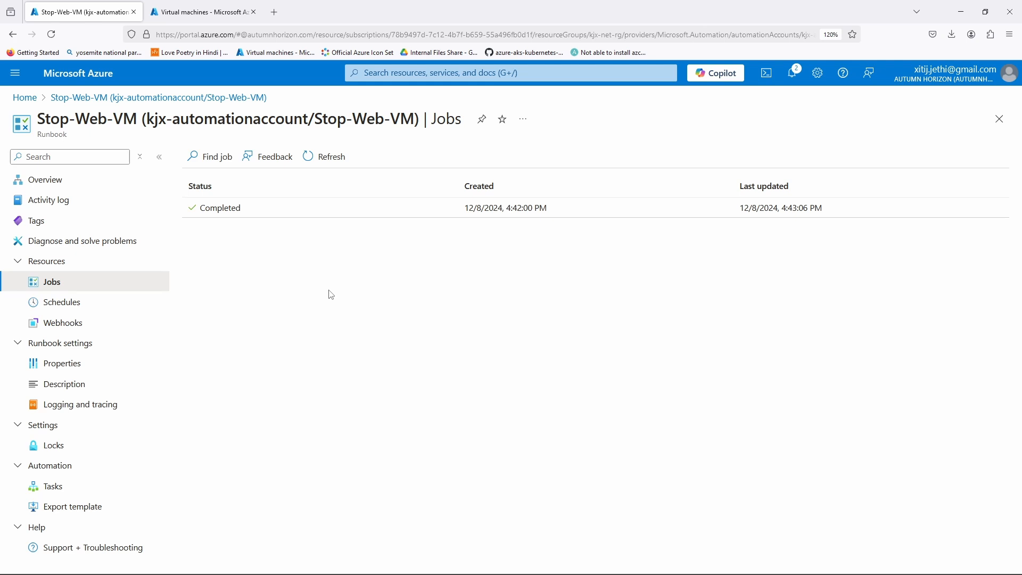
mouse_move(306, 303)
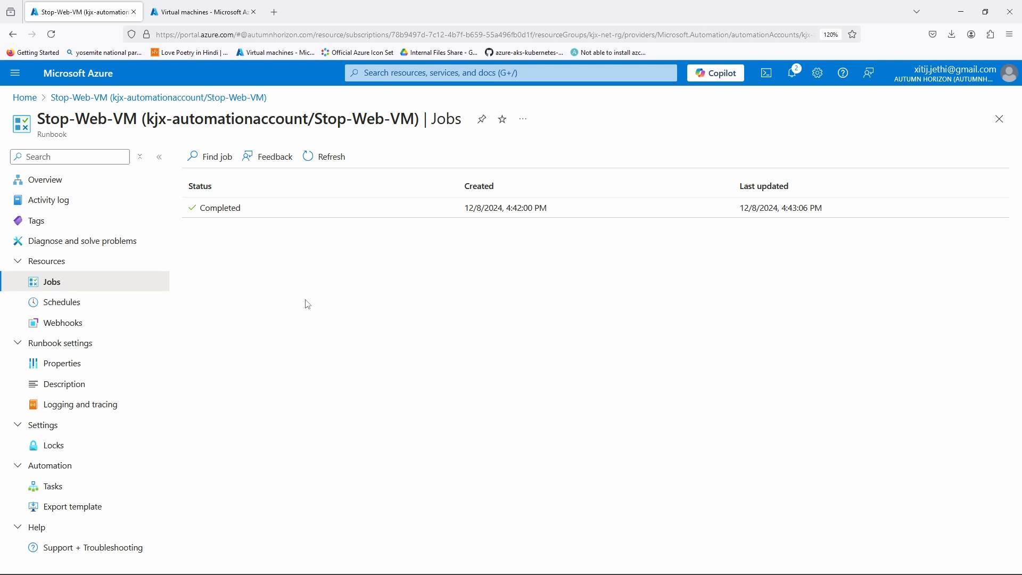
mouse_move(287, 308)
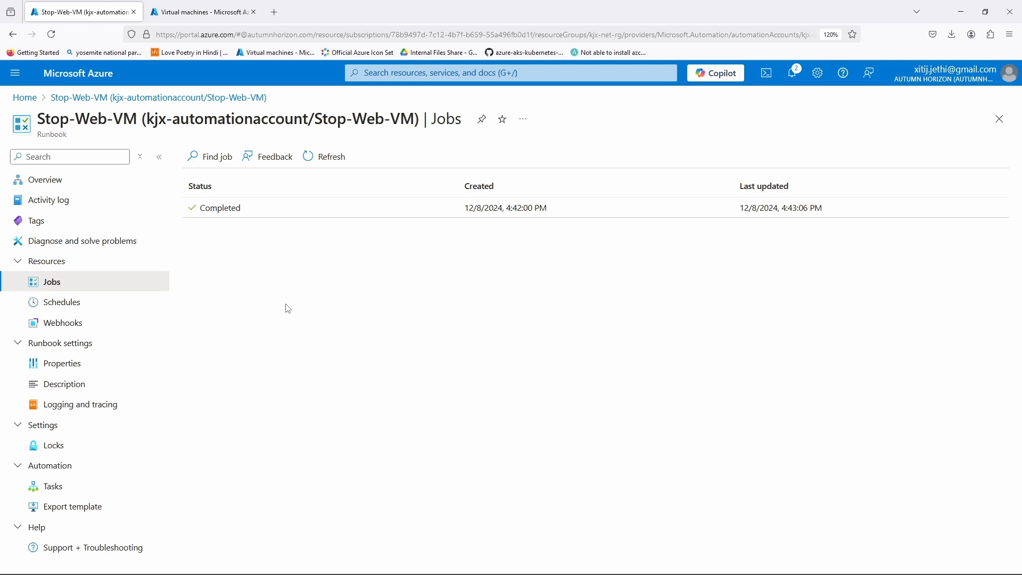